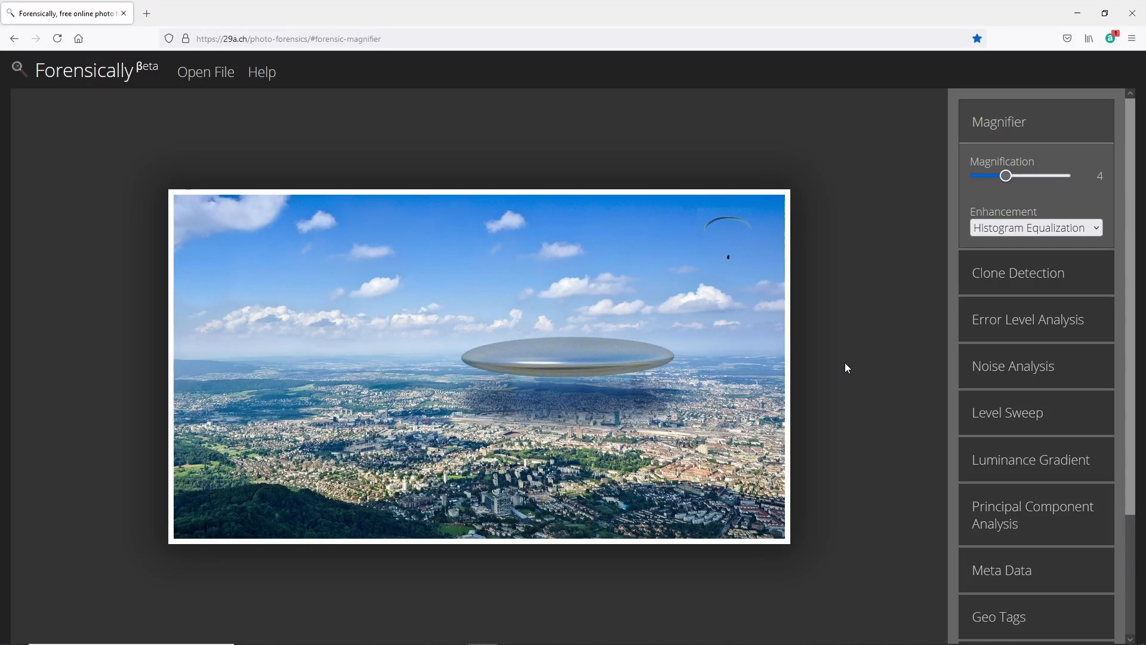
mouse_move(178, 128)
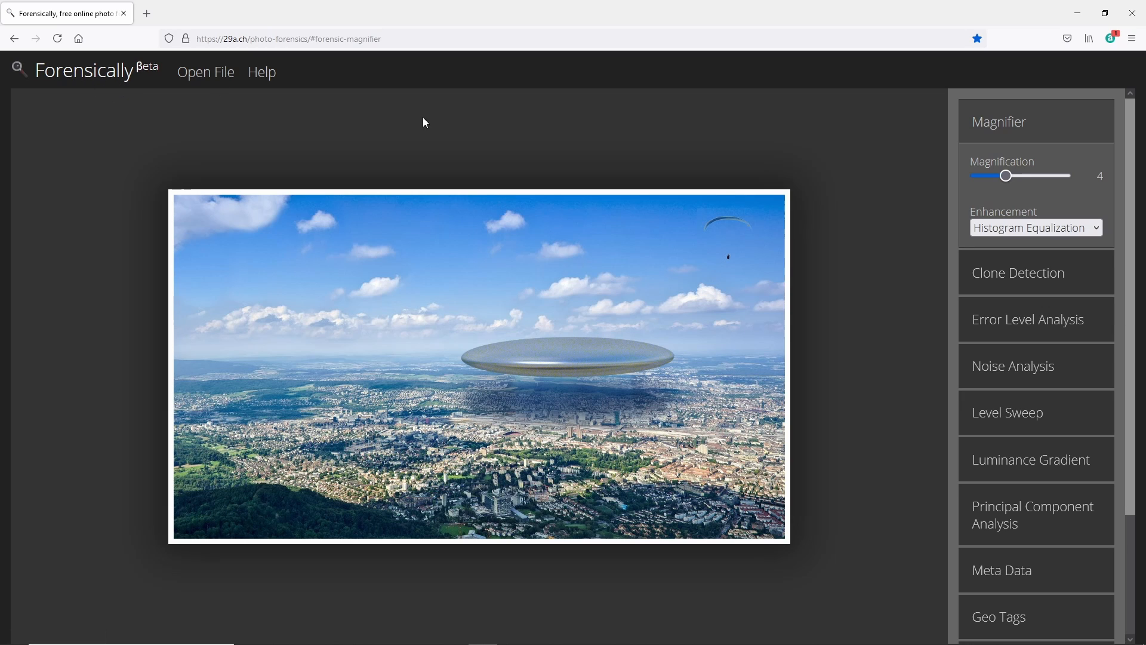
mouse_move(876, 141)
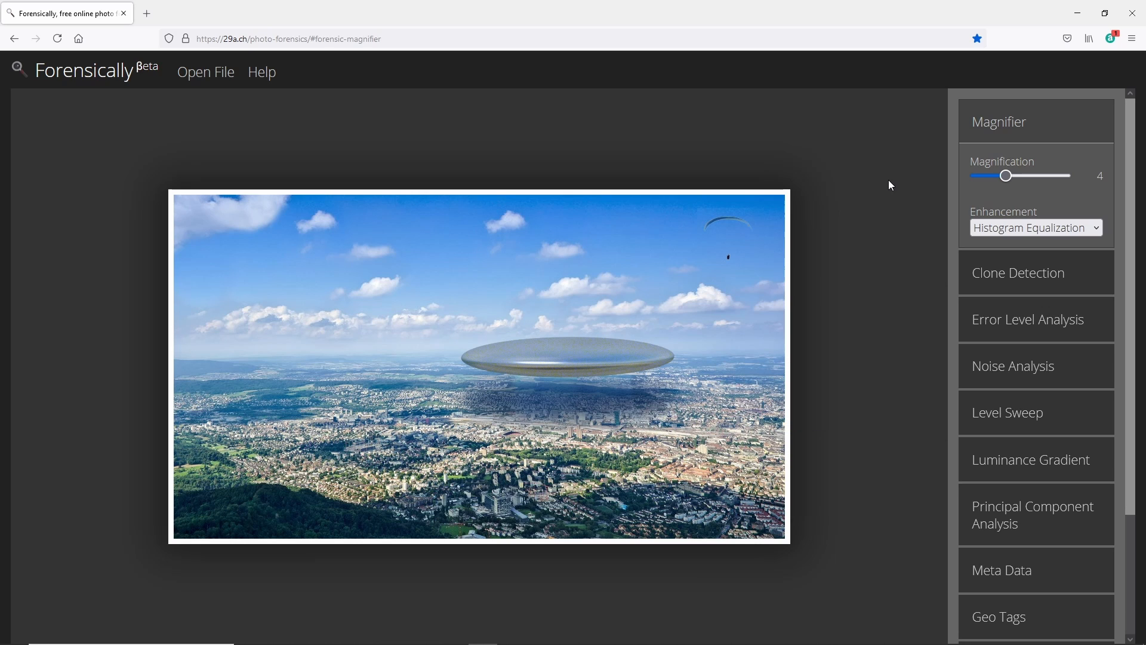
mouse_move(892, 178)
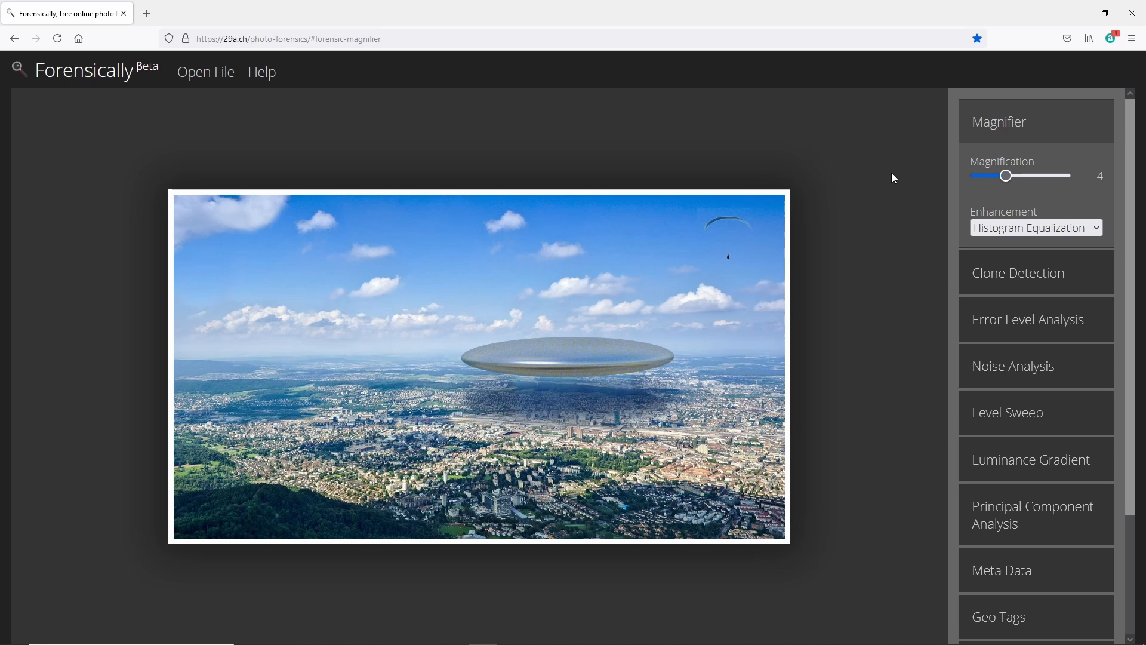
mouse_move(889, 143)
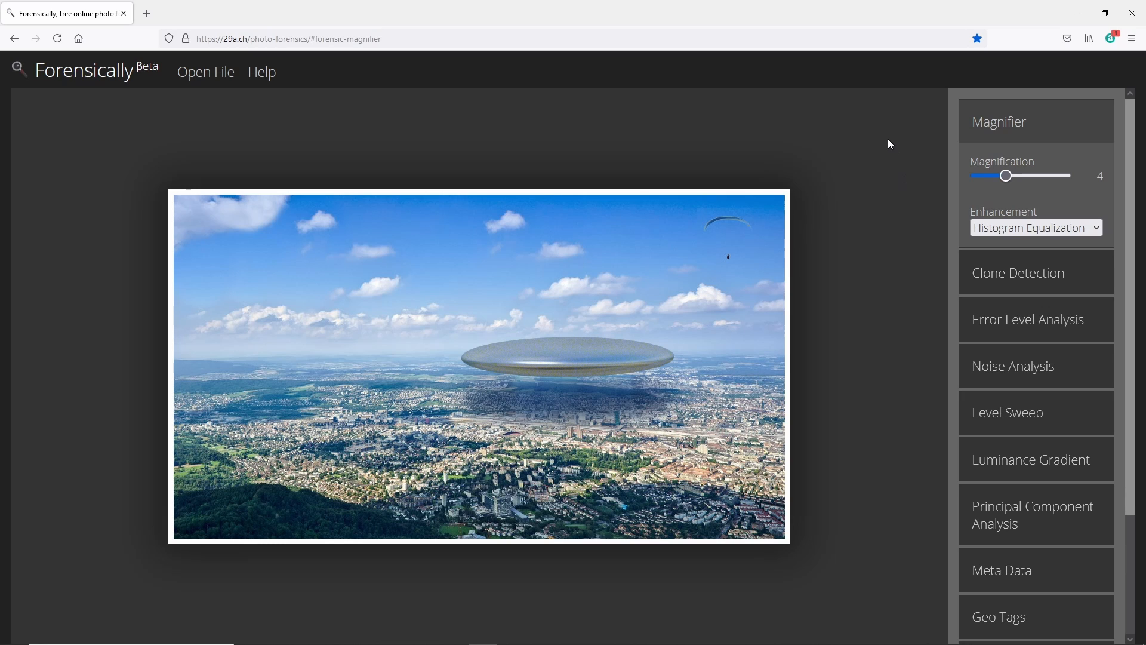
mouse_move(1018, 350)
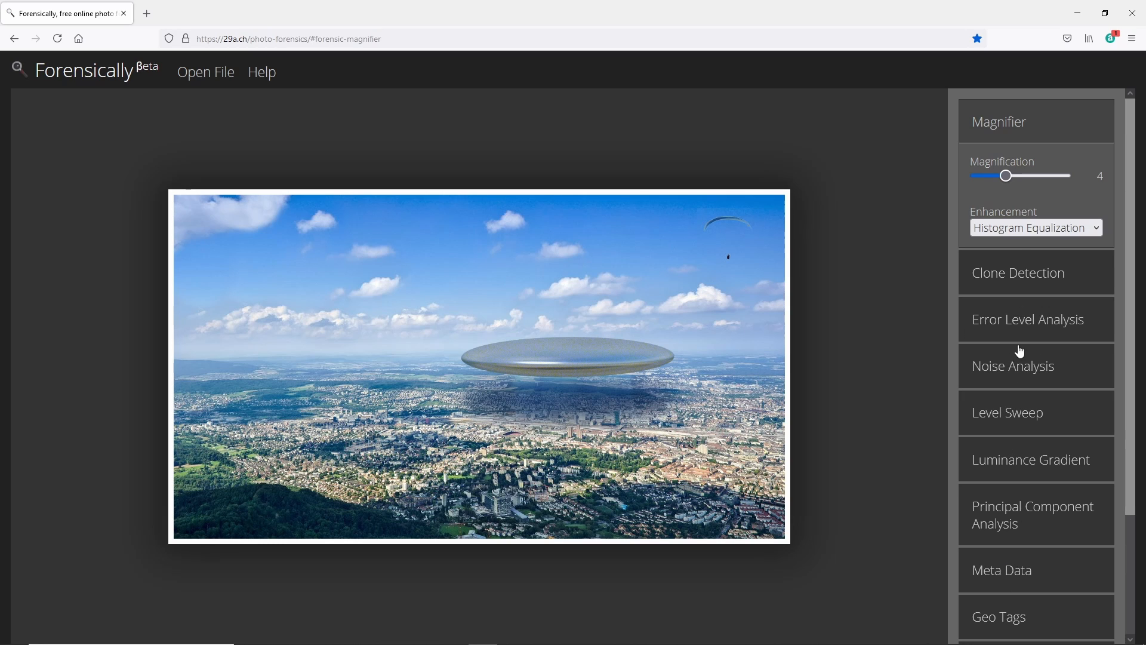
mouse_move(898, 287)
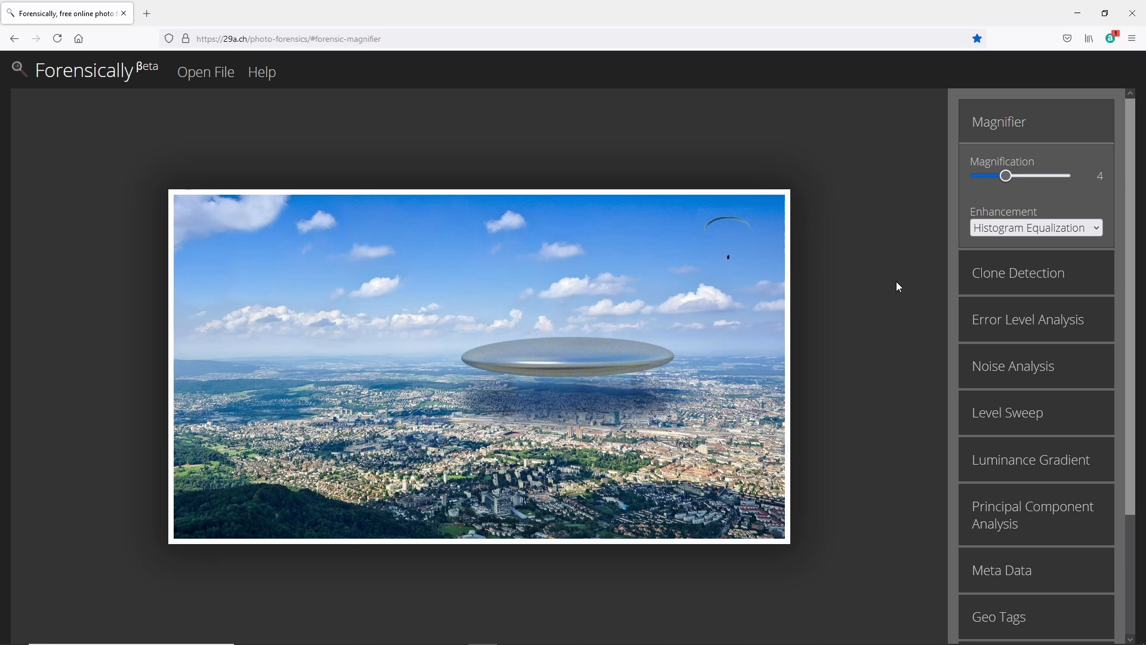
mouse_move(890, 273)
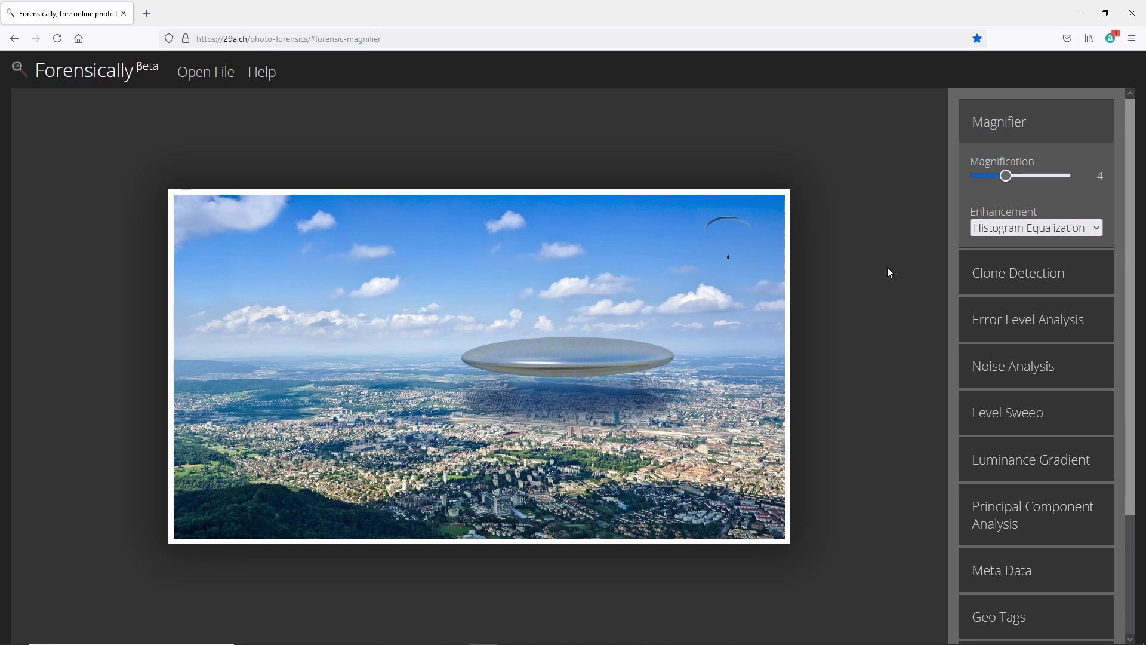
mouse_move(891, 296)
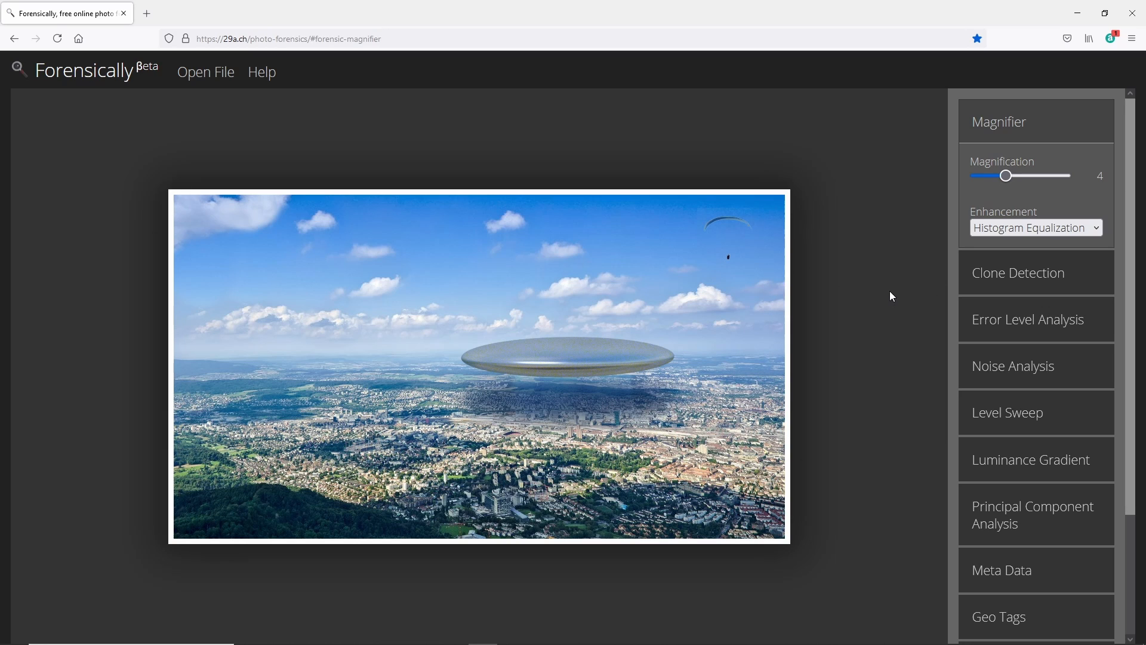
mouse_move(897, 294)
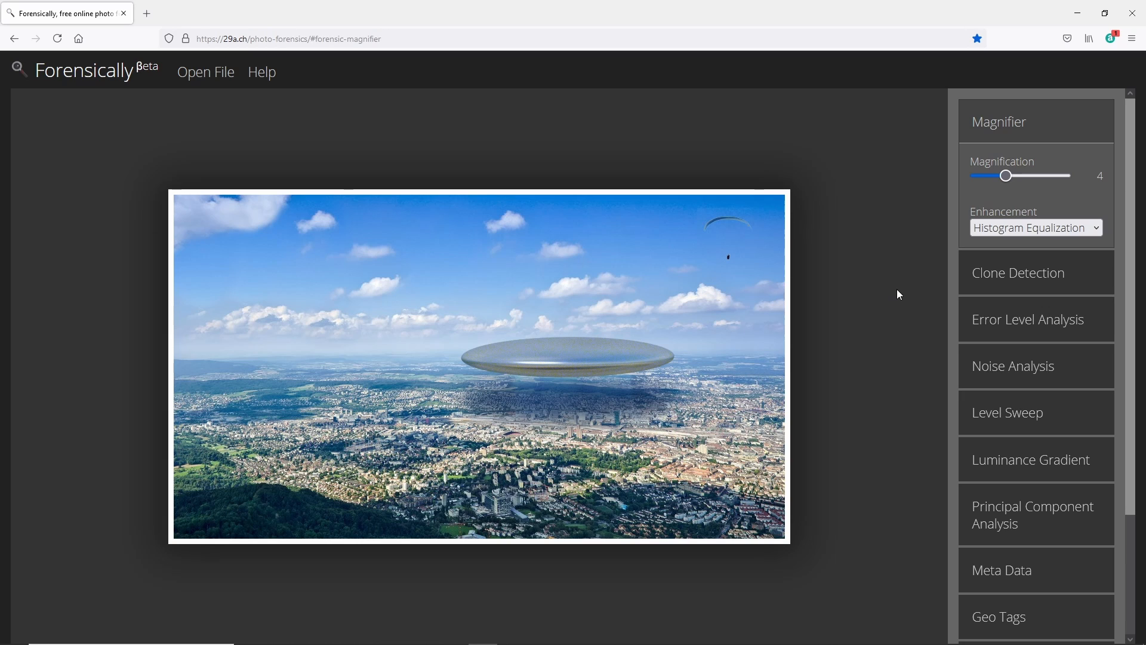
mouse_move(930, 272)
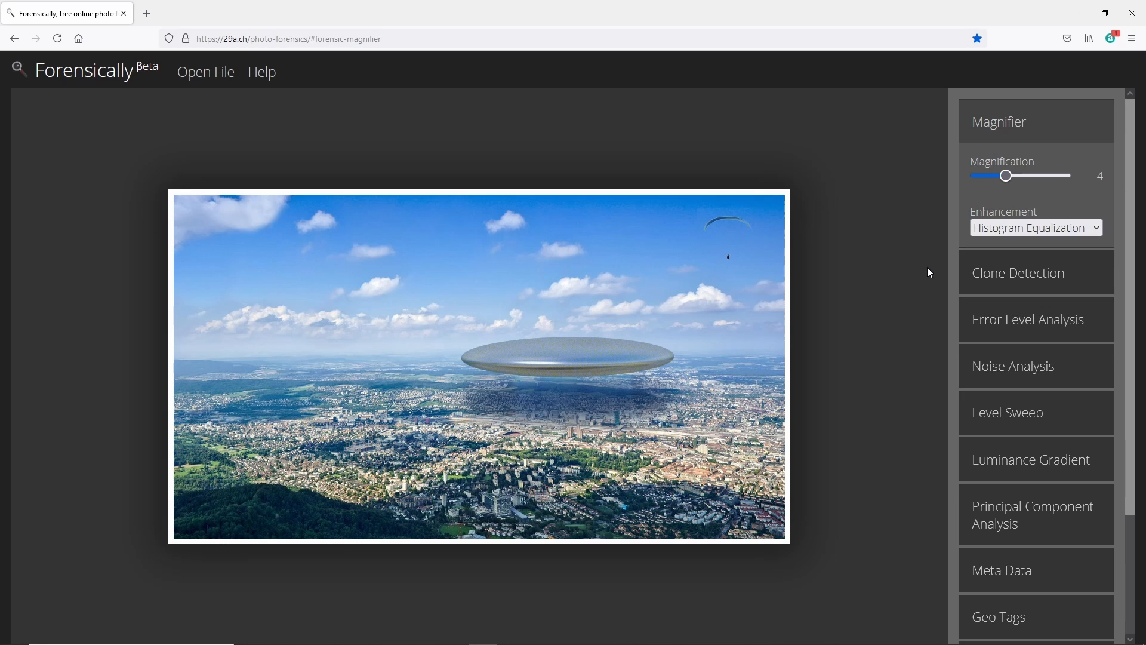
mouse_move(1009, 330)
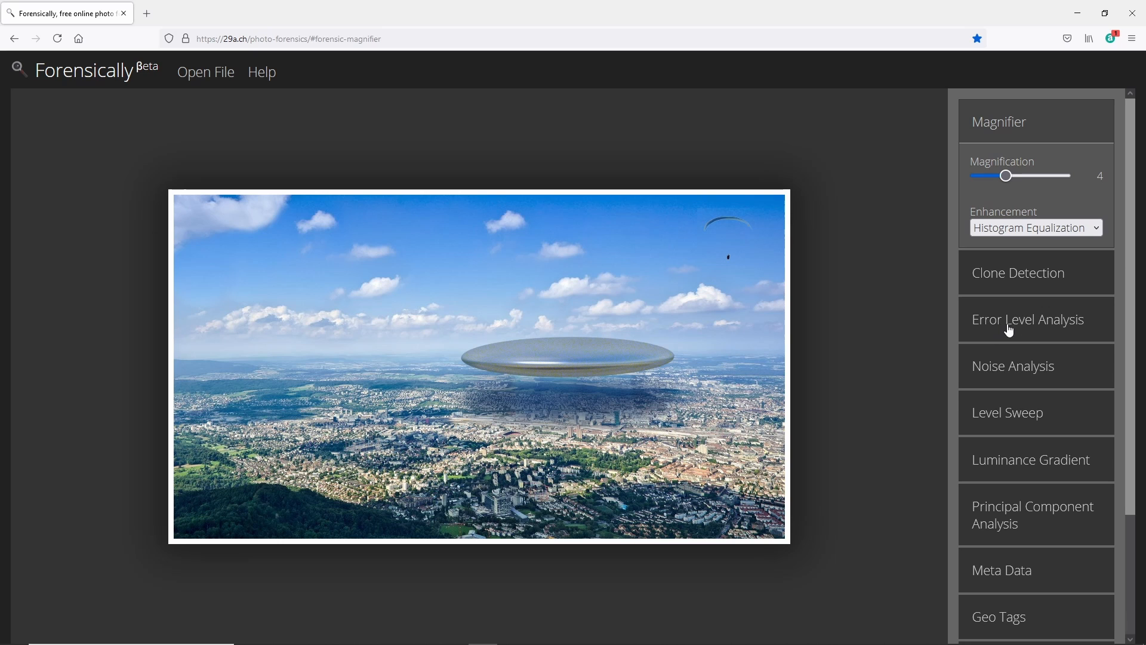
mouse_move(1046, 333)
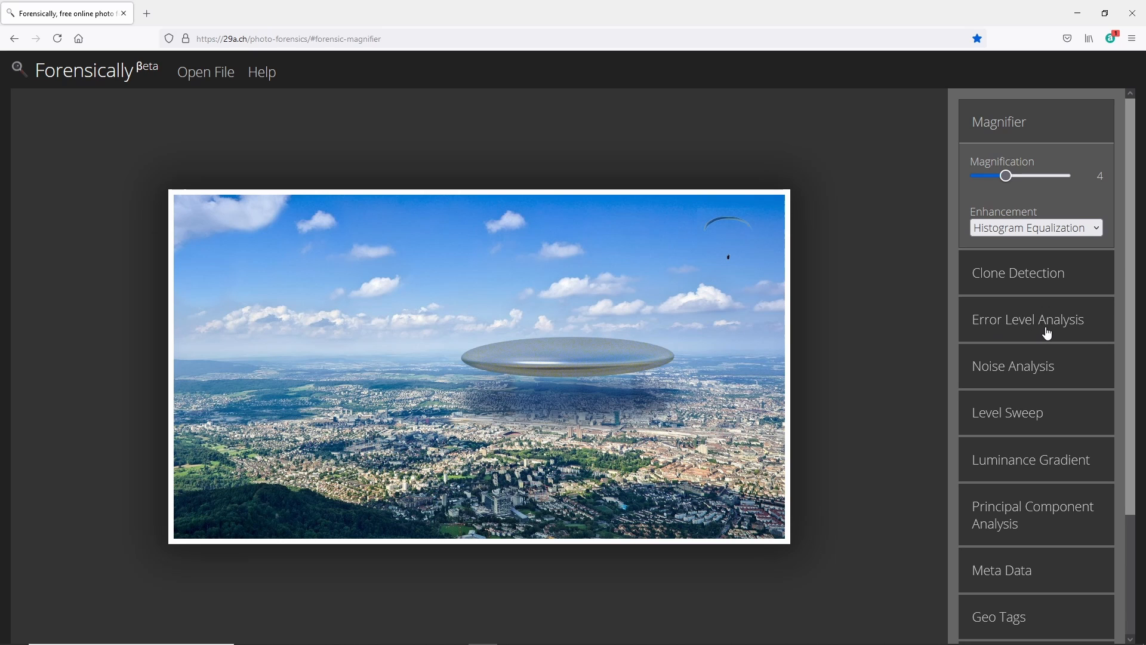
Run error level analysis on the UFO photo with JPEG quality lowered to 97
left_click(1026, 319)
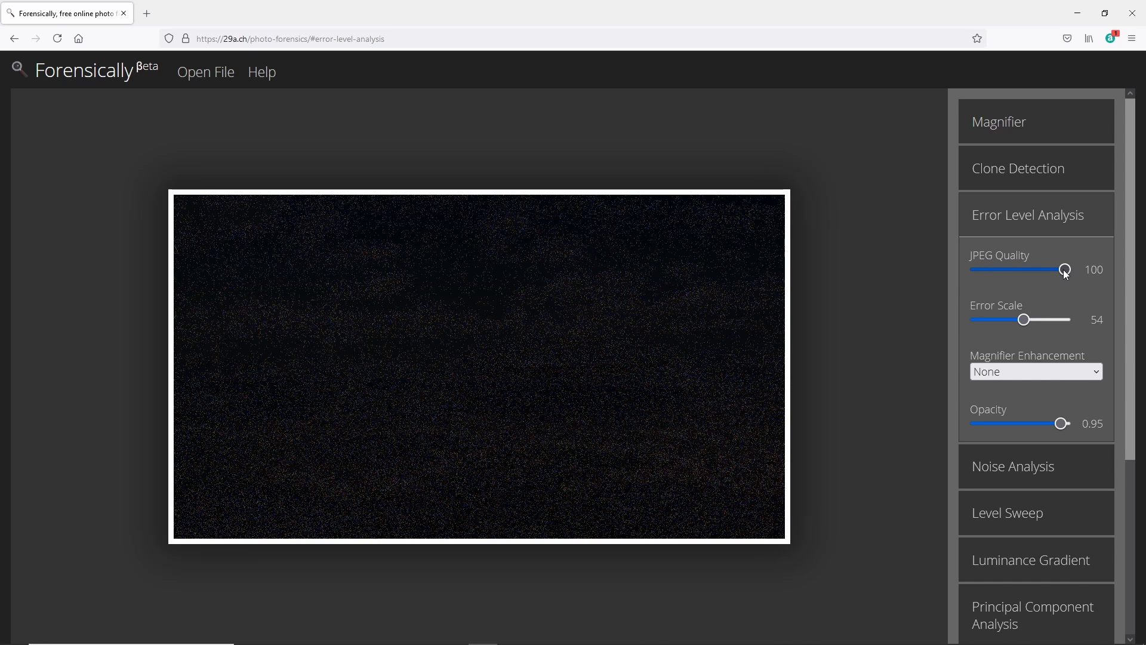
mouse_move(533, 302)
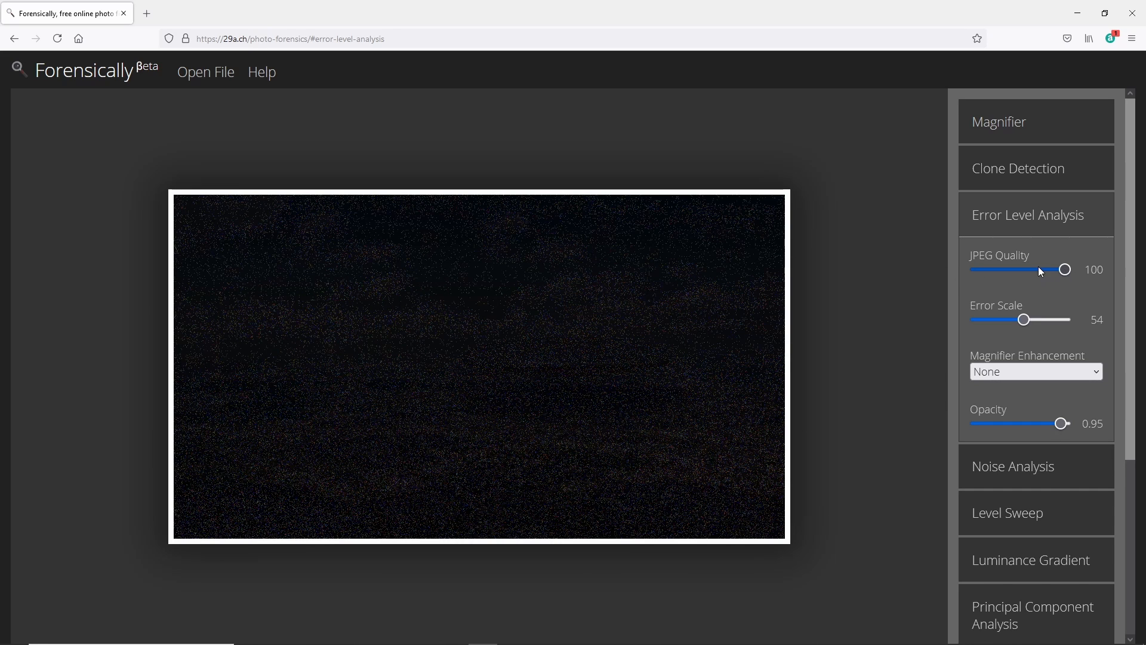
left_click_drag(1065, 269, 1062, 269)
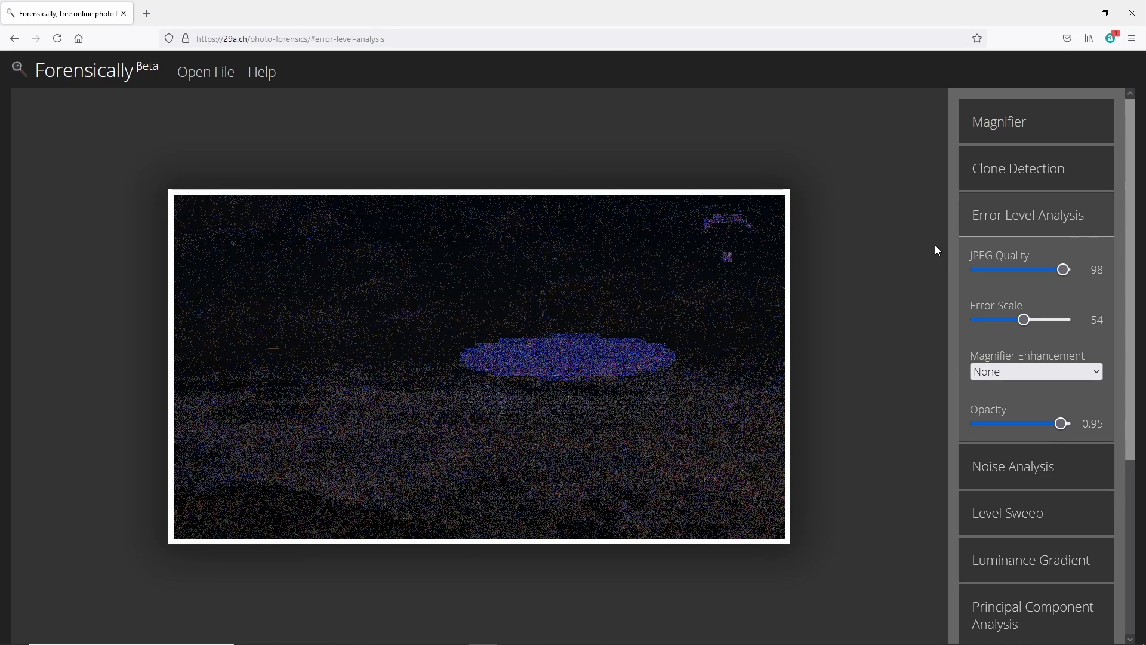
mouse_move(485, 368)
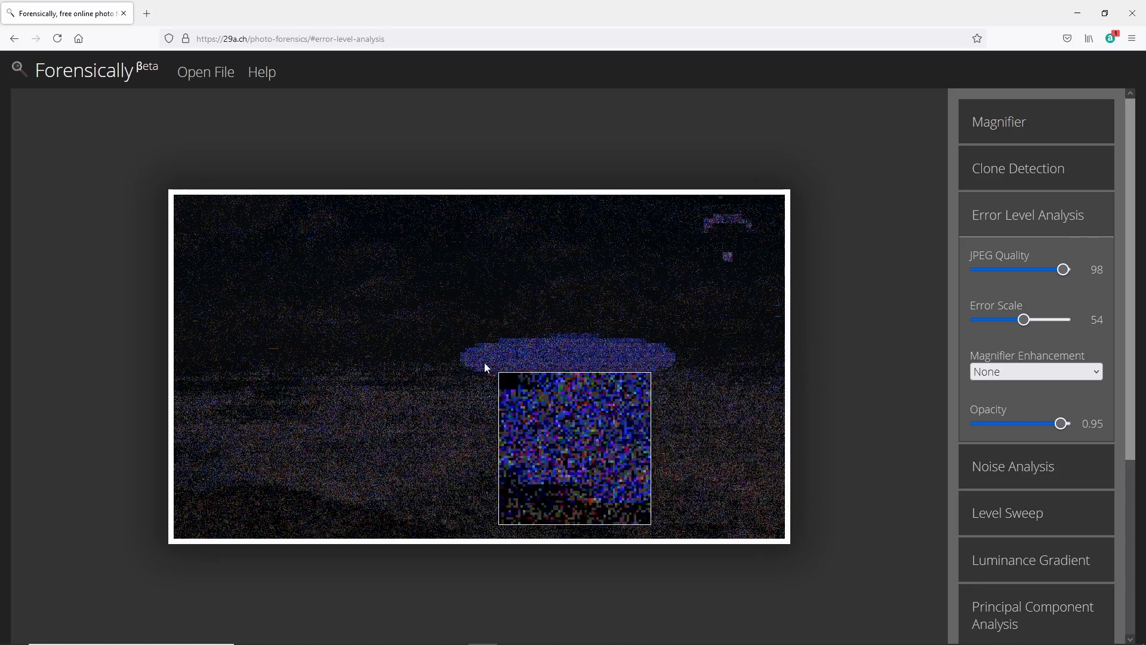
mouse_move(634, 359)
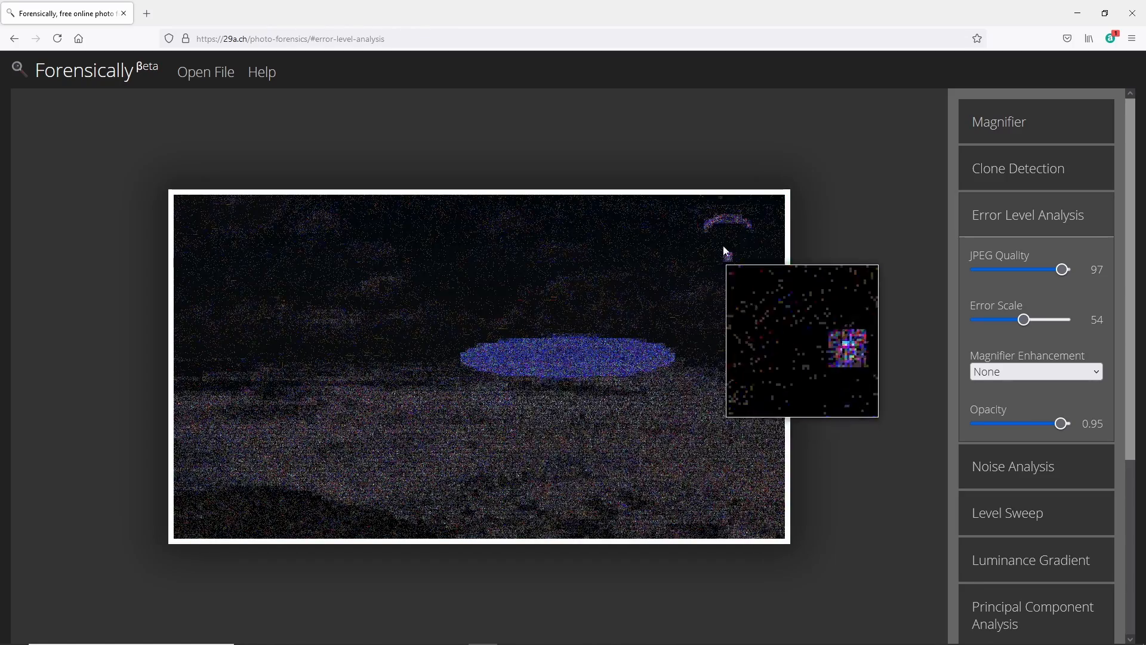
mouse_move(608, 359)
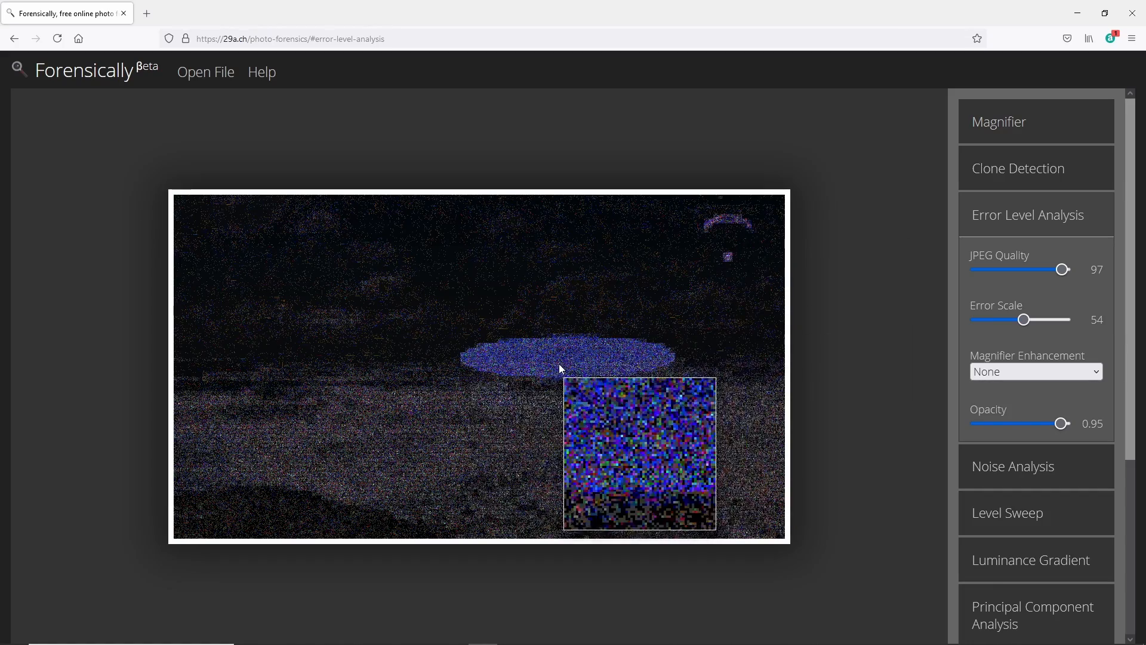
mouse_move(636, 347)
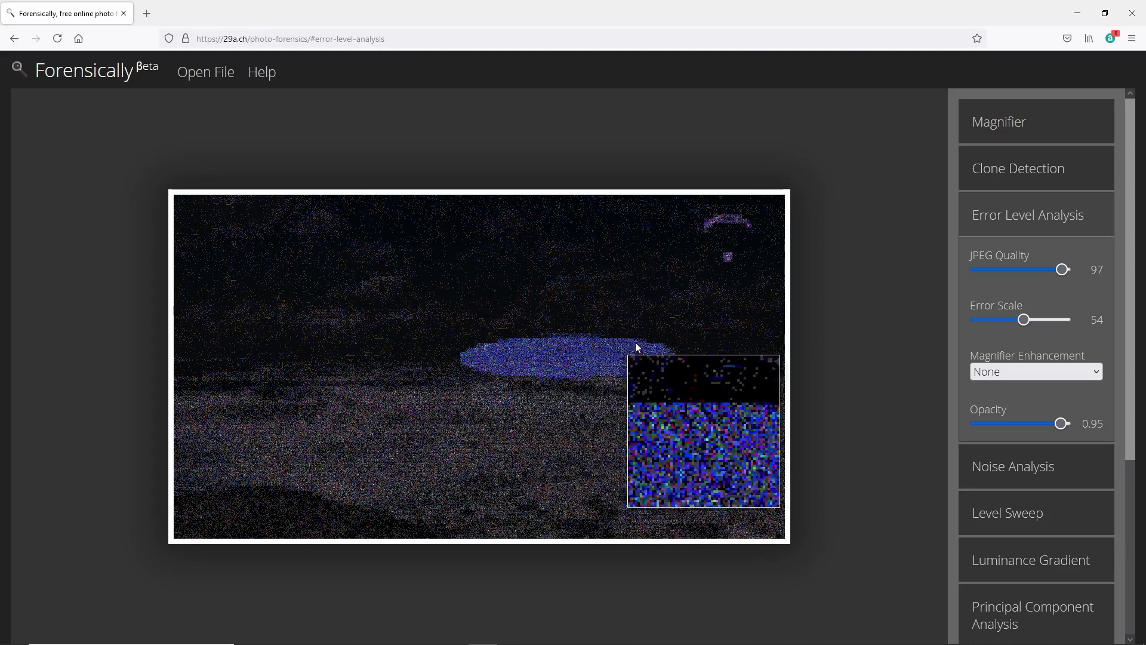
mouse_move(548, 358)
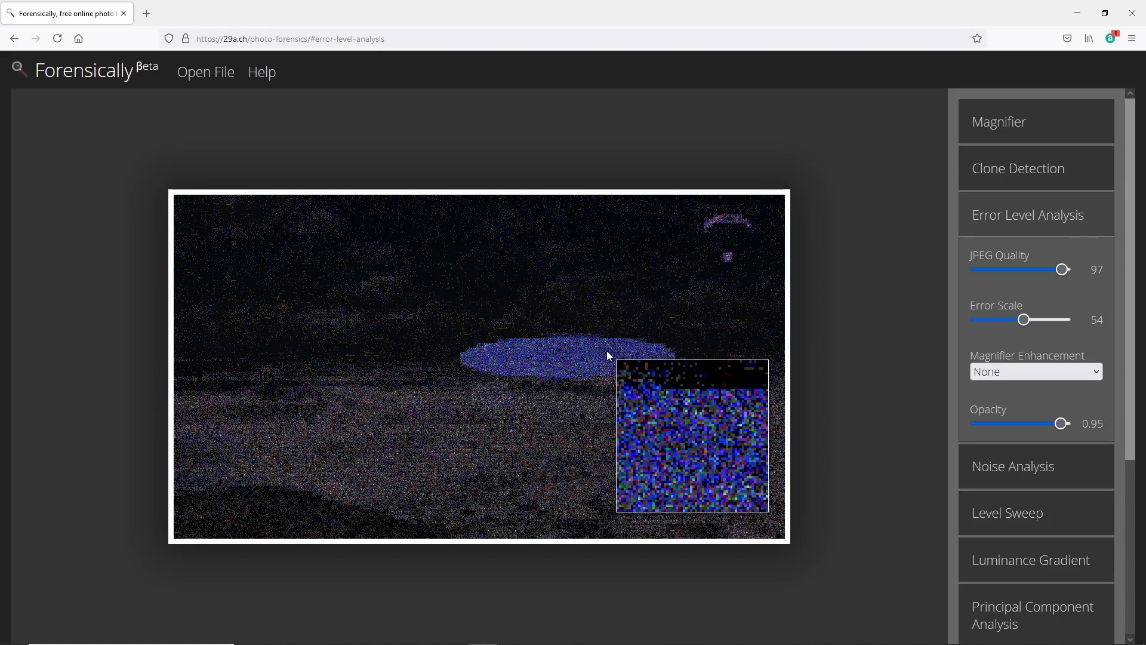
mouse_move(723, 231)
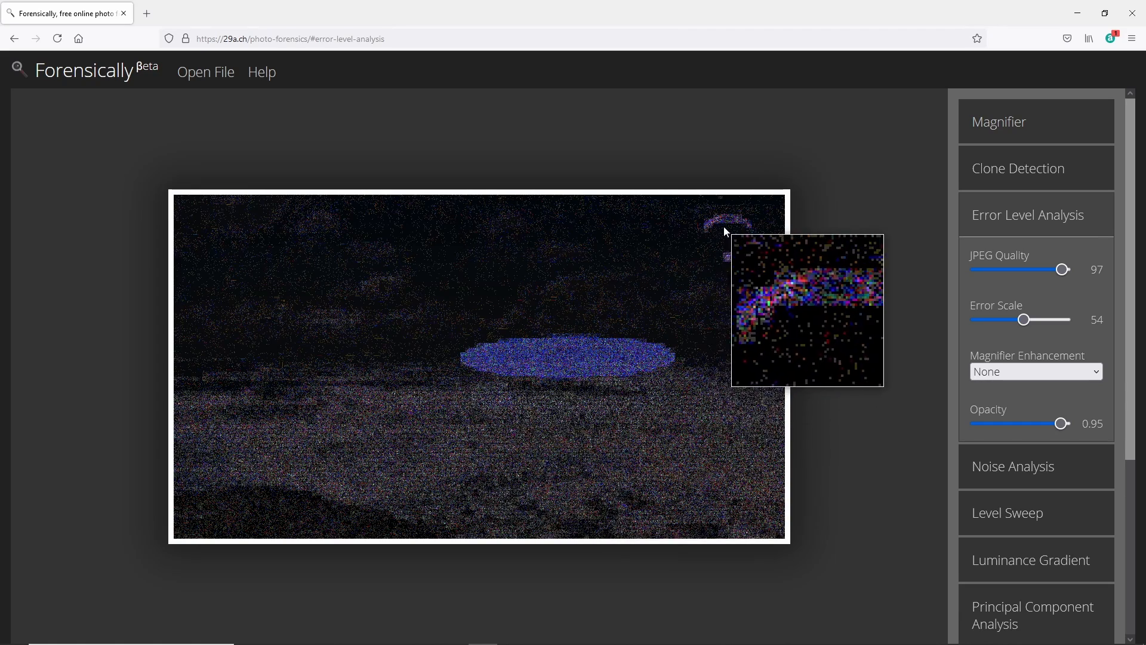
left_click_drag(1063, 423, 1022, 423)
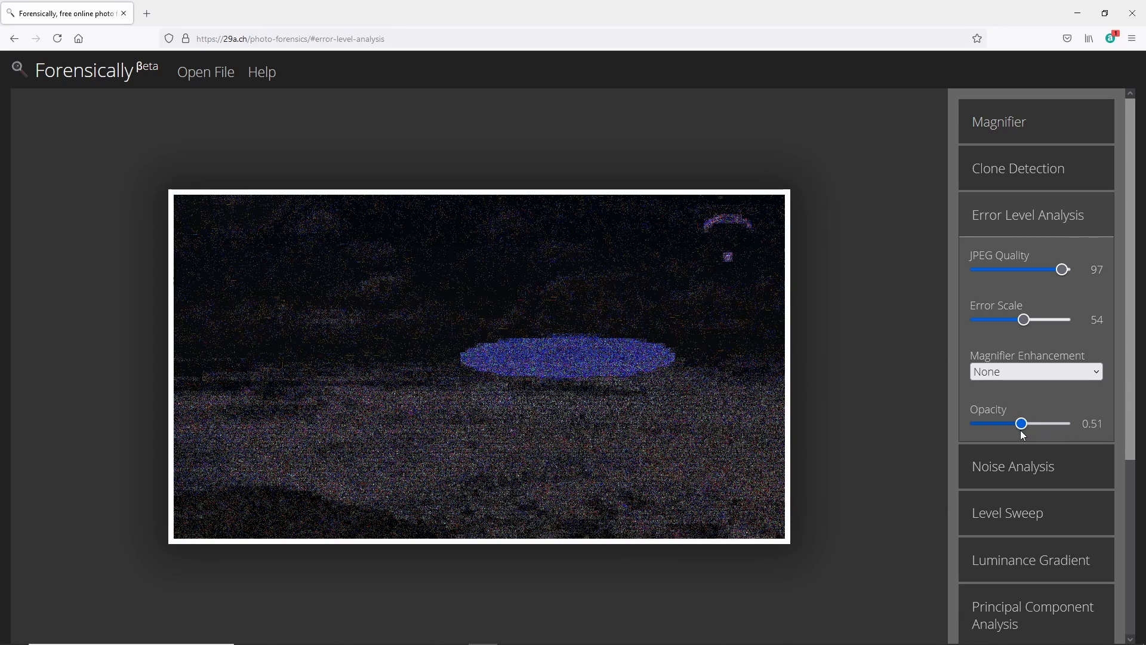
left_click_drag(1021, 424, 1008, 423)
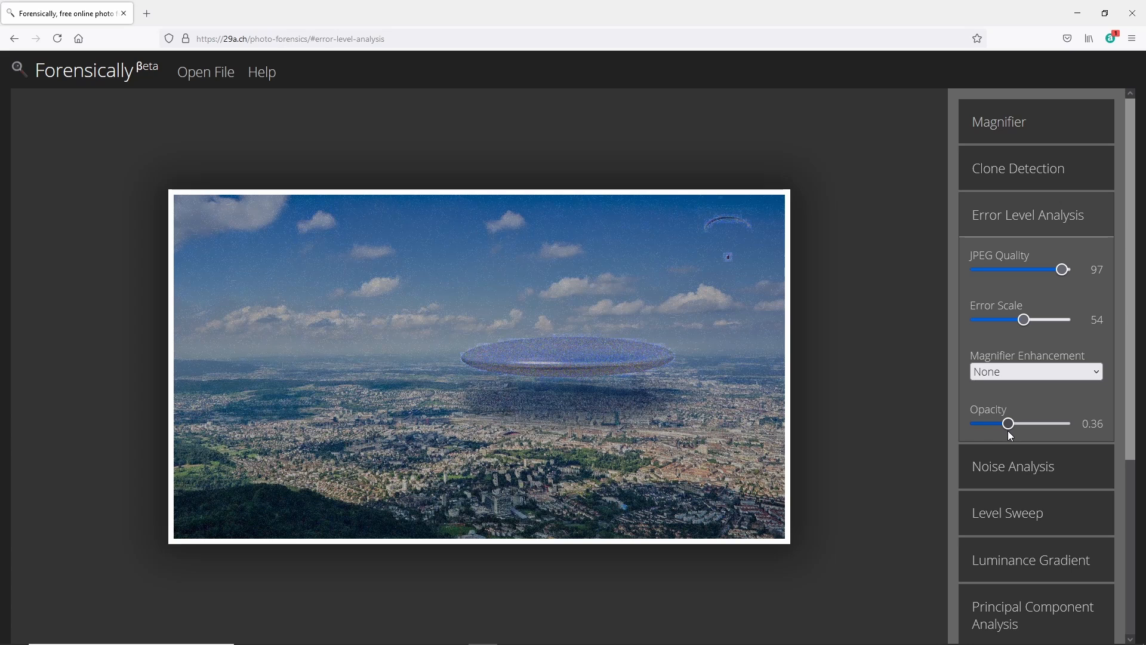
left_click_drag(1009, 423, 1018, 423)
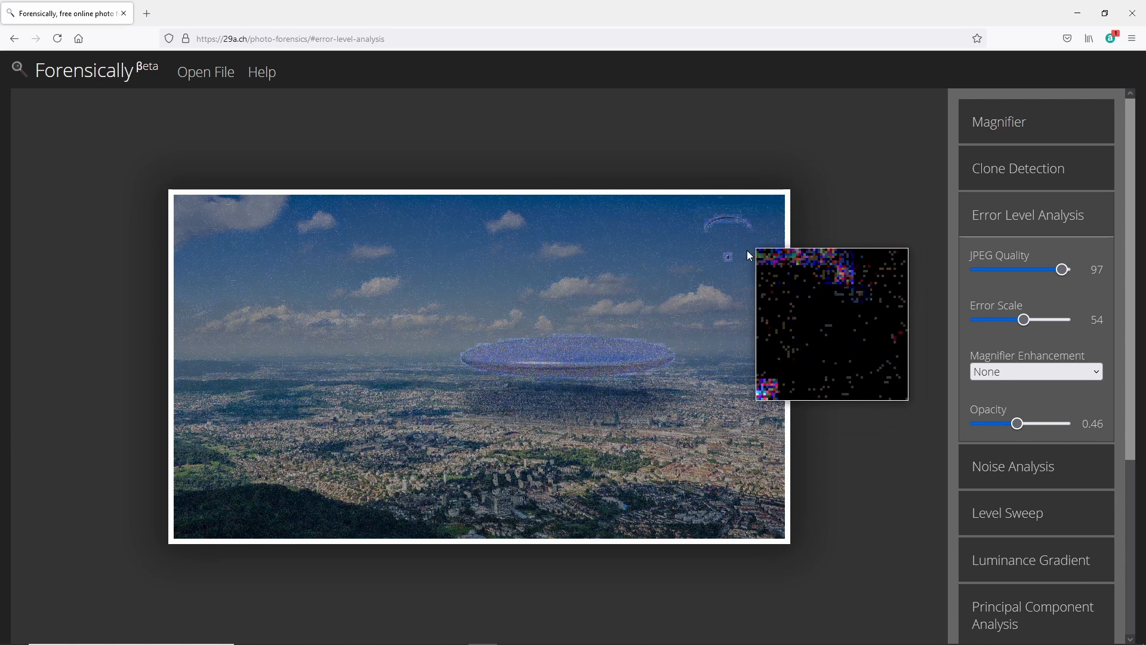
left_click_drag(1018, 423, 1025, 424)
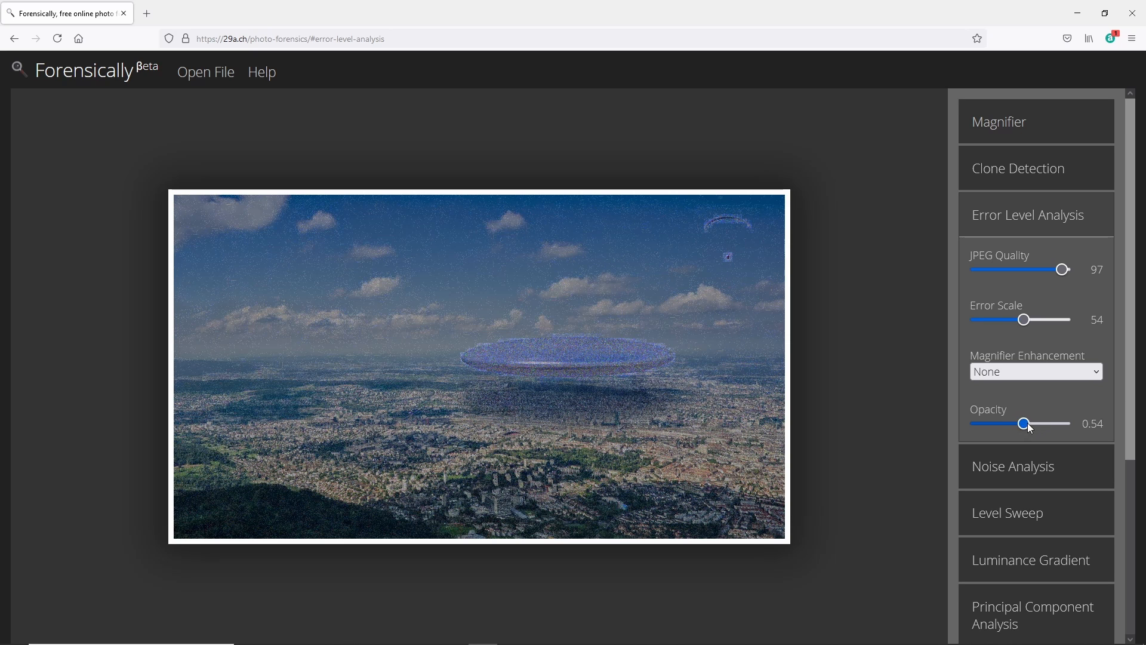
left_click_drag(1024, 423, 1061, 423)
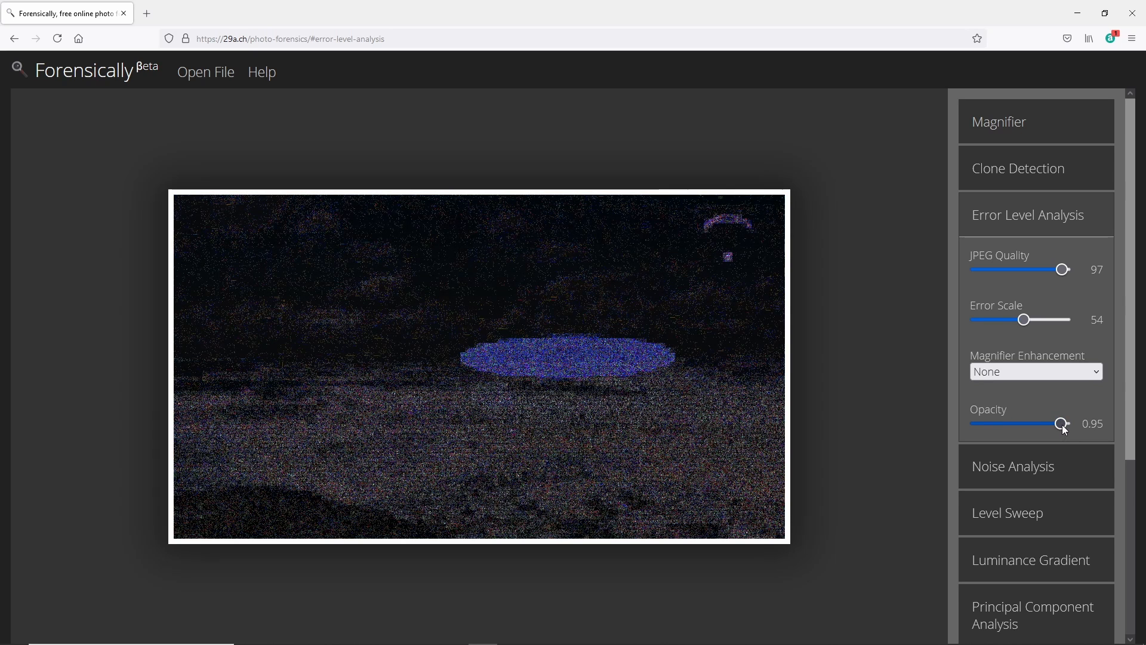
left_click_drag(1062, 423, 1064, 422)
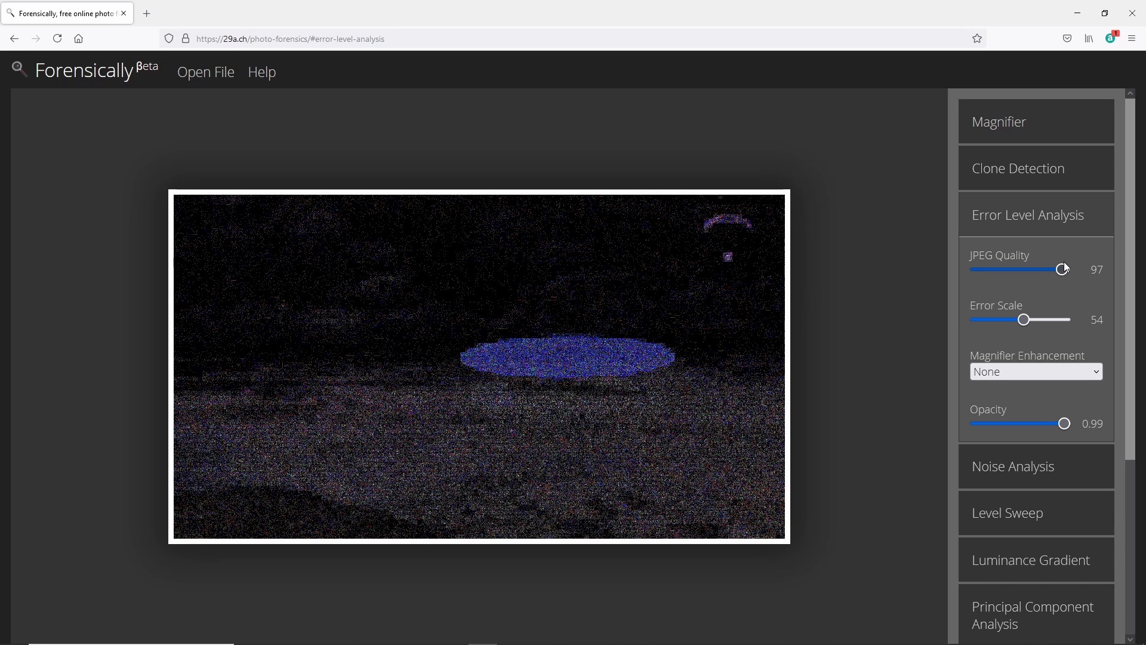
Lower the error level JPEG quality in stages through 87 down to 71
left_click_drag(1064, 268, 1058, 268)
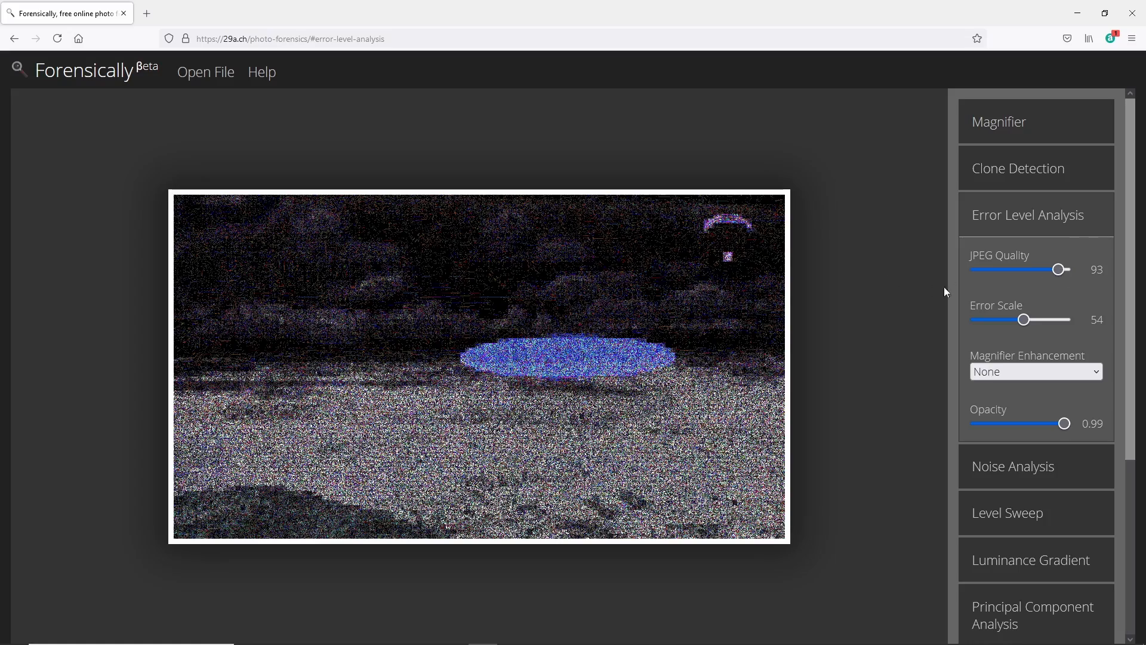
left_click_drag(1061, 270, 1052, 270)
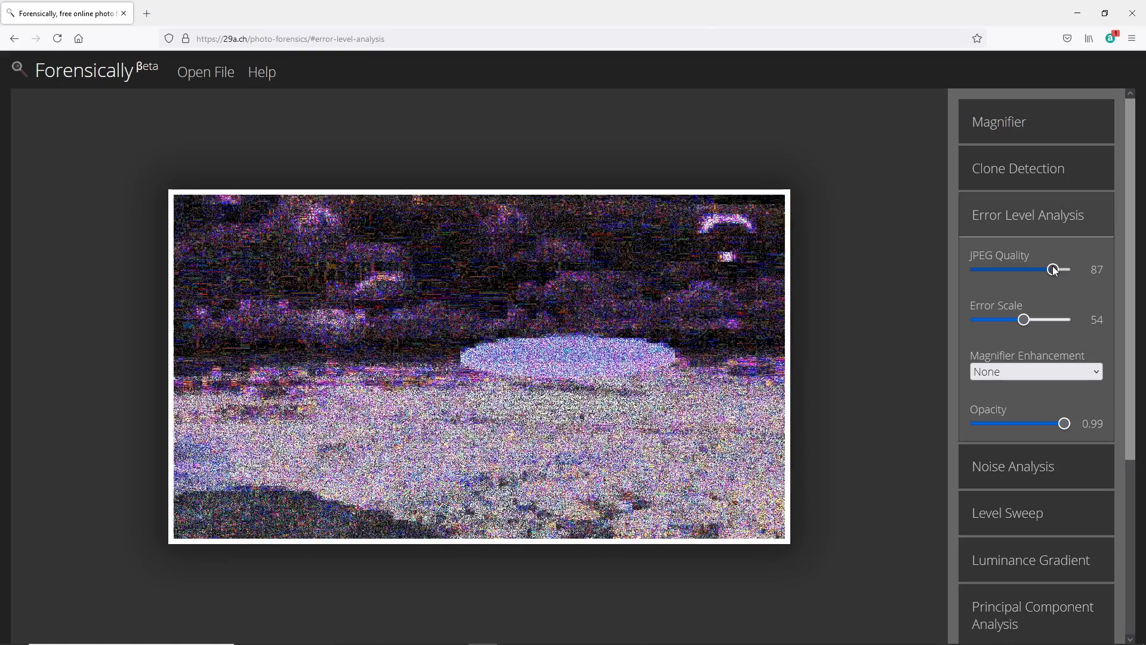
left_click_drag(1053, 269, 1042, 269)
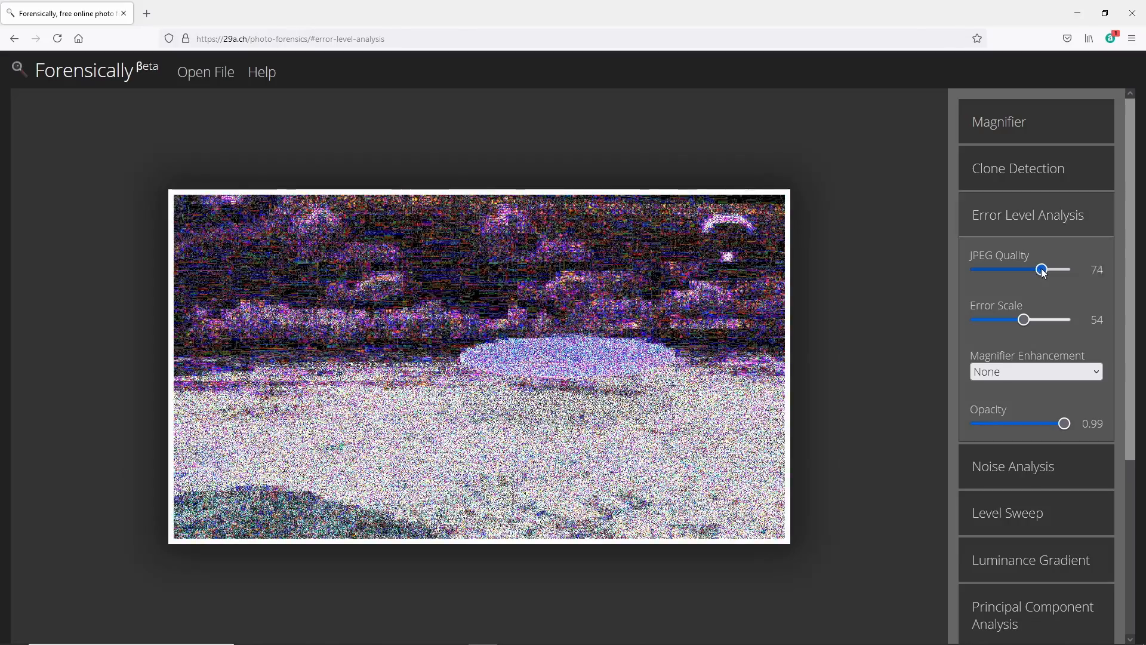
left_click_drag(1041, 269, 1036, 269)
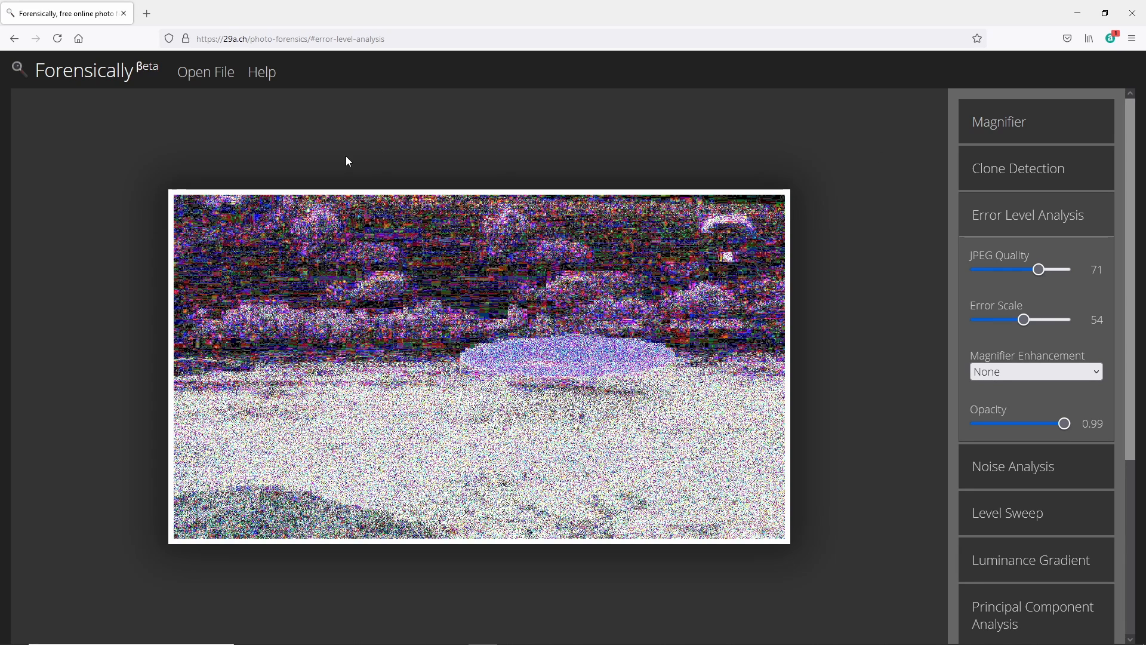
mouse_move(282, 162)
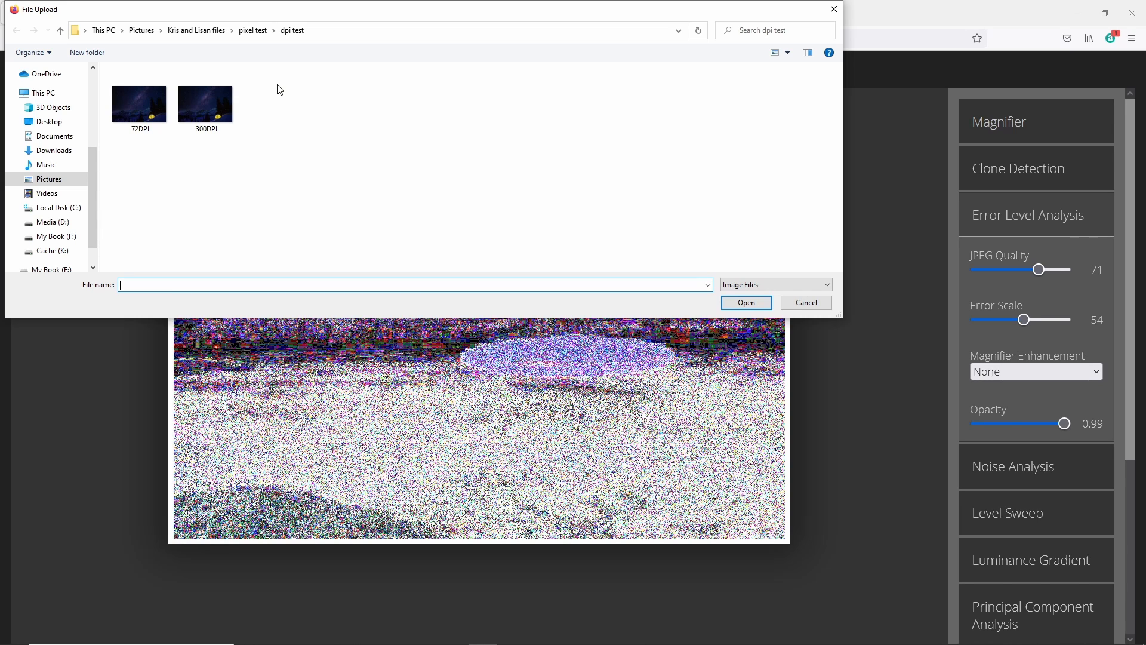
mouse_move(290, 144)
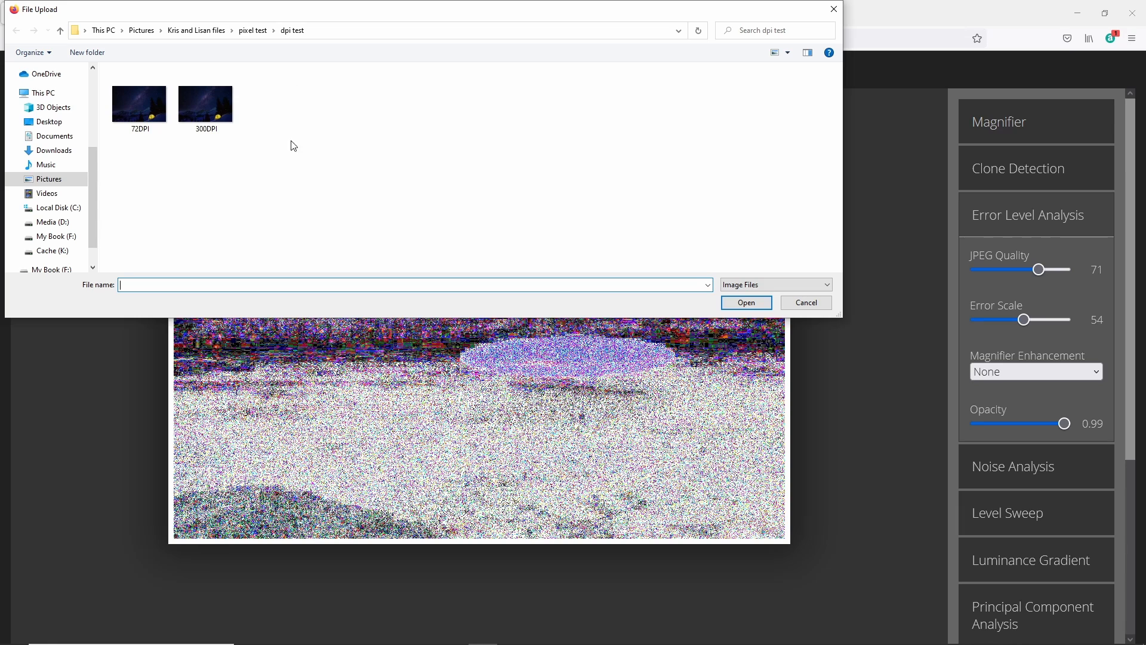
mouse_move(328, 433)
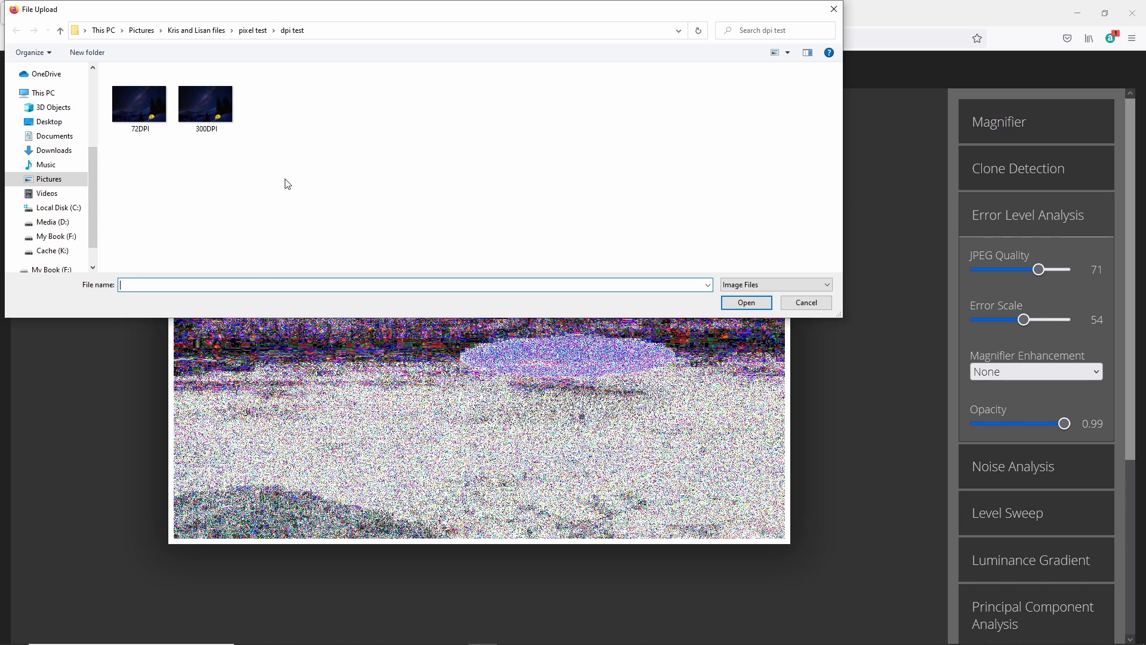
mouse_move(307, 201)
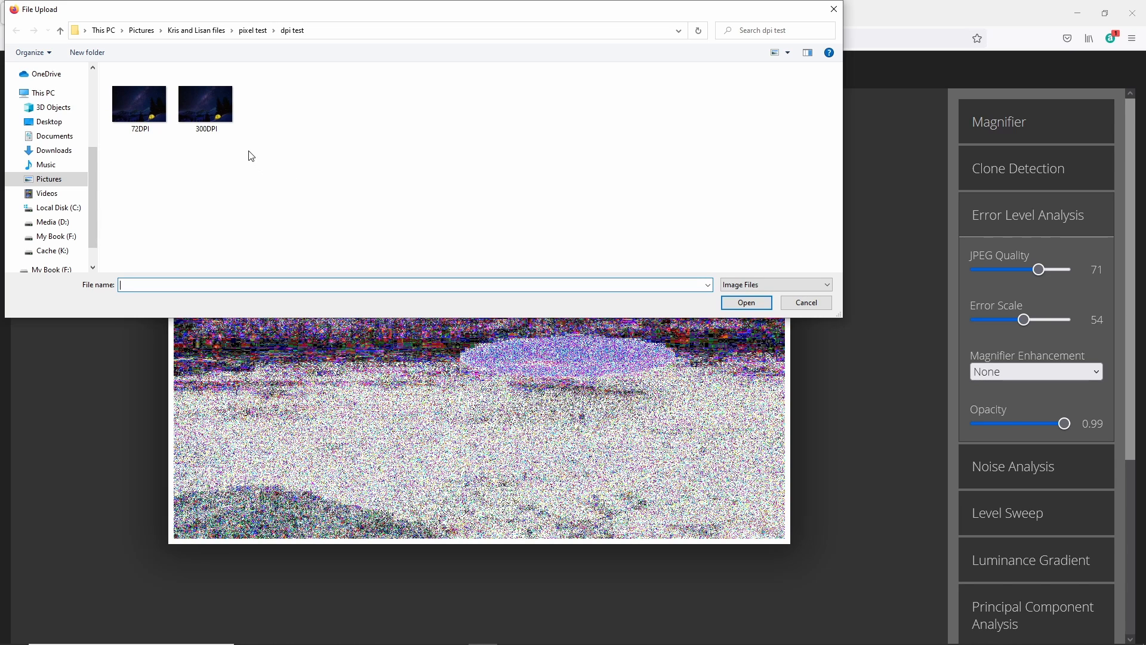
mouse_move(253, 161)
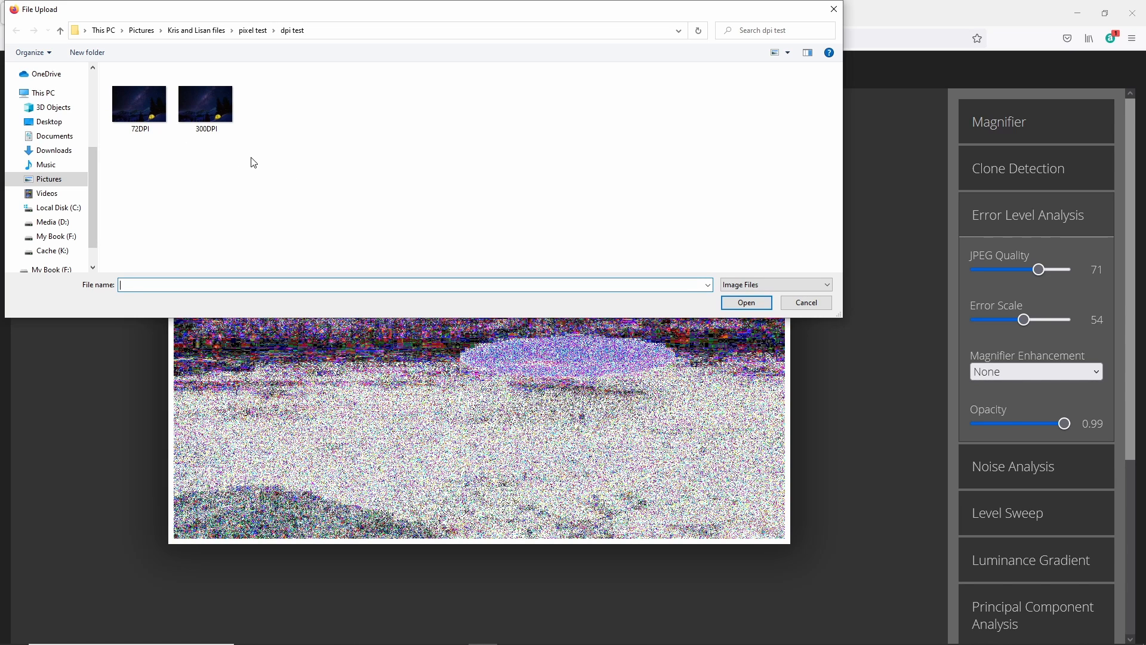
Select the 300DPI image in the dpi test folder and open it
left_click(139, 102)
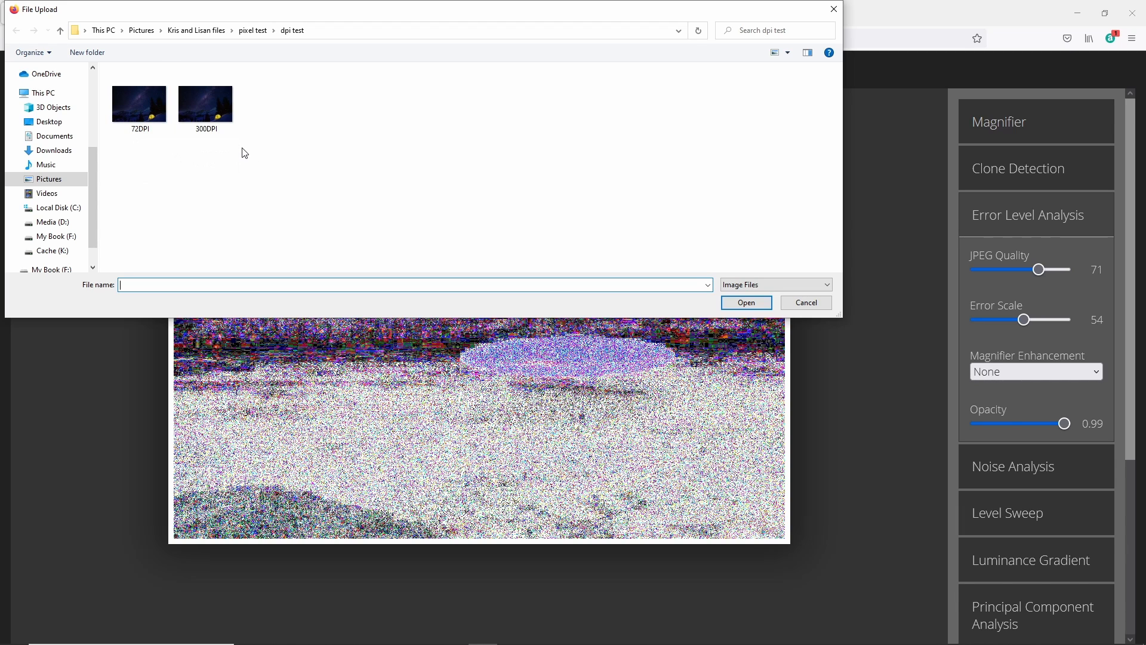
left_click(205, 100)
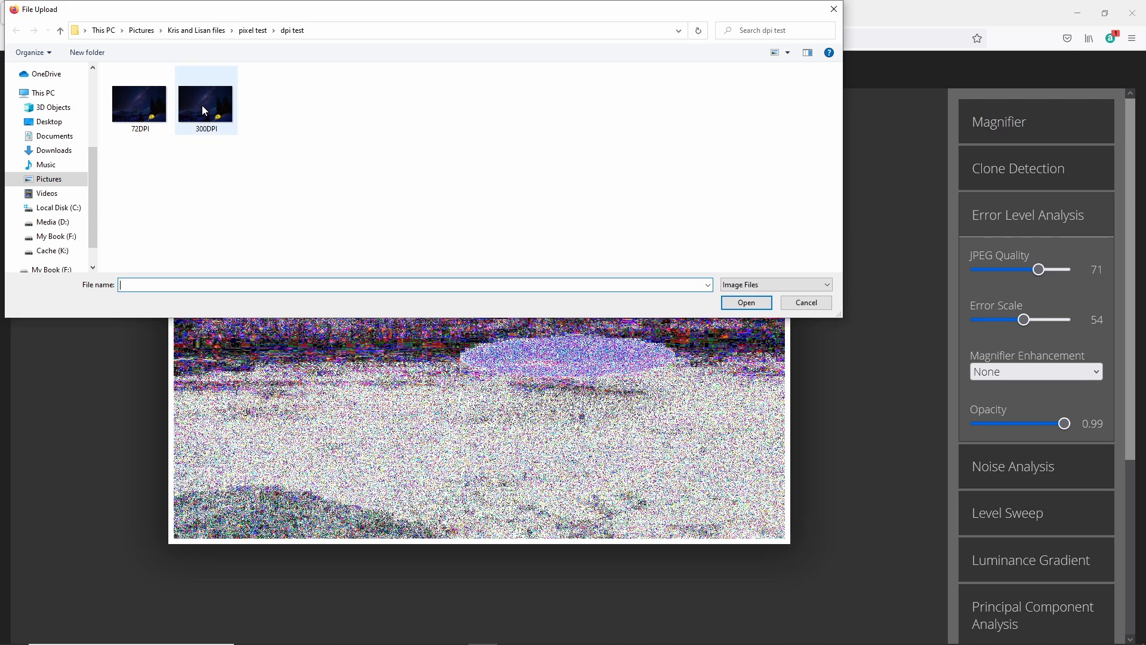
left_click(205, 98)
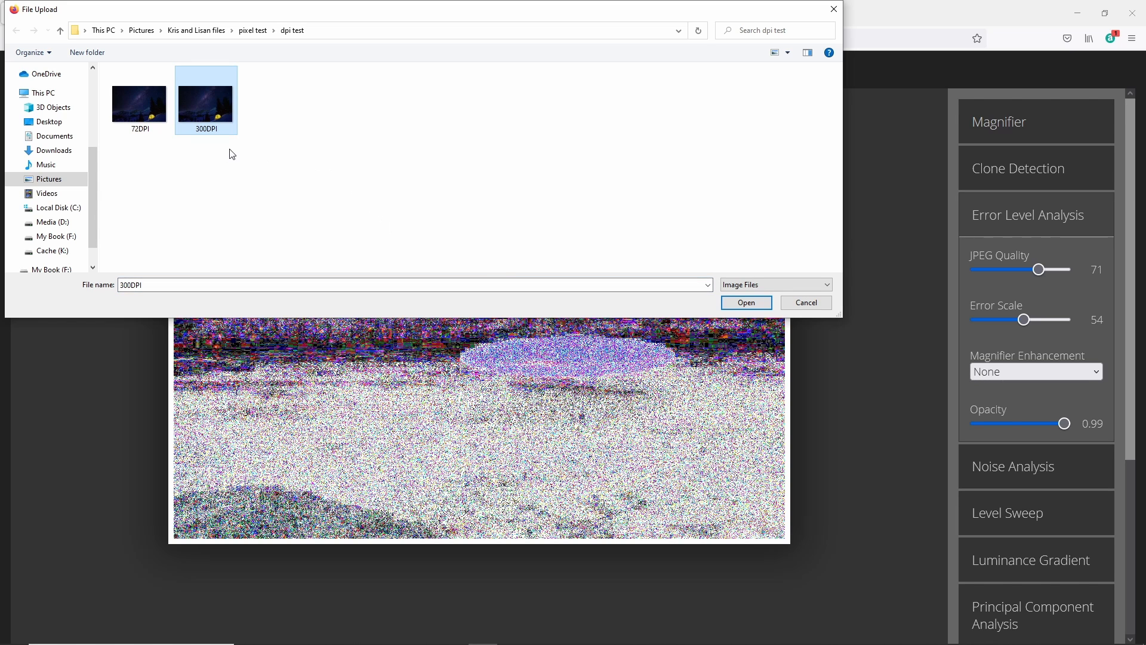
left_click(745, 302)
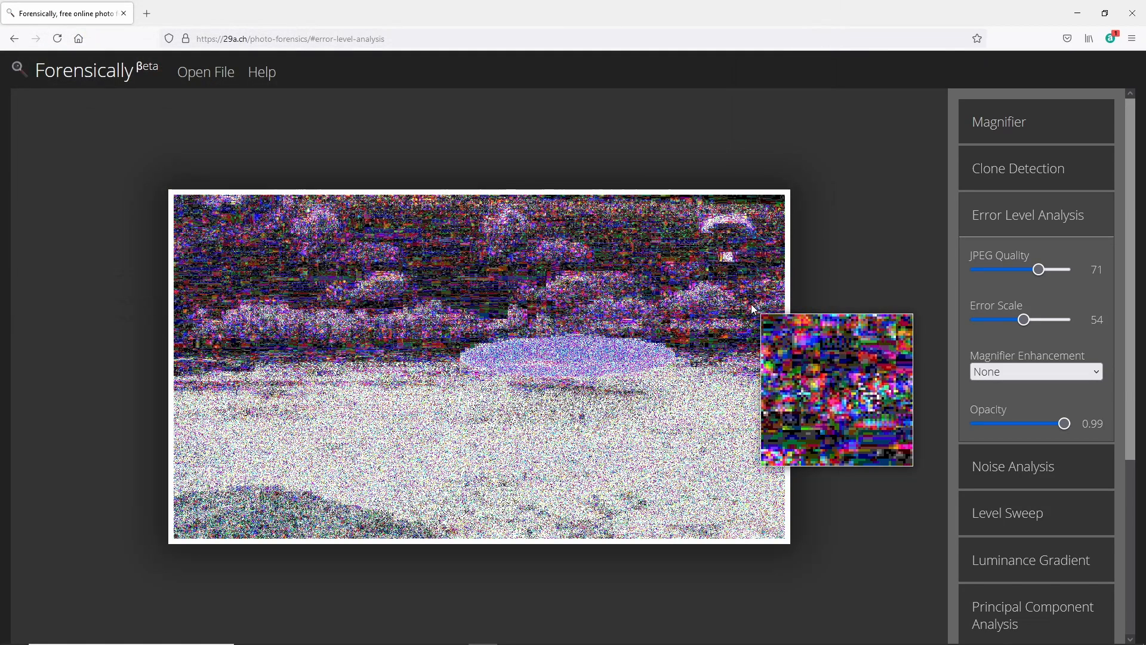
Fade the error overlay out and back to full opacity, then set JPEG quality to 100
left_click_drag(1065, 423, 976, 423)
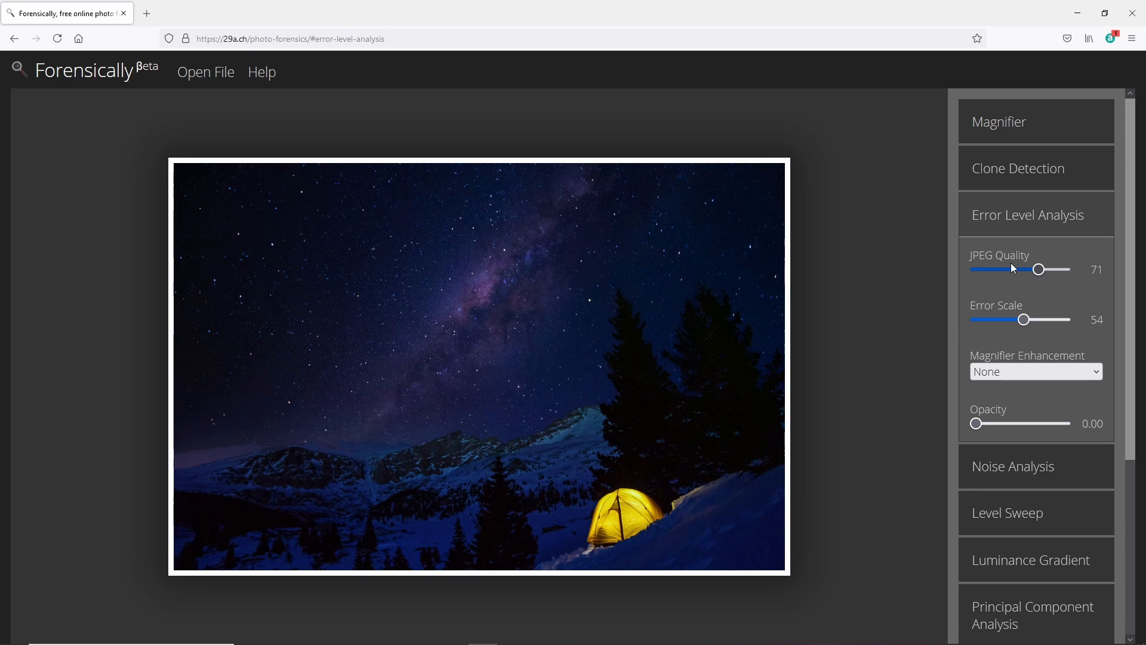
left_click_drag(1037, 270, 1064, 269)
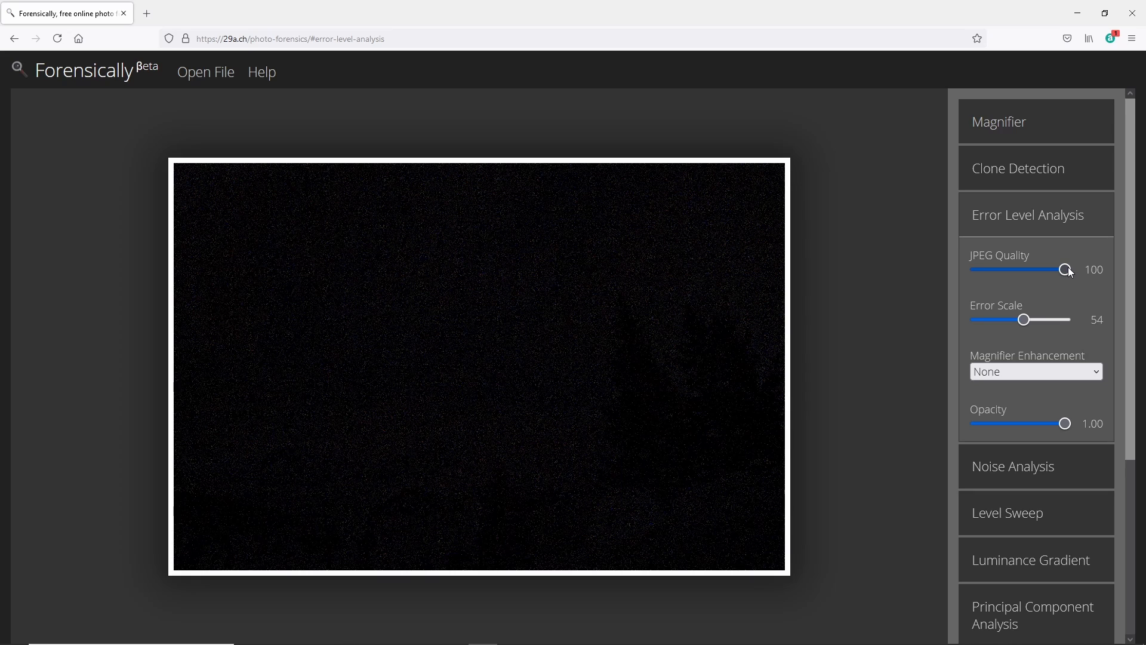
left_click_drag(1068, 269, 1064, 269)
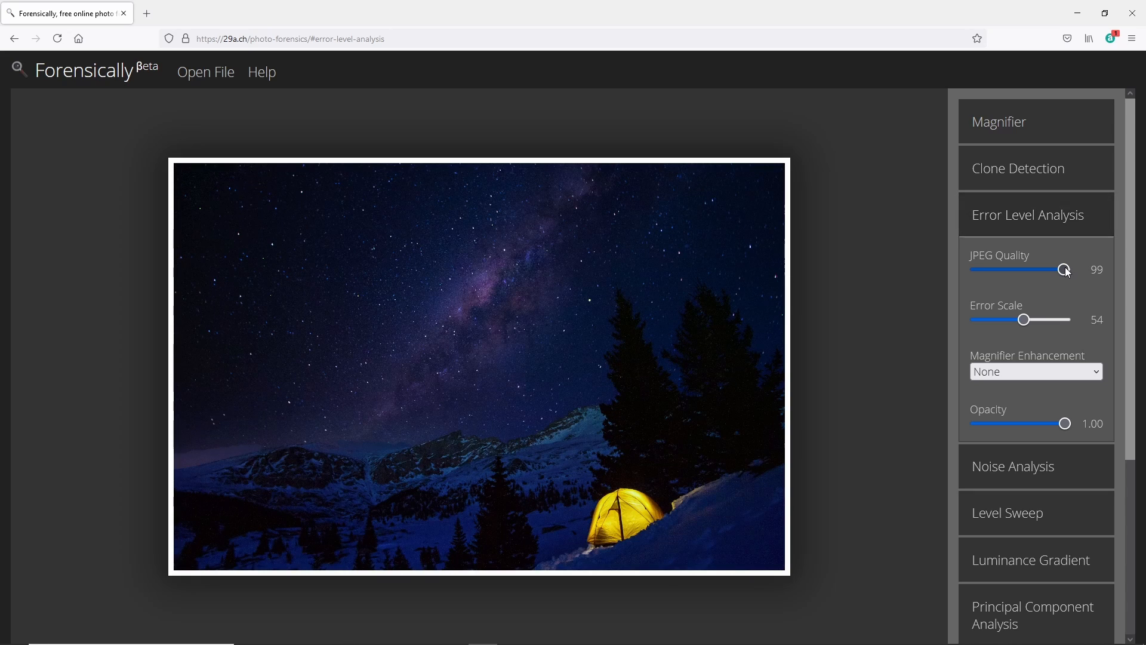
Step the JPEG quality down from 97 through 96 to 91
left_click_drag(1065, 269, 1062, 269)
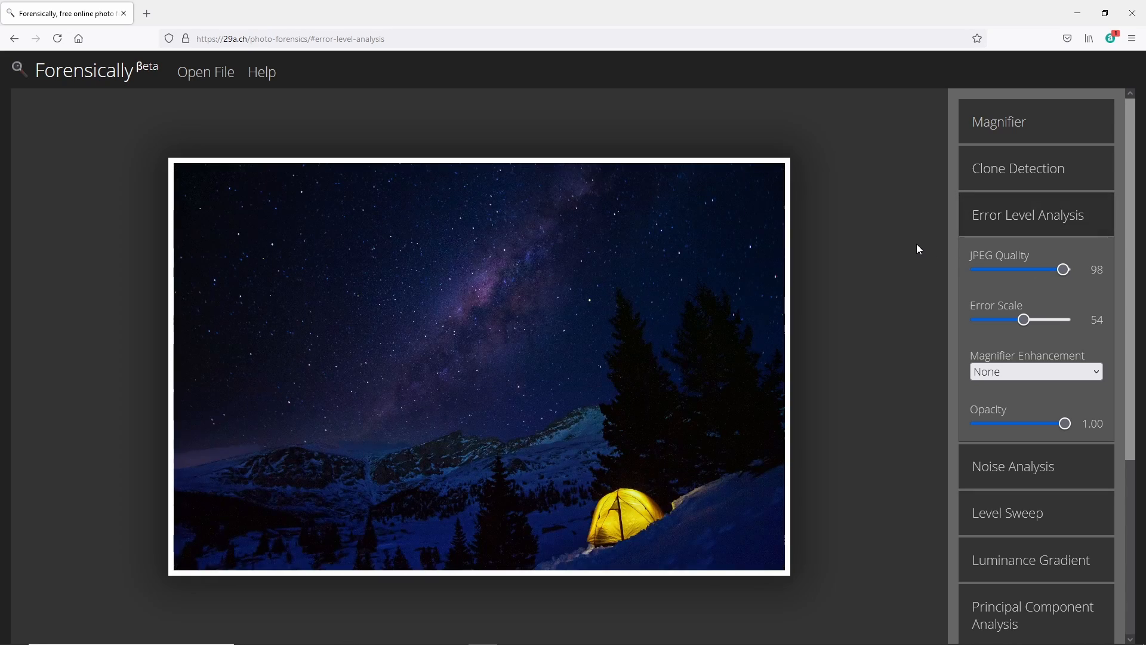
left_click(1027, 214)
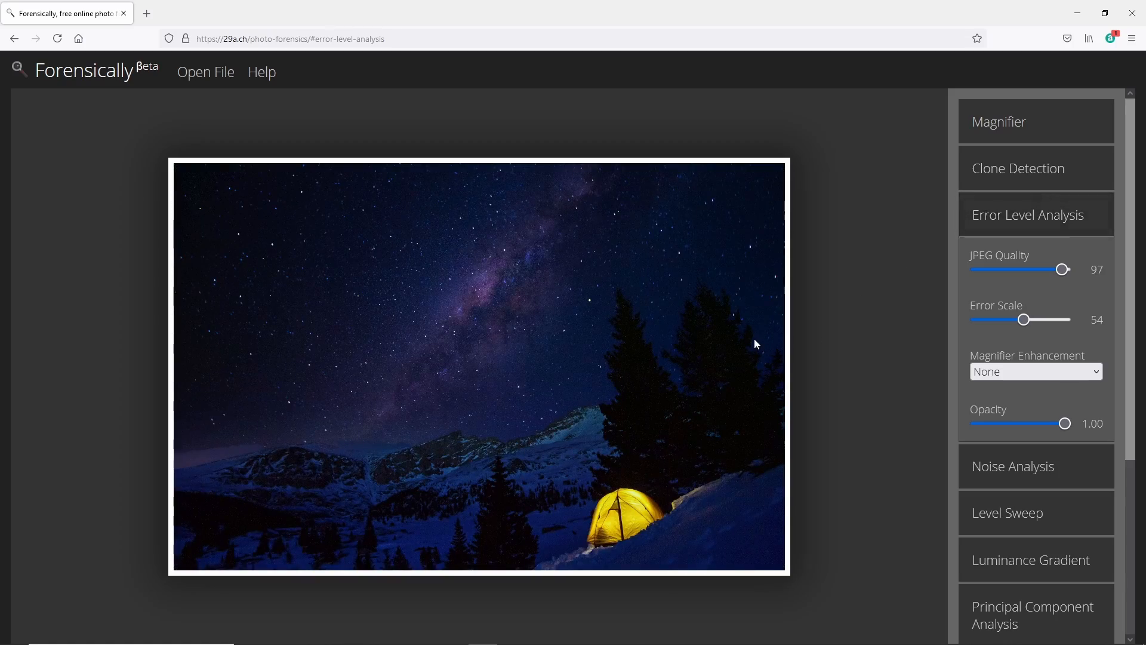
left_click(1026, 215)
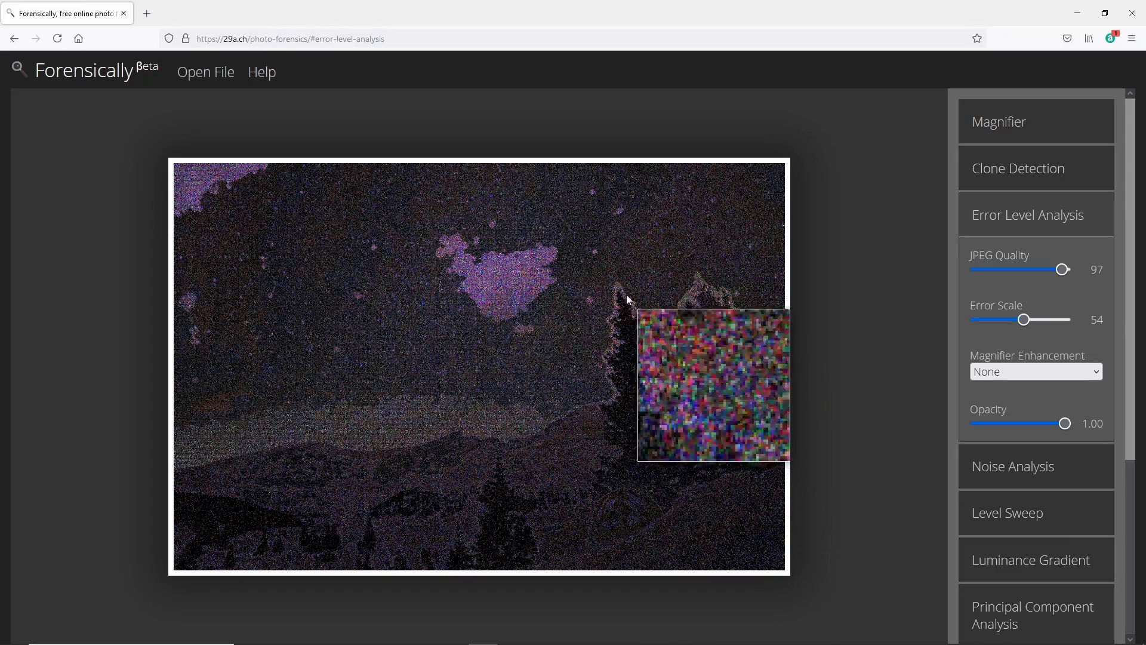
mouse_move(638, 307)
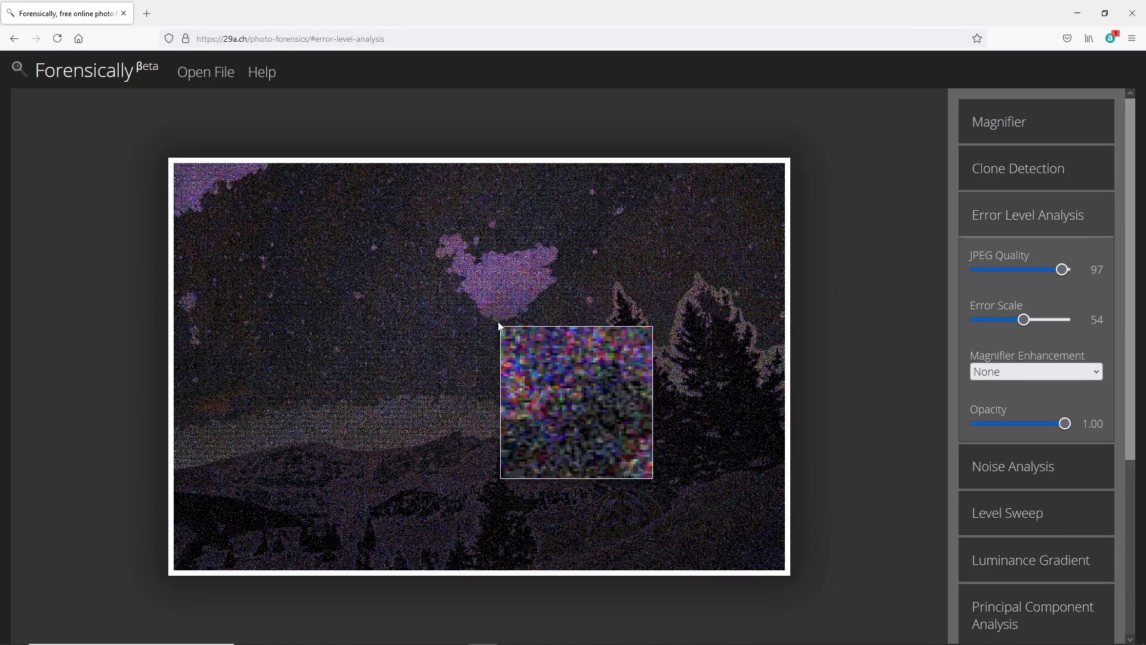
mouse_move(198, 268)
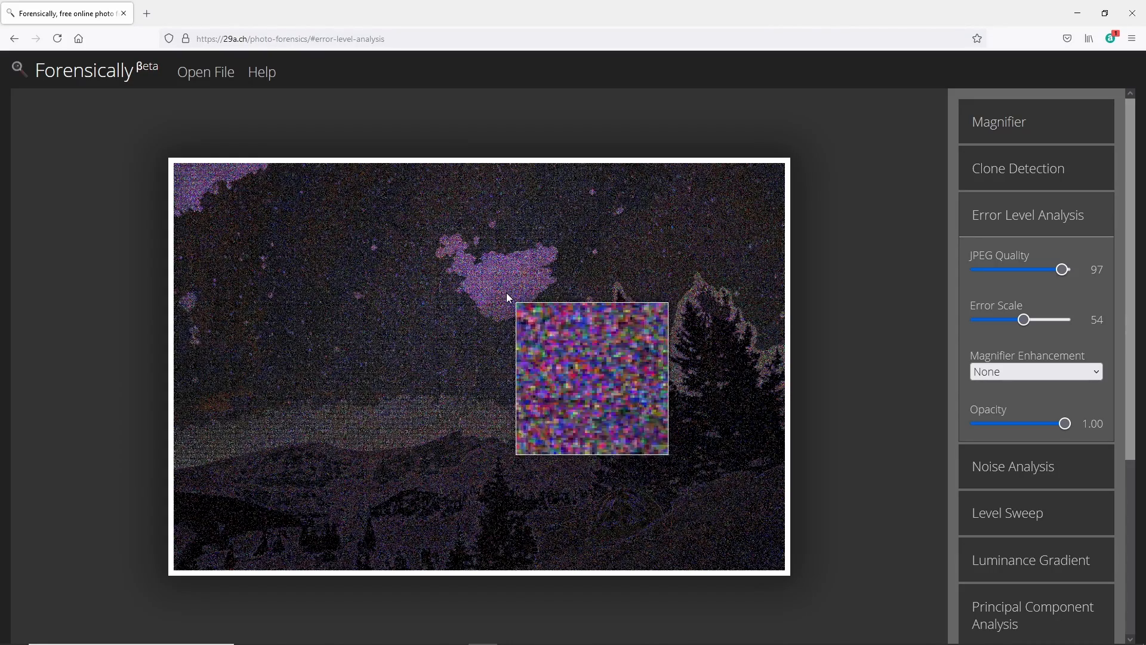
mouse_move(357, 419)
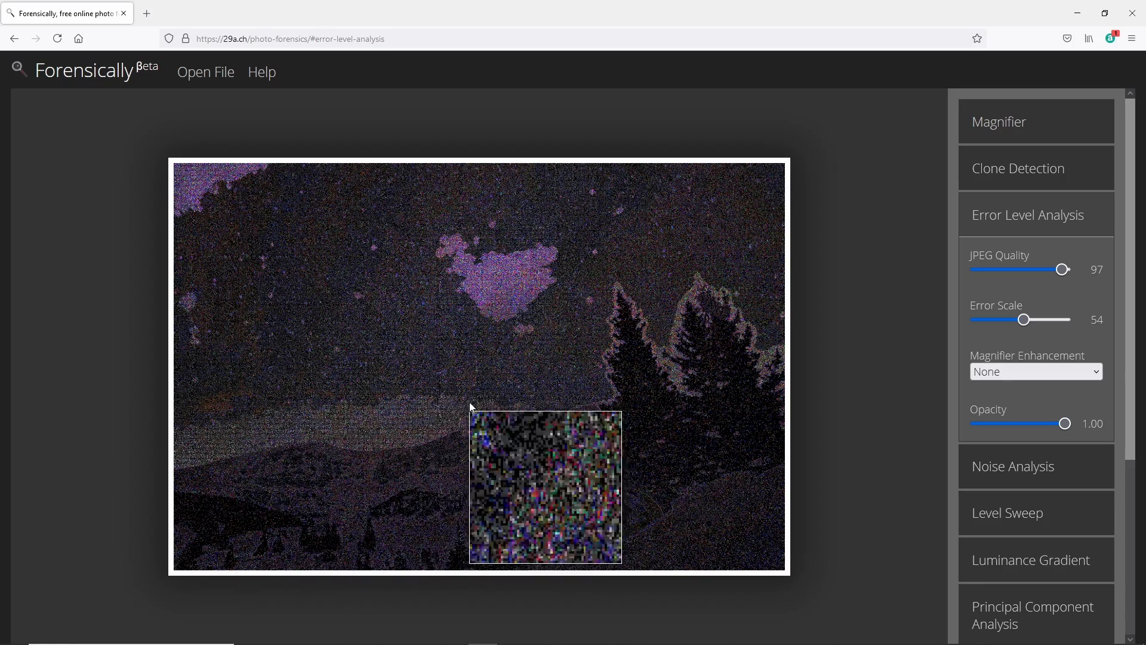
mouse_move(668, 349)
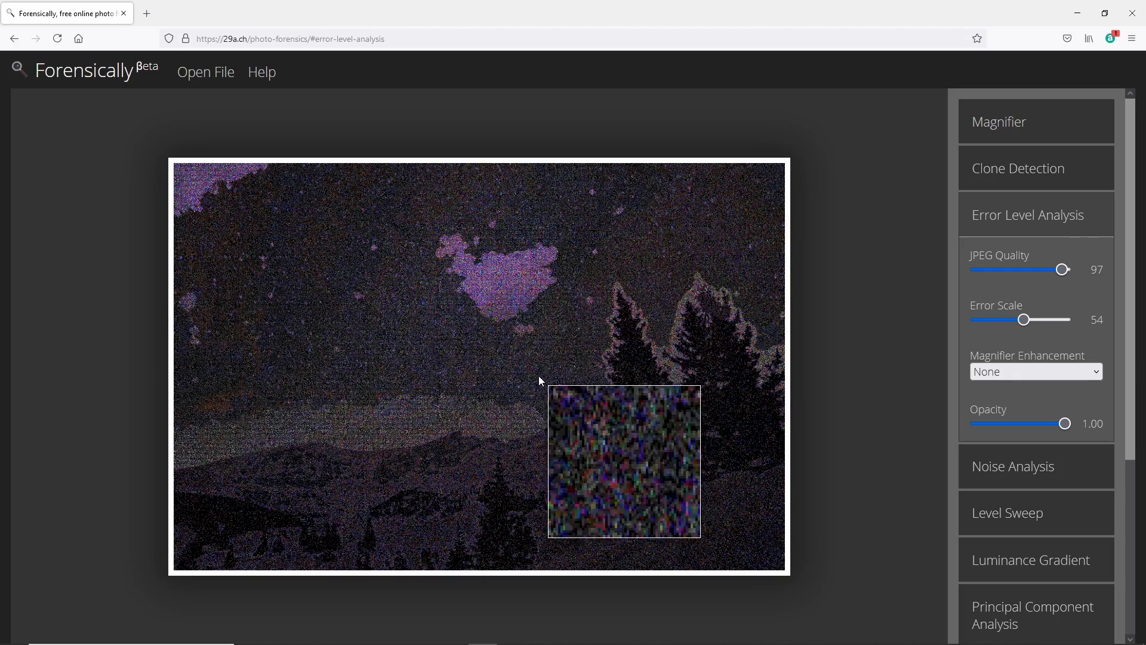
mouse_move(519, 372)
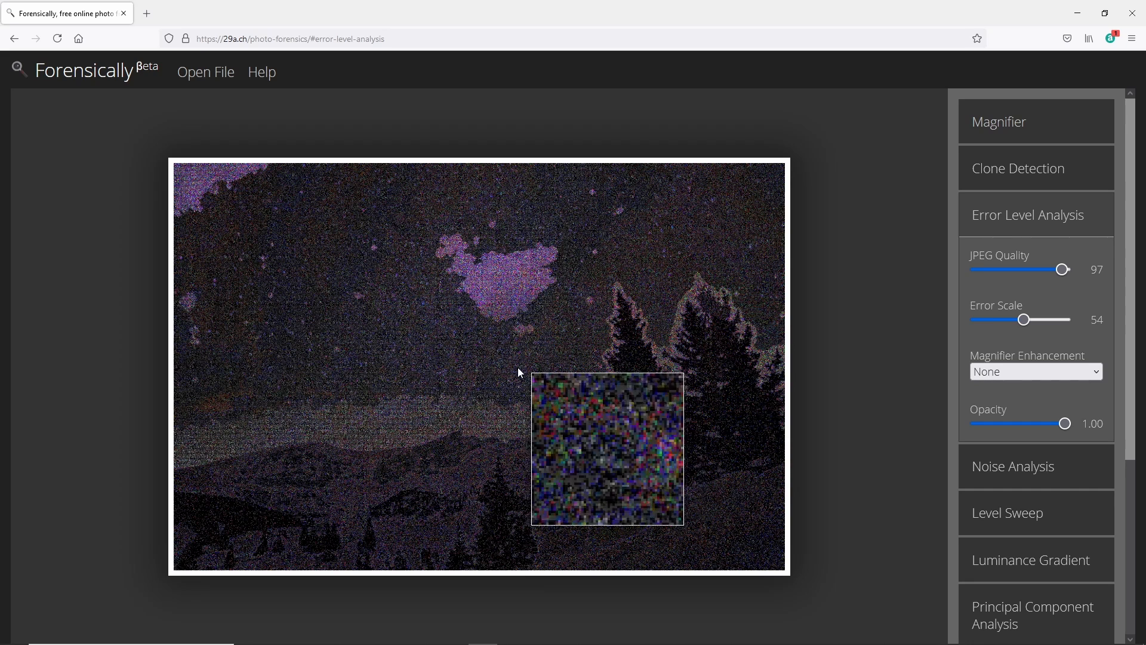
mouse_move(815, 379)
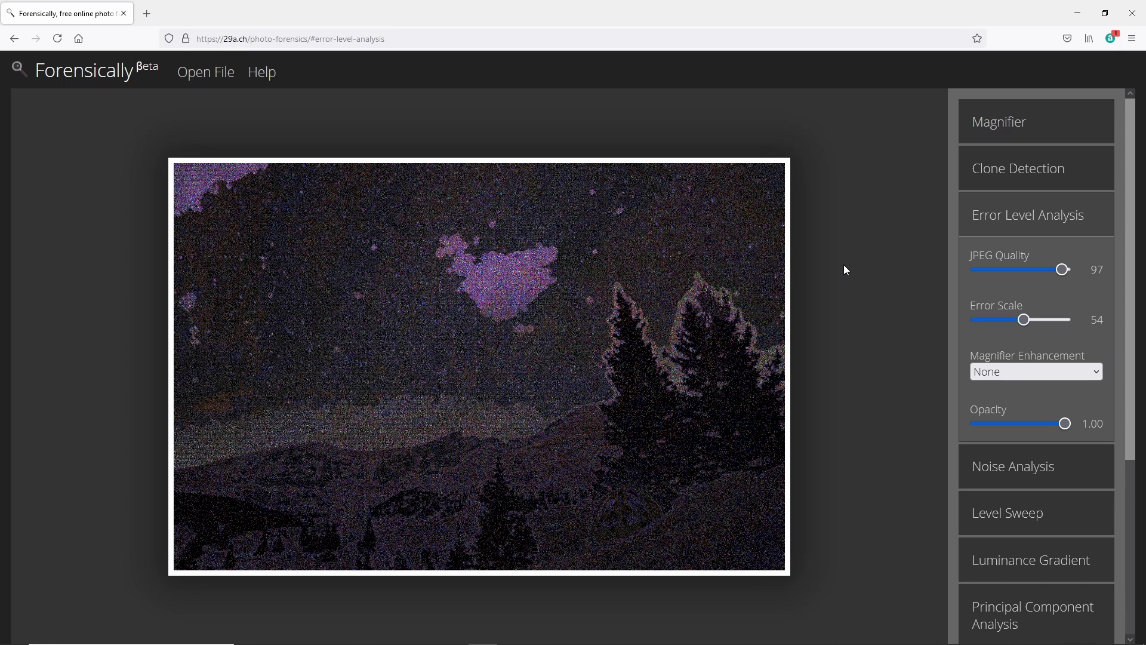
left_click_drag(1064, 269, 1060, 269)
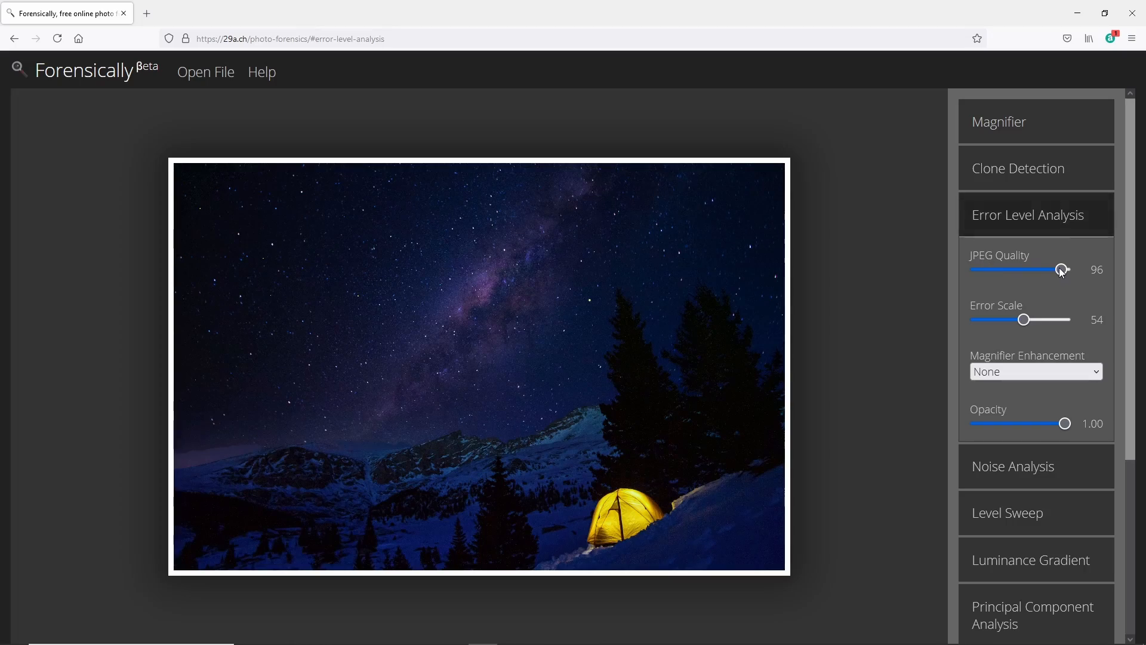
left_click_drag(1062, 269, 1038, 270)
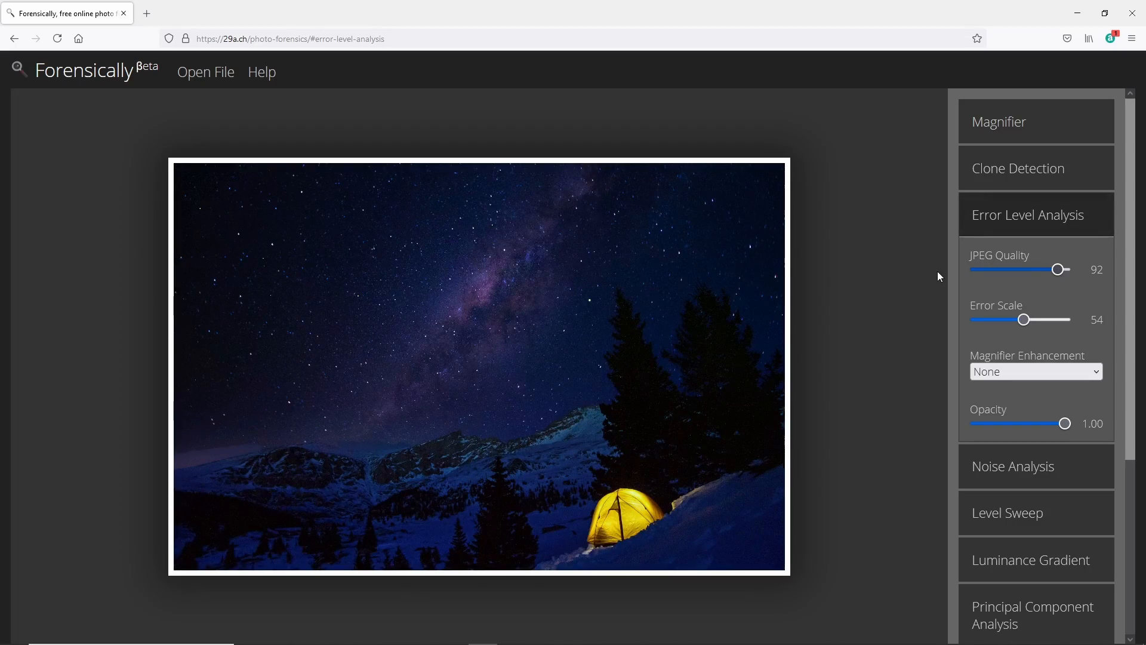
left_click_drag(1059, 269, 1058, 270)
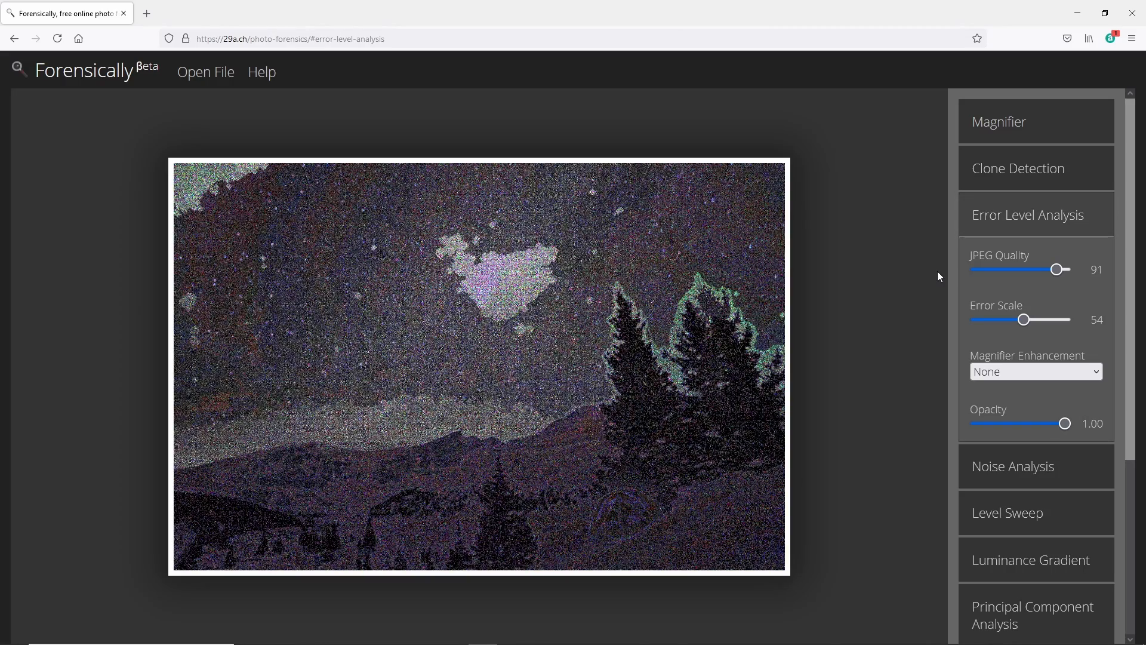
mouse_move(413, 255)
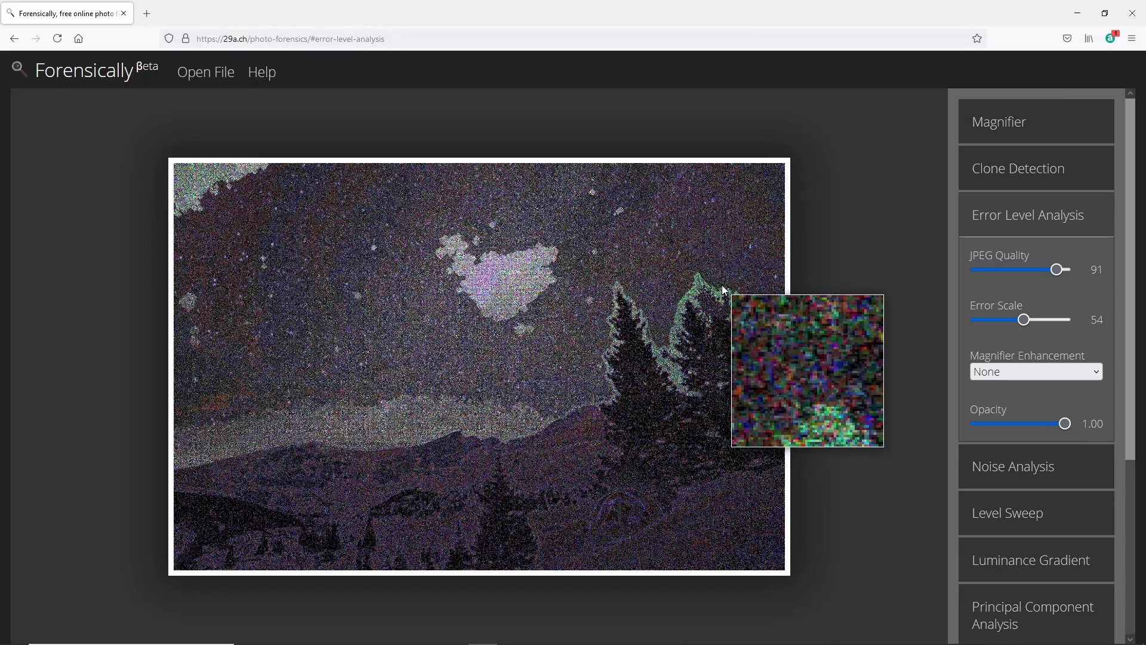
mouse_move(425, 133)
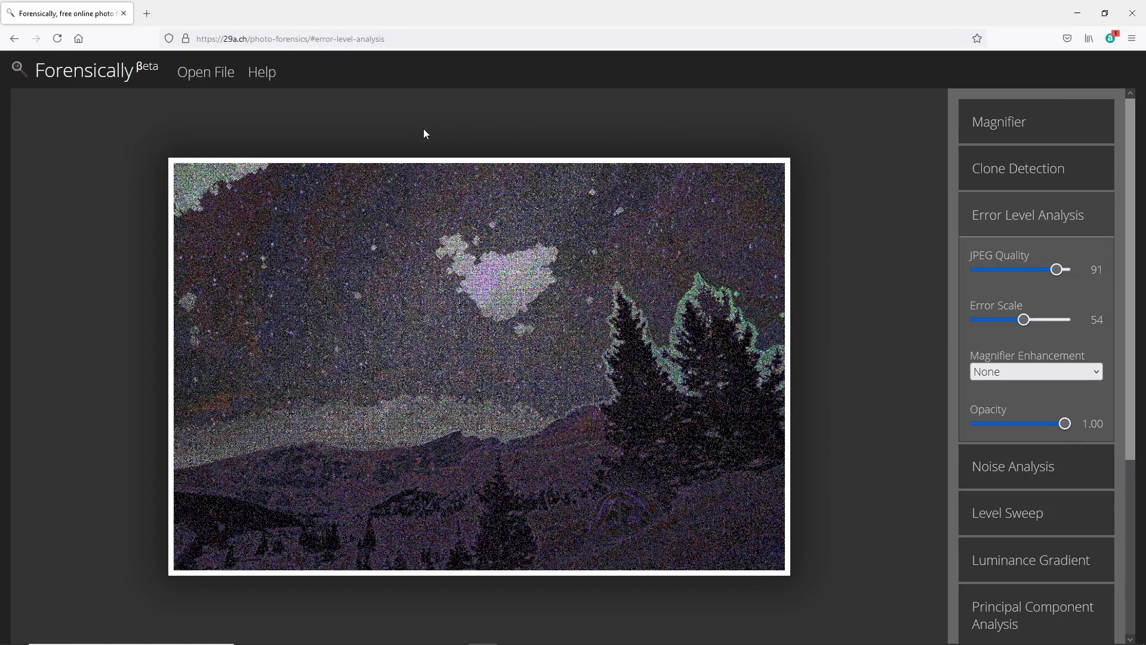
Open the 72DPI image for error level analysis at JPEG quality 100
left_click(205, 71)
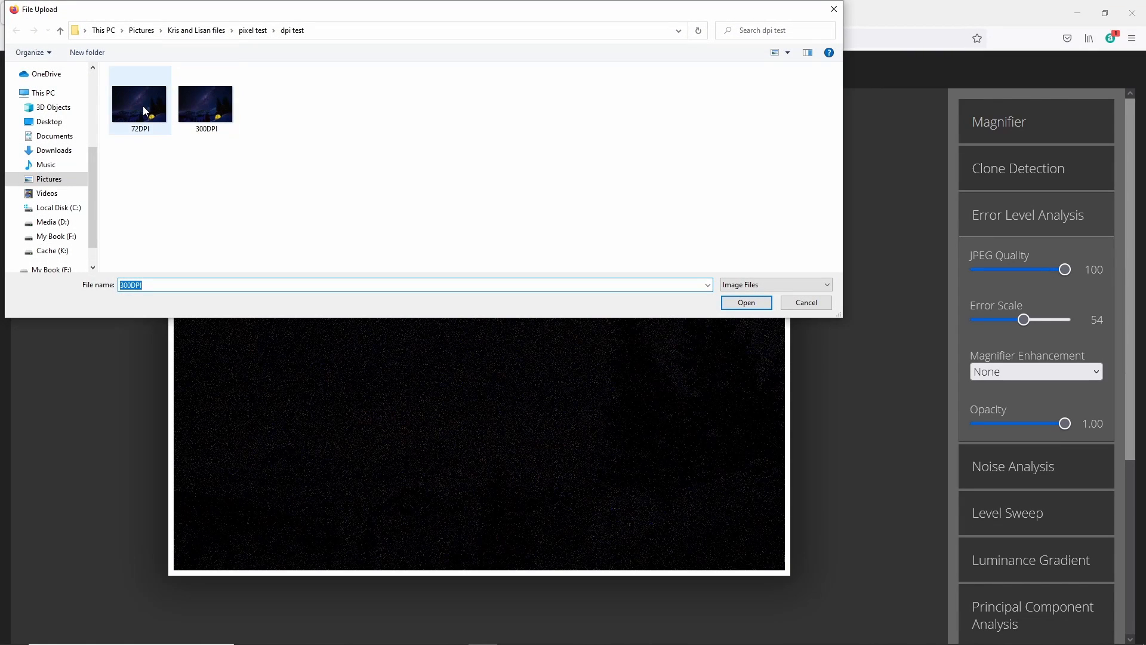
left_click(139, 102)
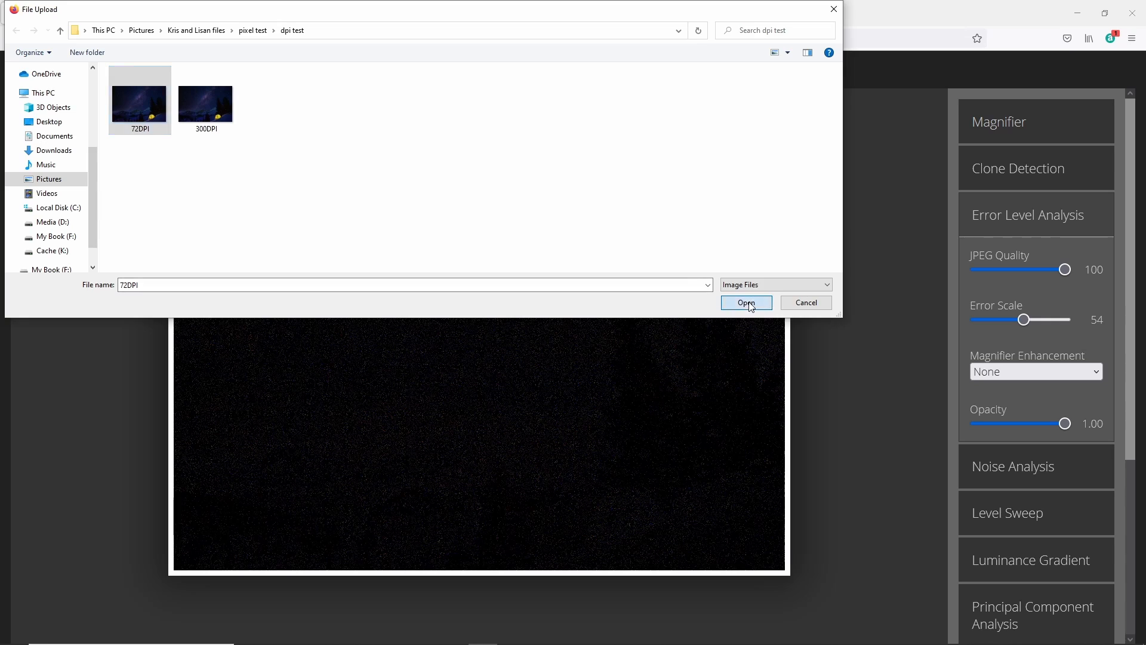
left_click(745, 302)
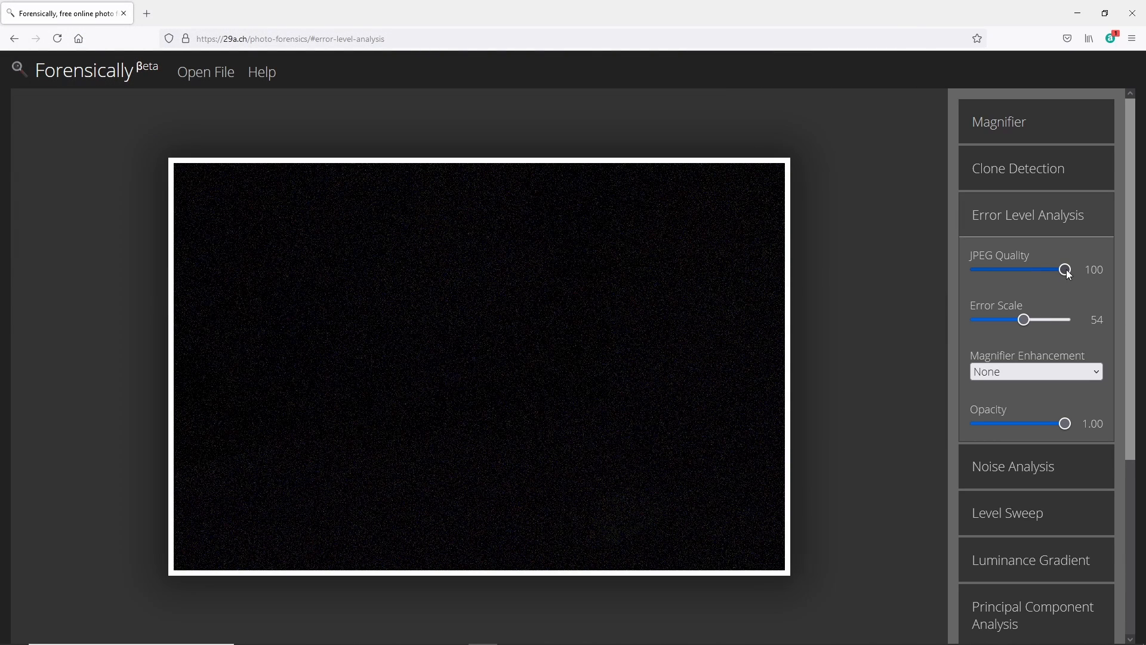
Lower the JPEG quality stepwise through 98, 97 and 96 to 93
left_click_drag(1066, 269, 1064, 269)
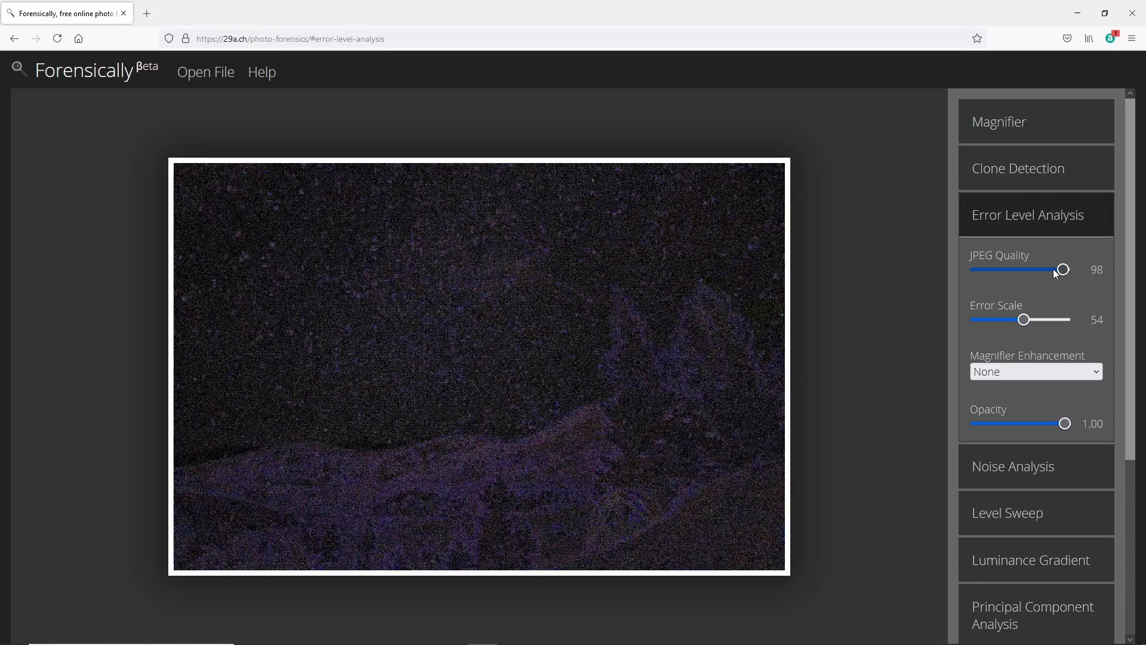
left_click_drag(1064, 269, 1061, 269)
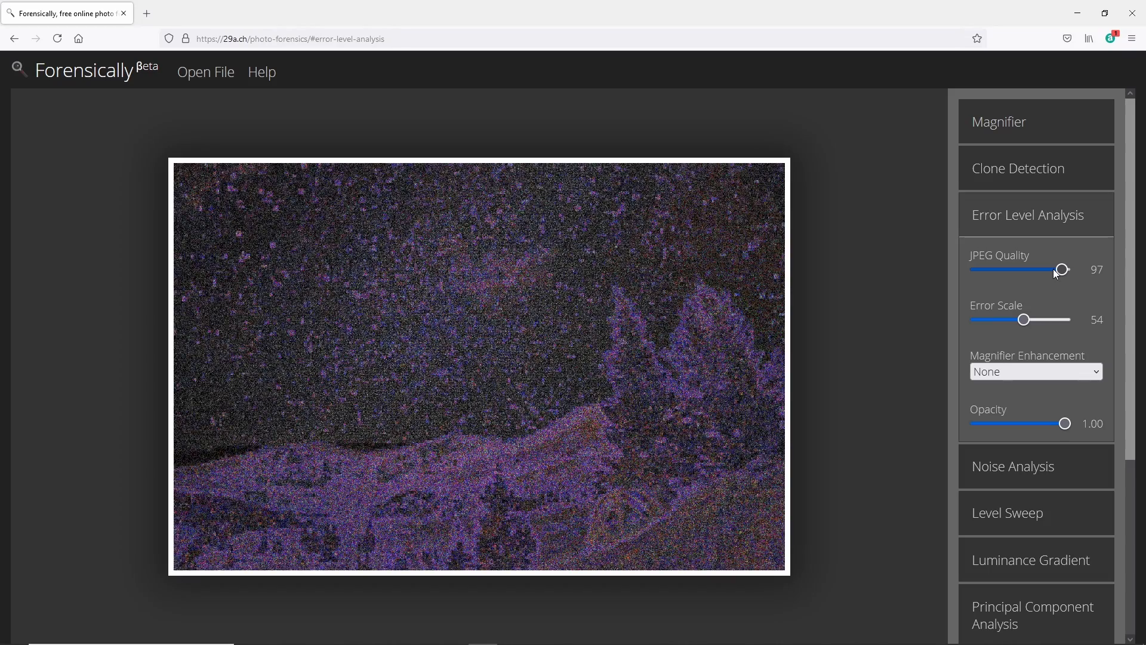
left_click_drag(1062, 269, 1060, 269)
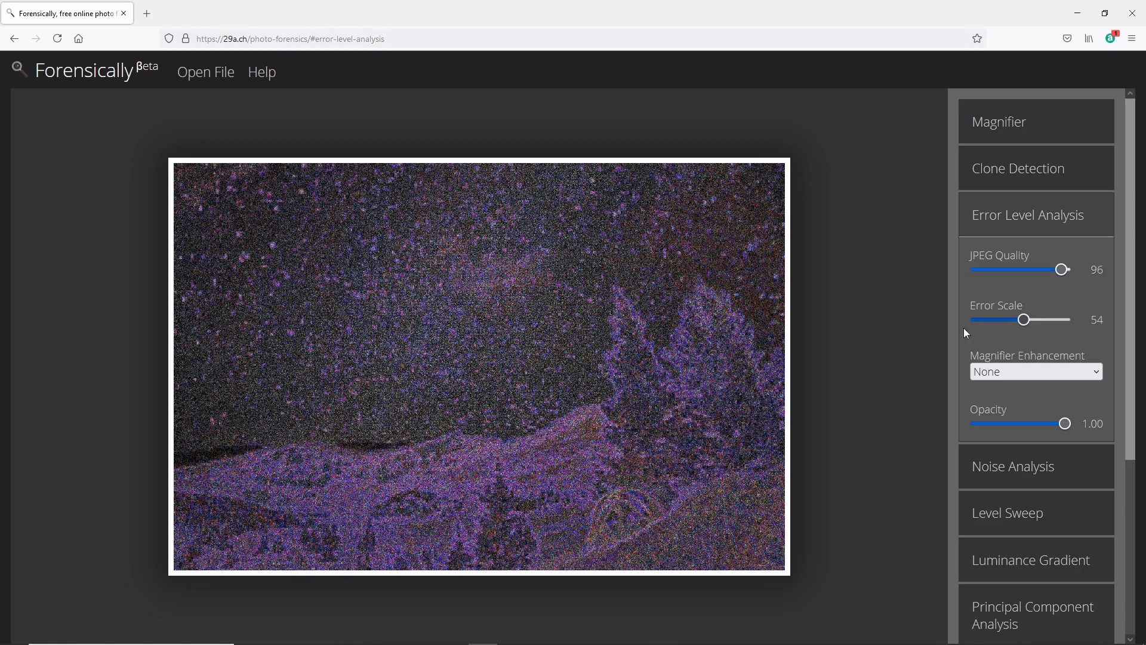
mouse_move(622, 322)
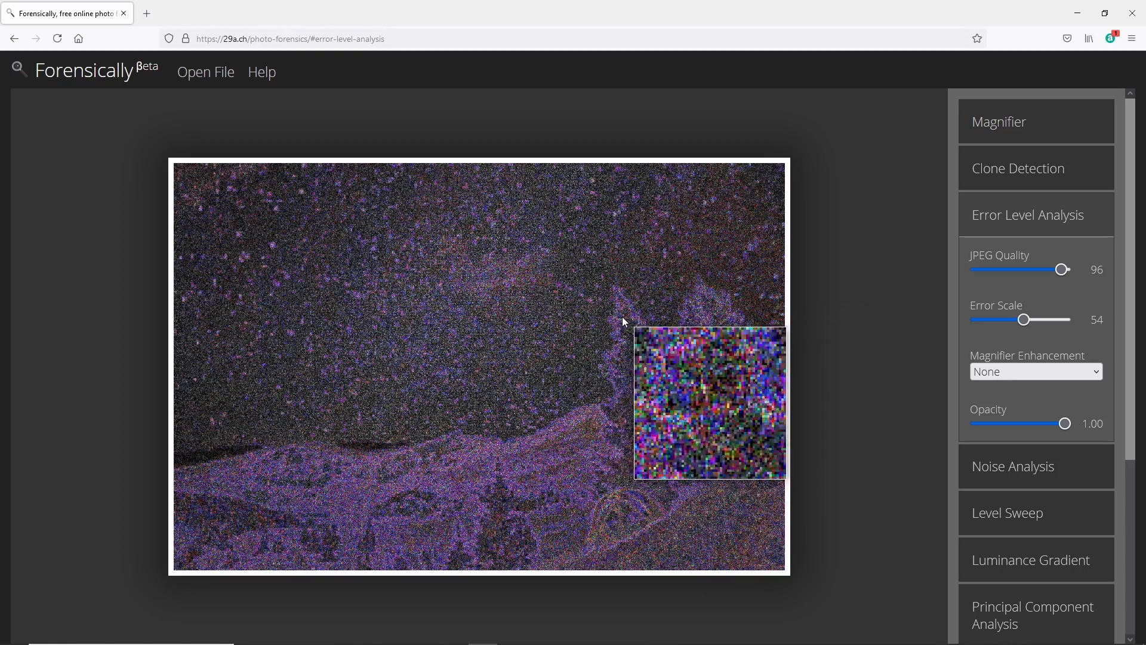
mouse_move(503, 468)
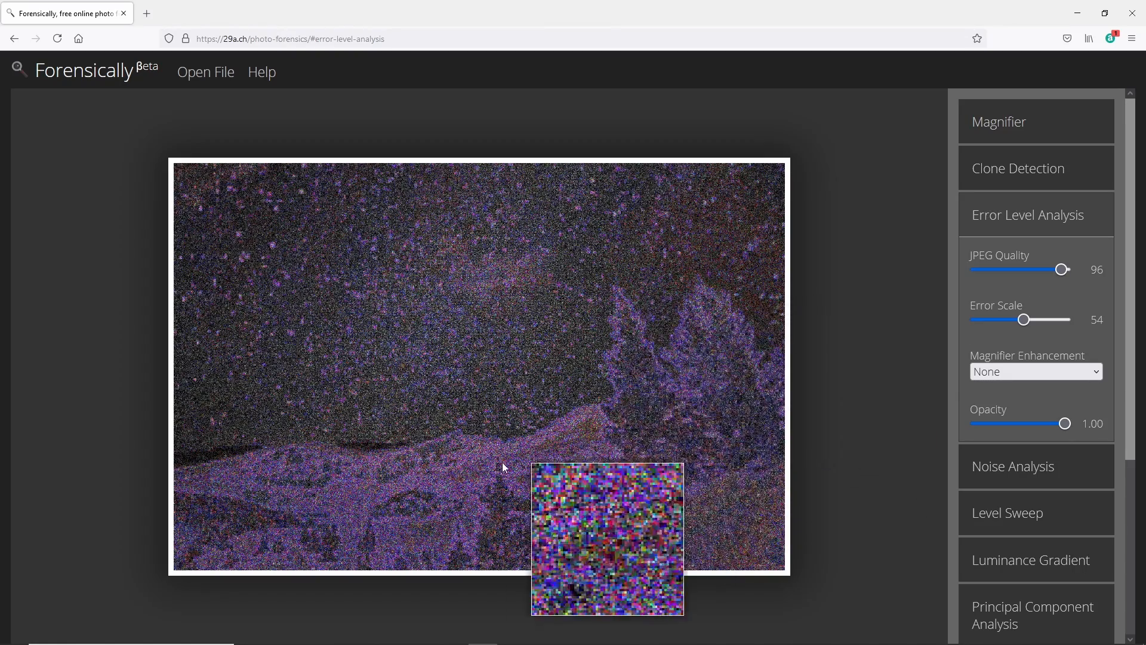
mouse_move(608, 479)
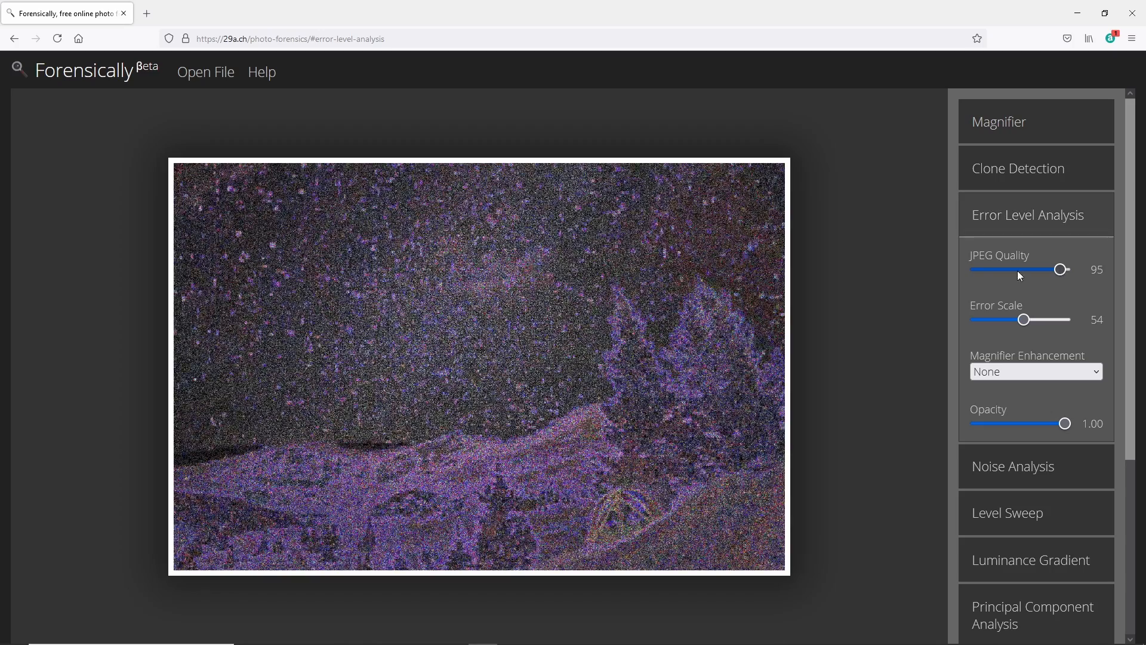
left_click_drag(1061, 269, 1058, 269)
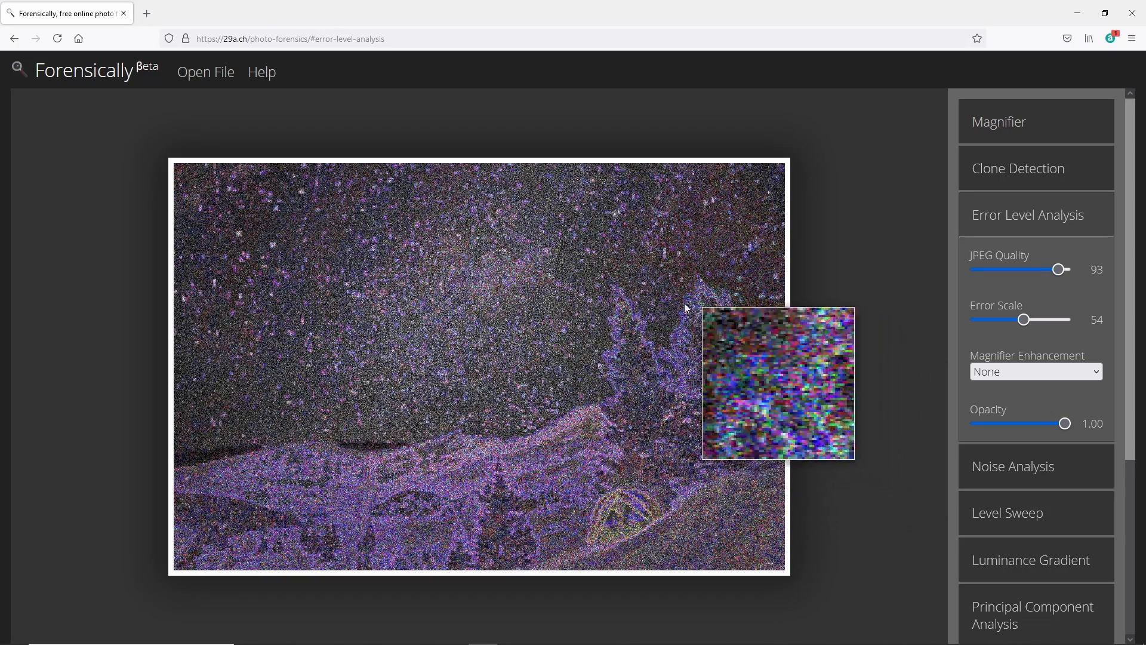
mouse_move(570, 431)
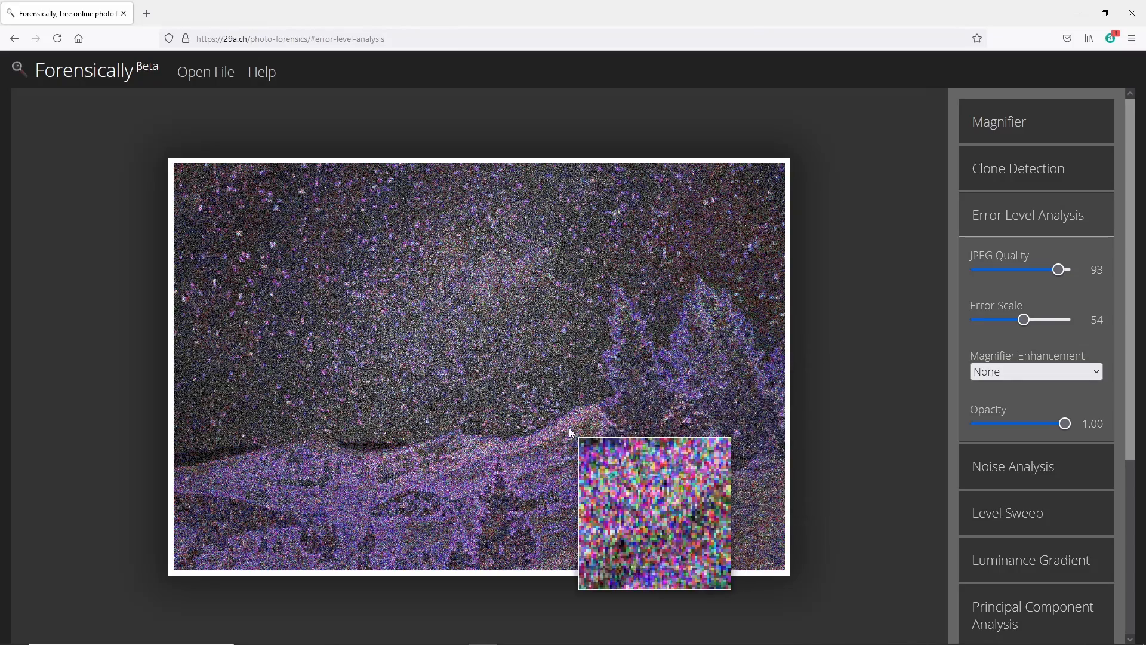
mouse_move(658, 465)
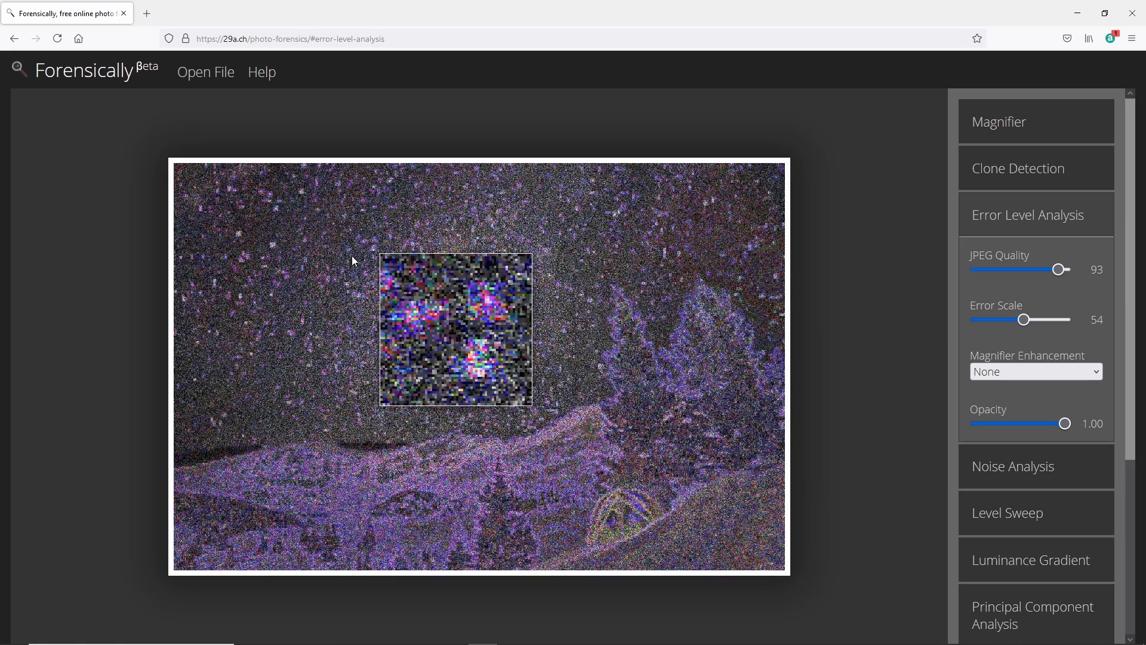
mouse_move(876, 254)
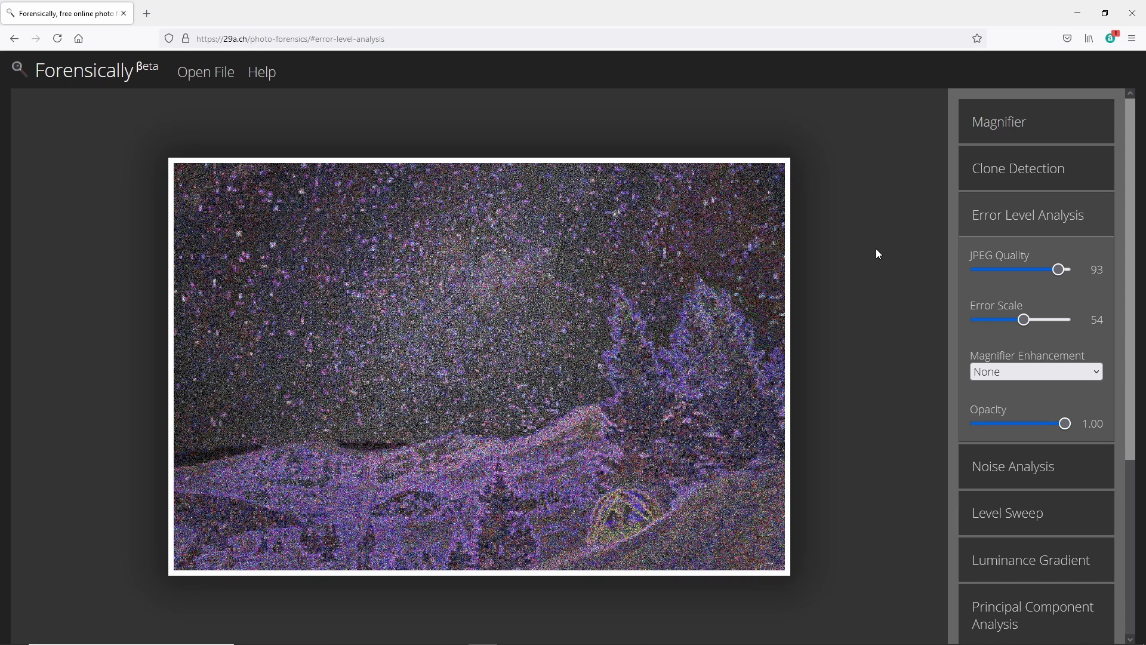
mouse_move(857, 234)
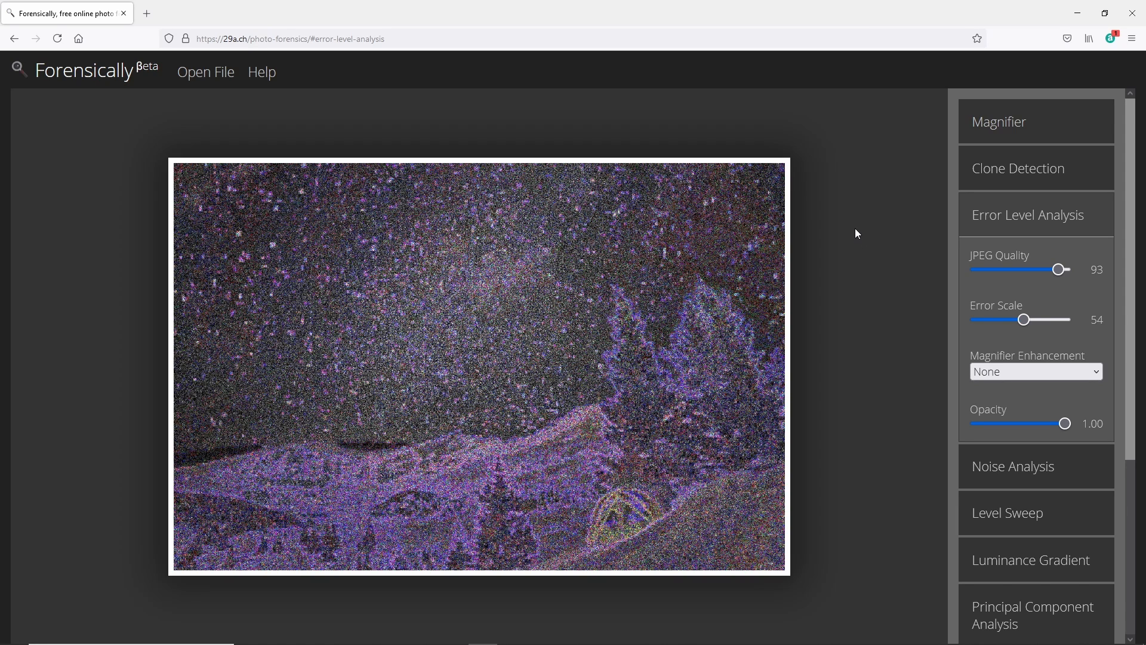
mouse_move(875, 232)
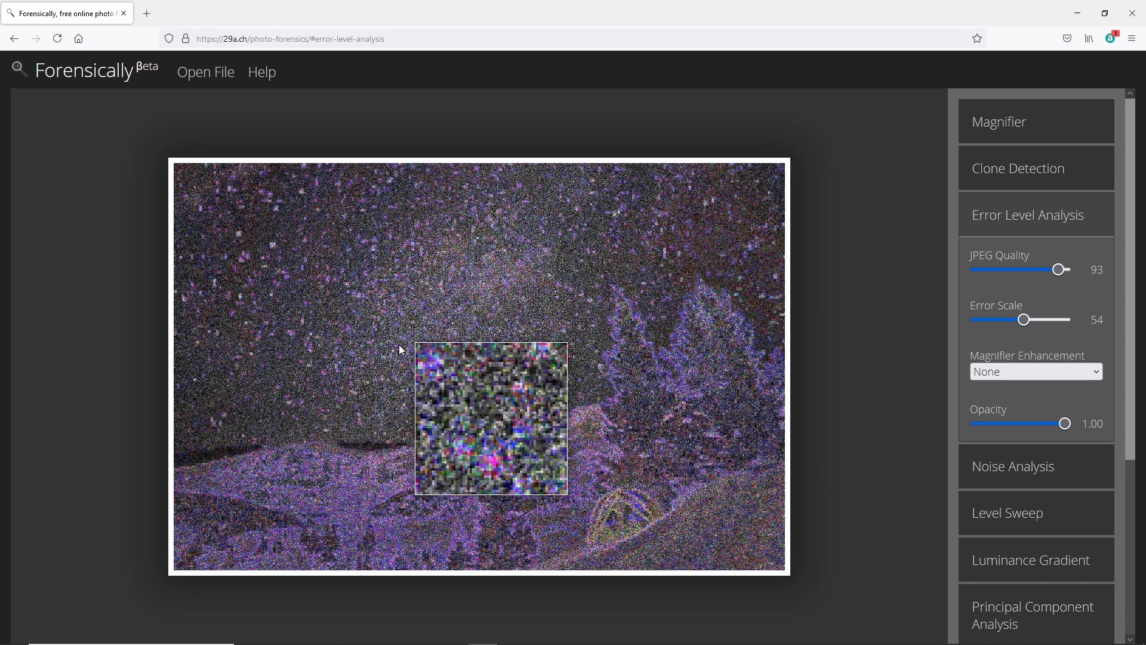
mouse_move(866, 251)
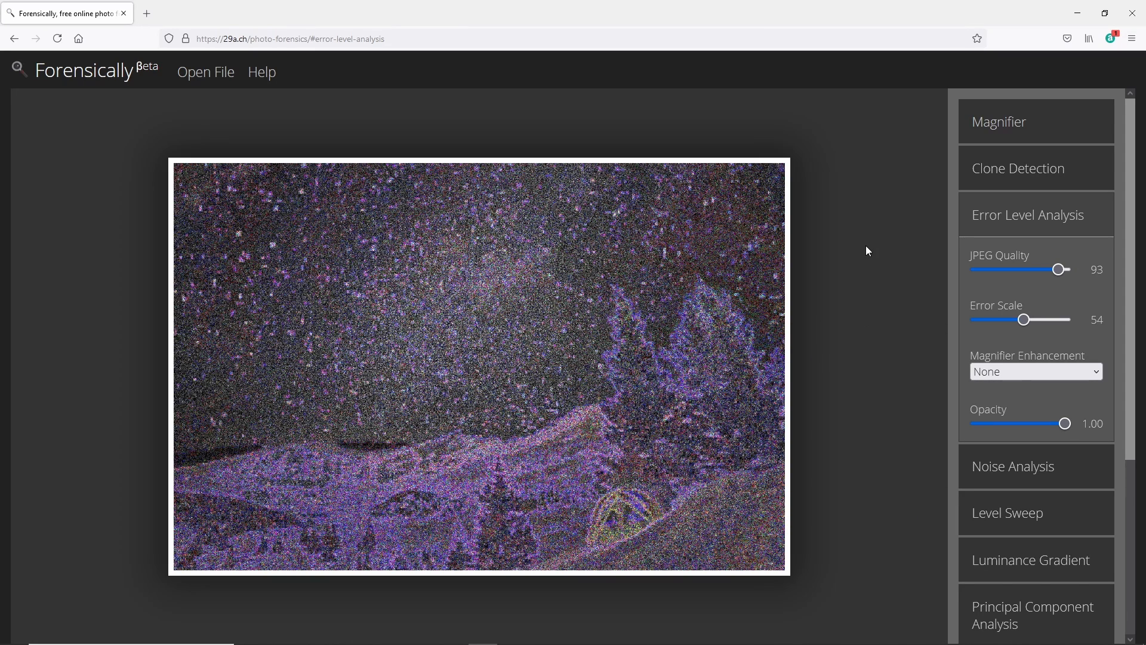
mouse_move(869, 247)
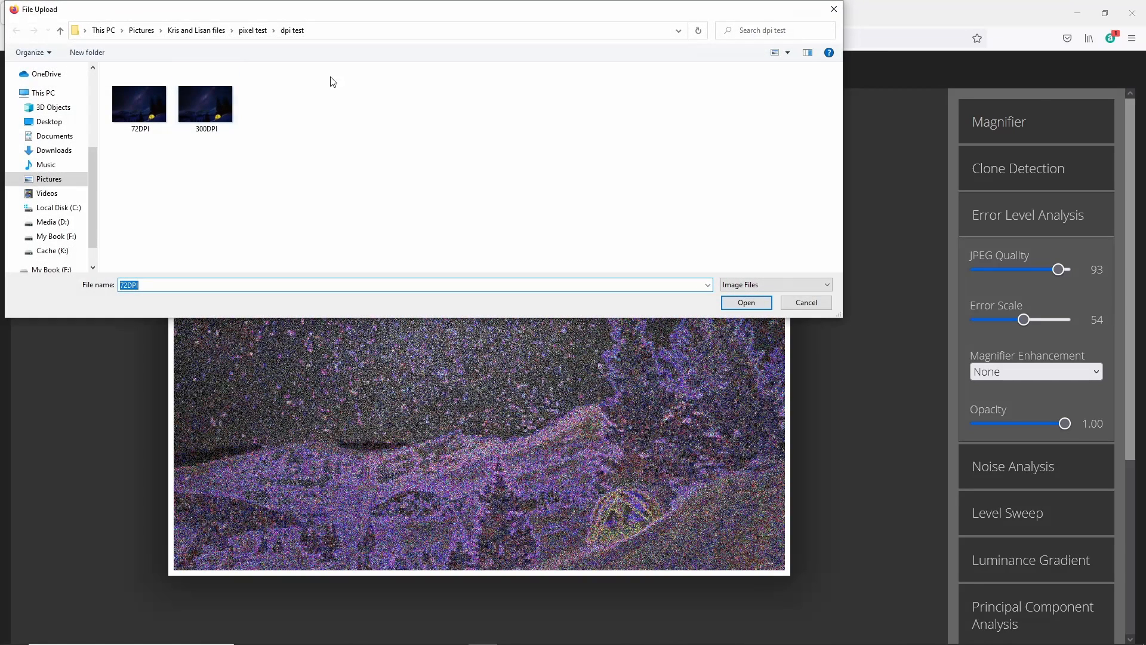
mouse_move(503, 121)
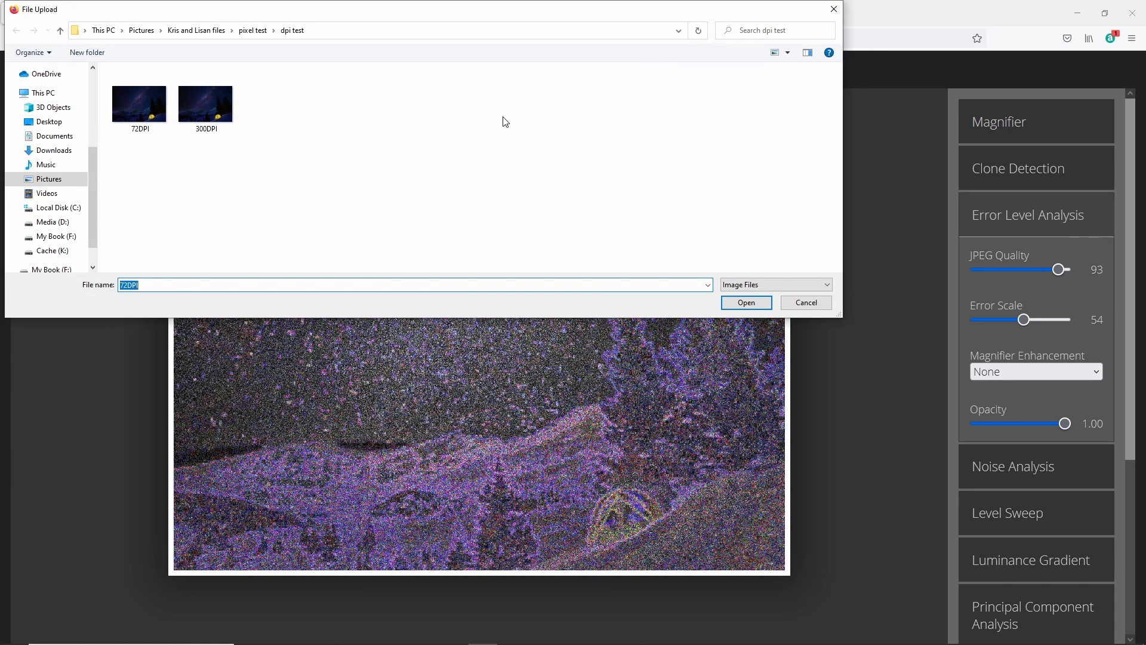
mouse_move(496, 124)
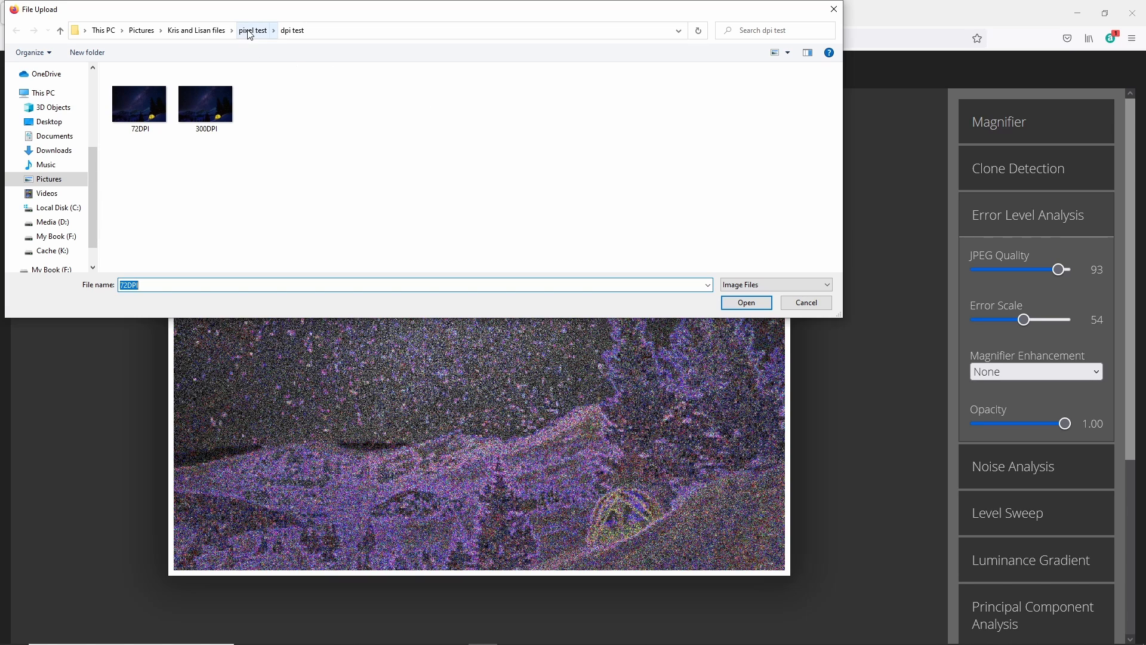
Navigate the upload window up to pixel test and into the No Photoshop folder
left_click(253, 30)
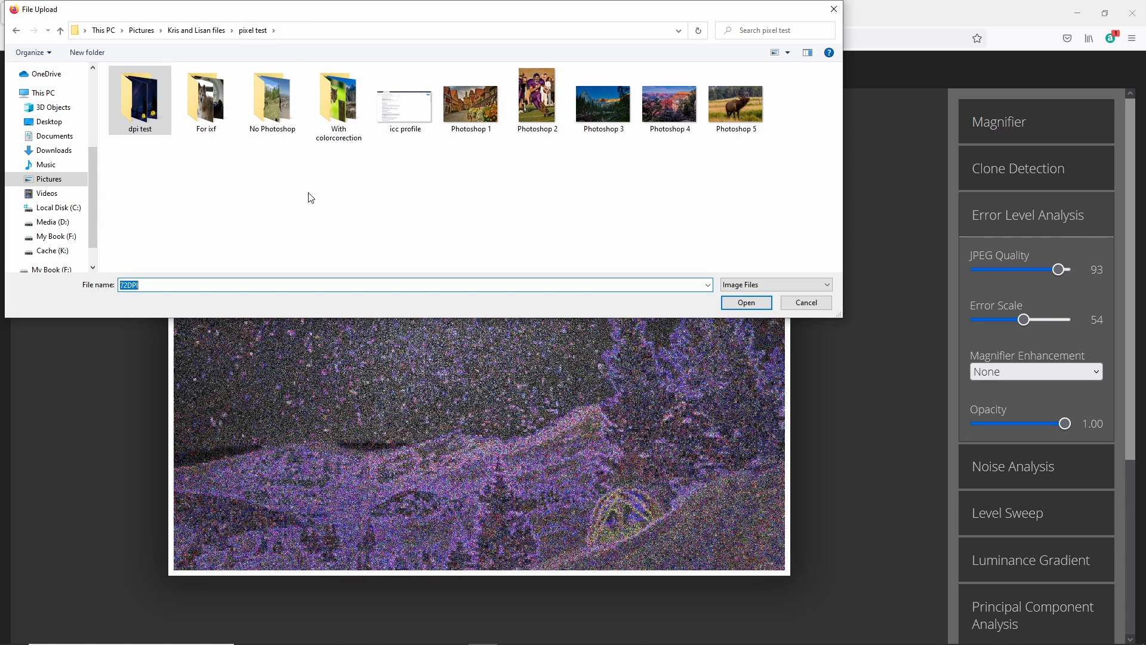
left_click(229, 186)
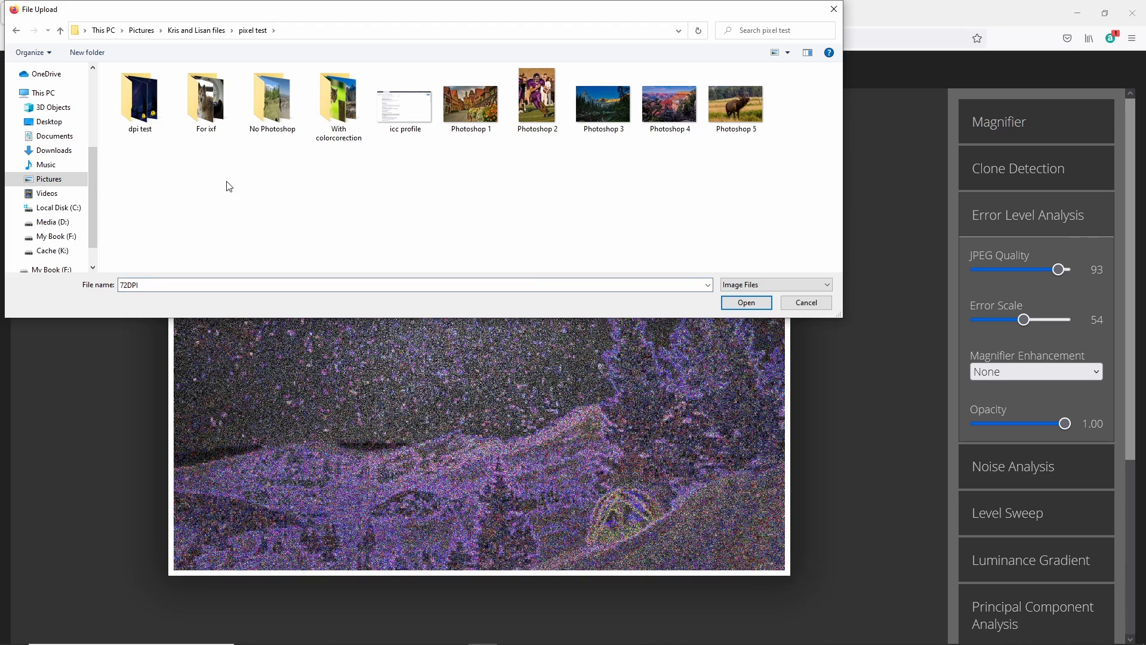
left_click(272, 100)
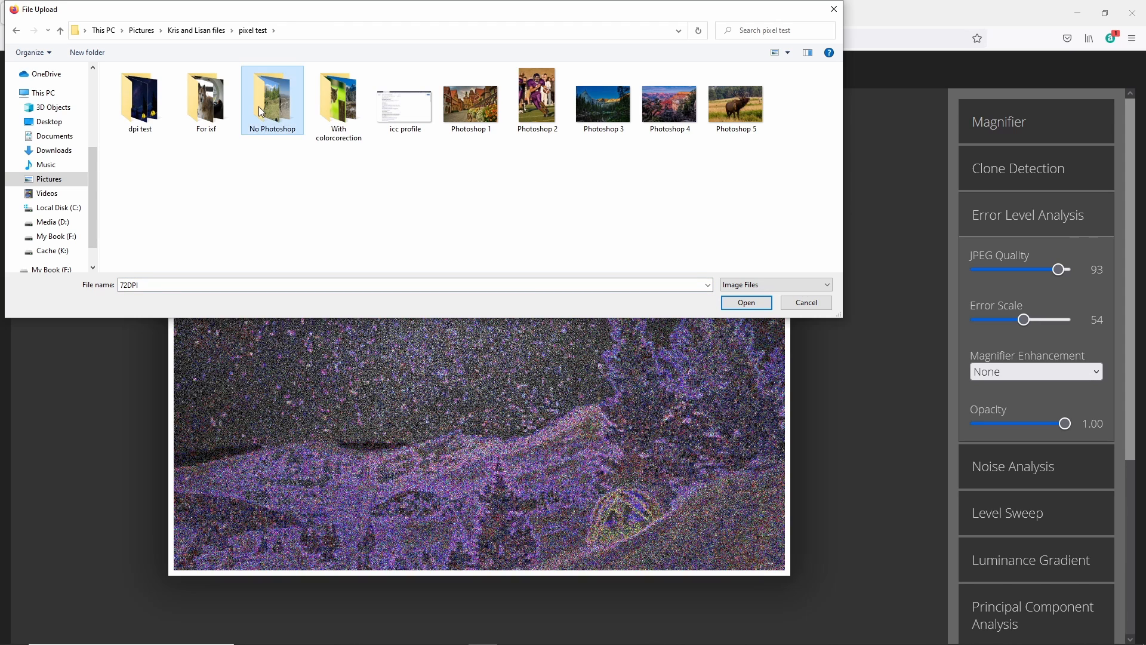
double_click(272, 95)
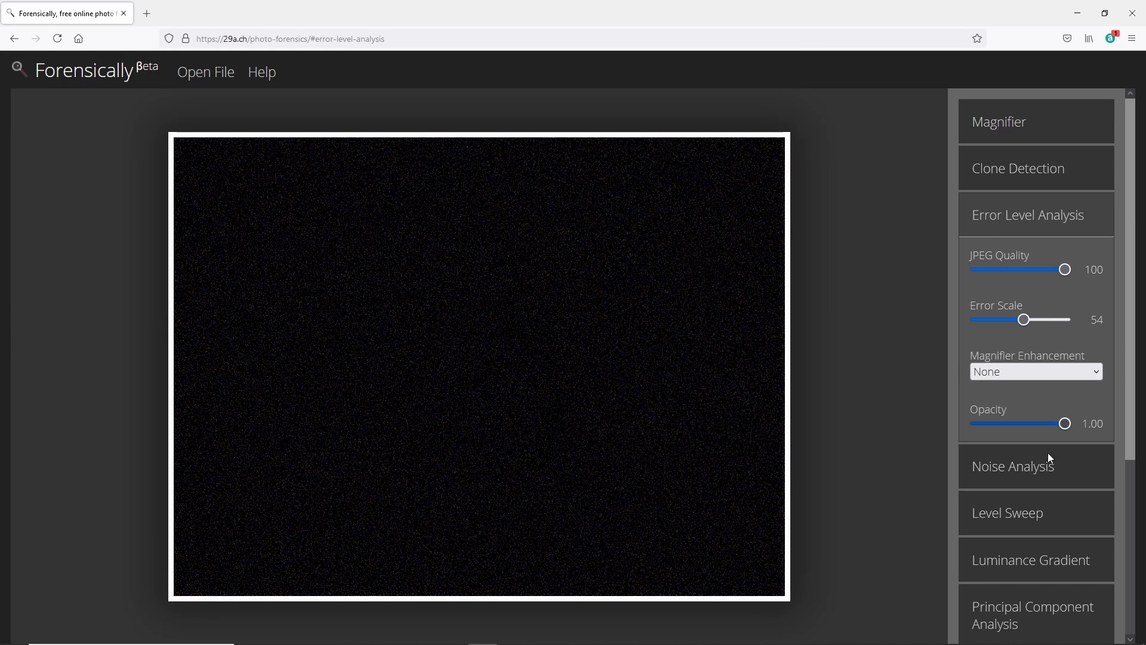
Fade the hiker photo's overlay out and back, then set JPEG quality to 99
left_click_drag(1065, 423, 976, 423)
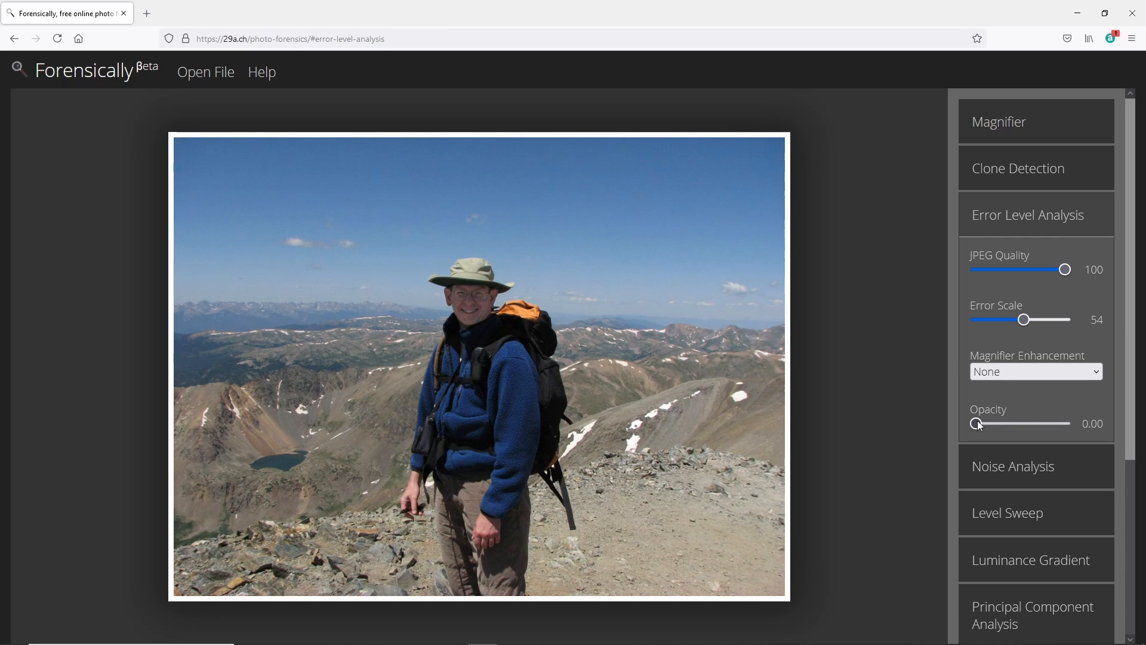
left_click_drag(976, 423, 1065, 423)
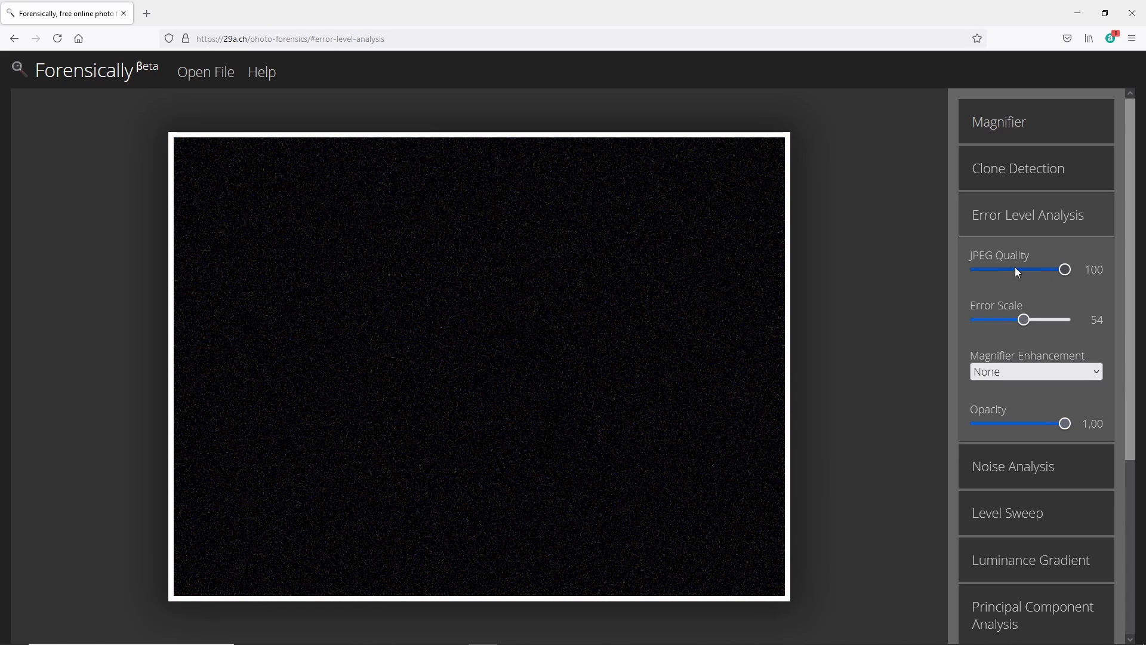
left_click_drag(1064, 269, 1061, 269)
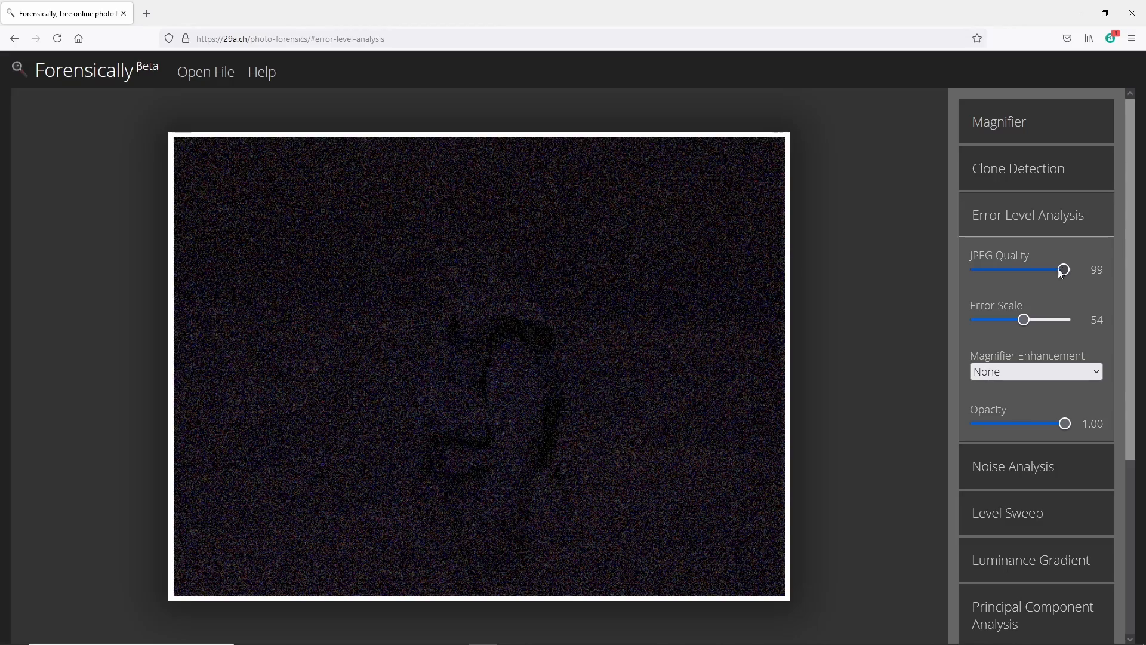
Step JPEG quality down through 97, 95, 93 to 90, then back to 100
left_click_drag(1063, 269, 1058, 269)
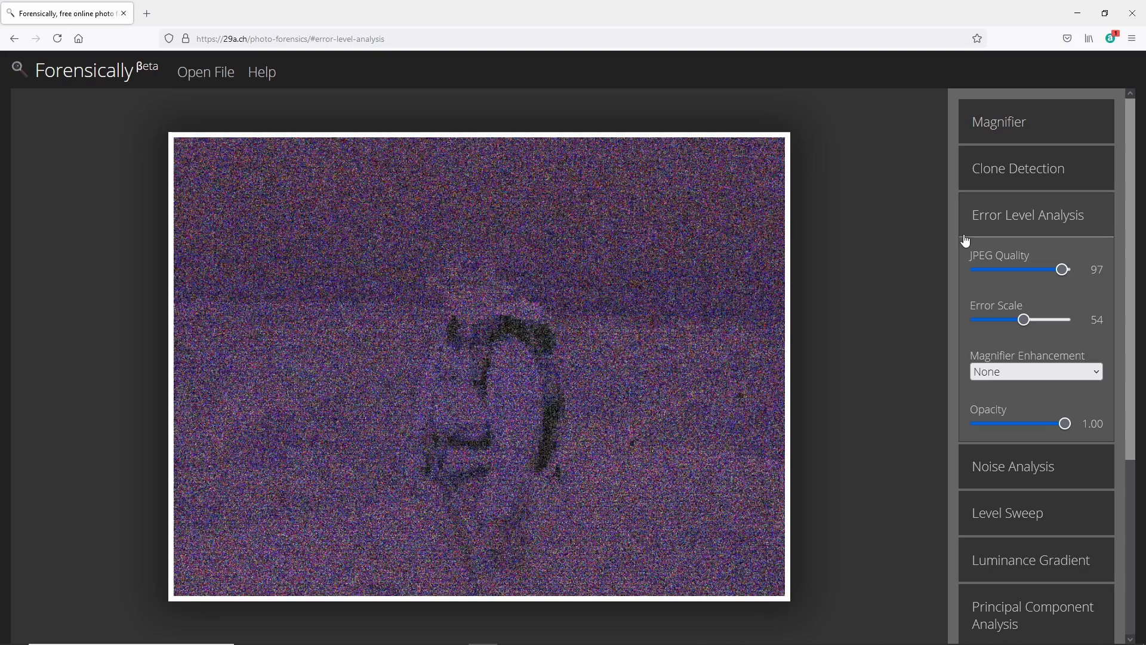
left_click_drag(1061, 270, 1057, 270)
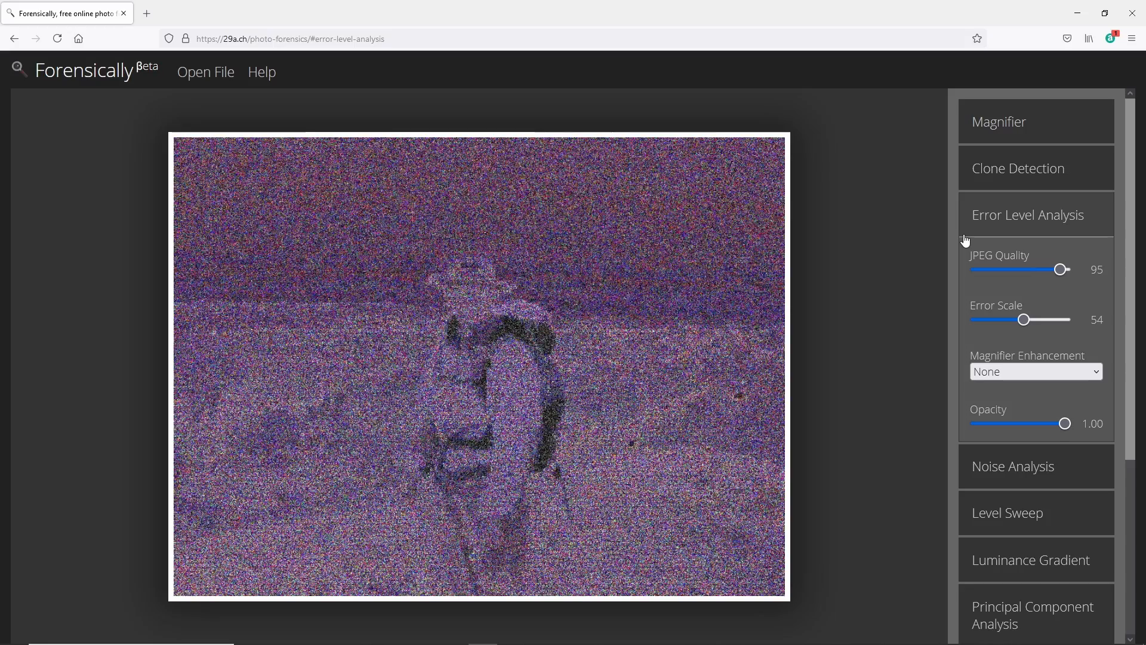
left_click_drag(1067, 269, 1058, 269)
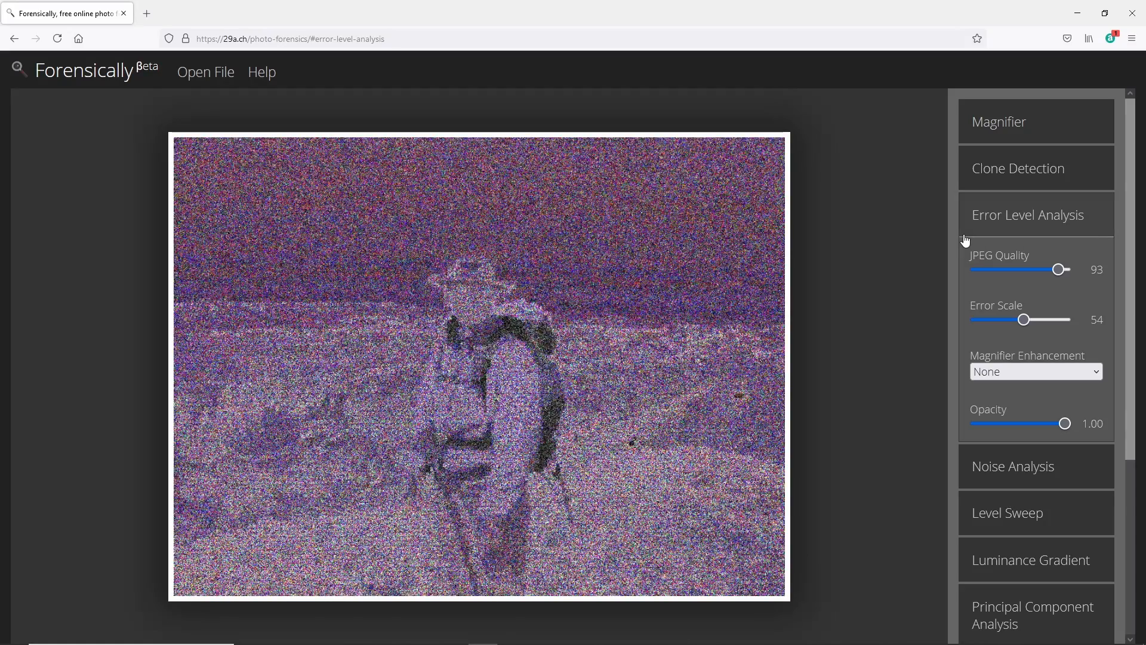
left_click_drag(1077, 270, 1067, 269)
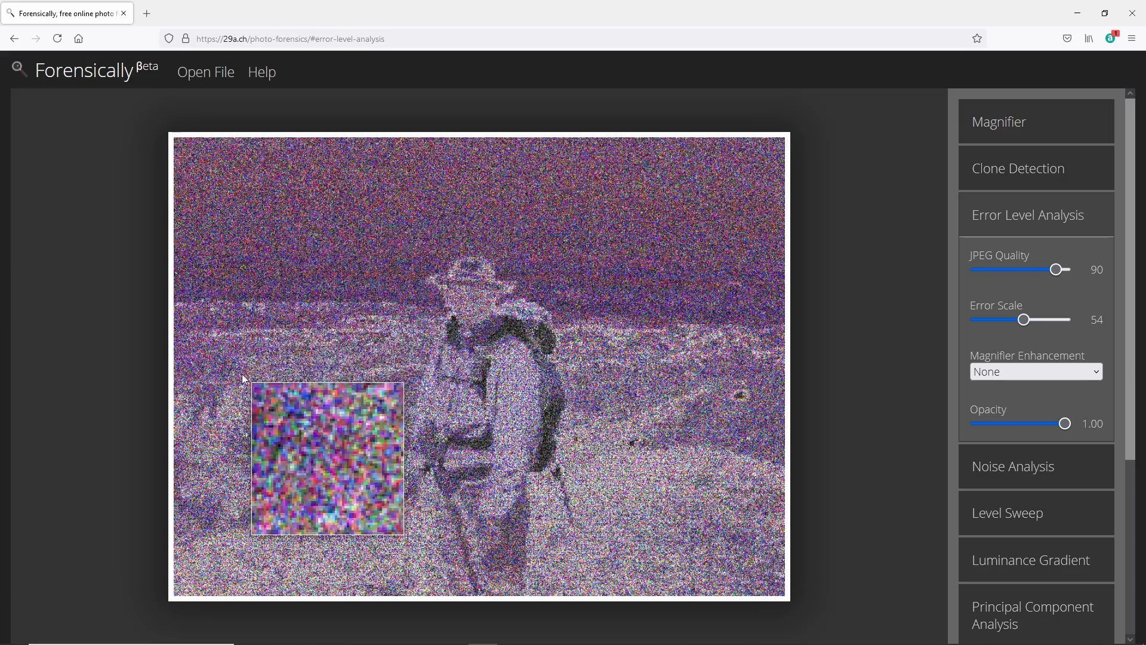
mouse_move(501, 189)
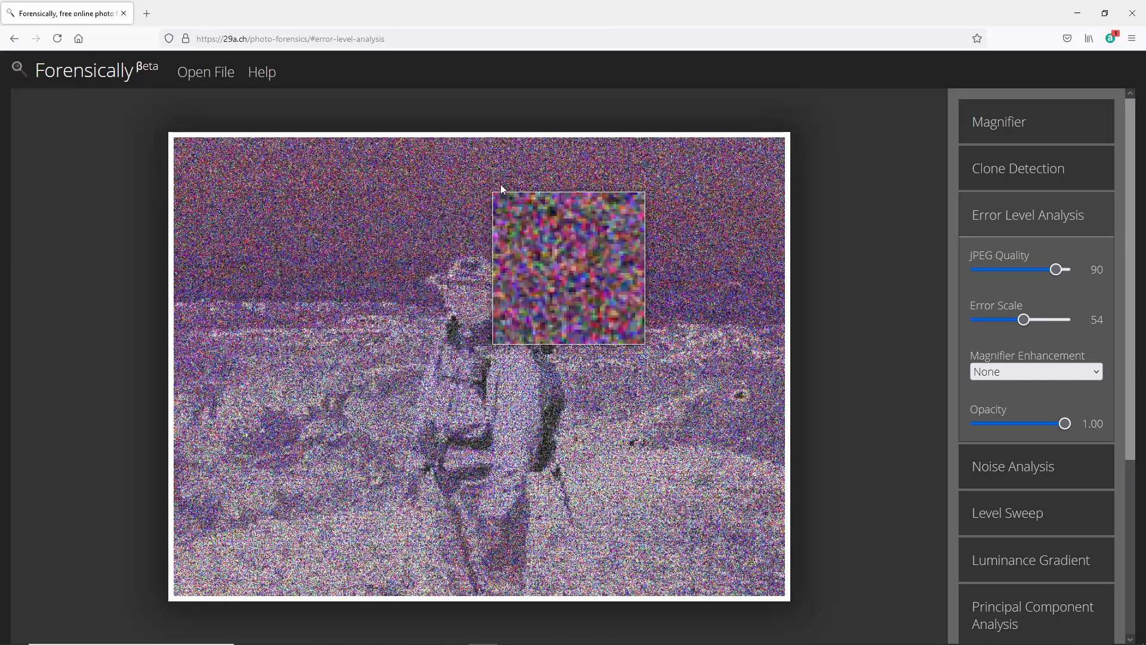
mouse_move(304, 178)
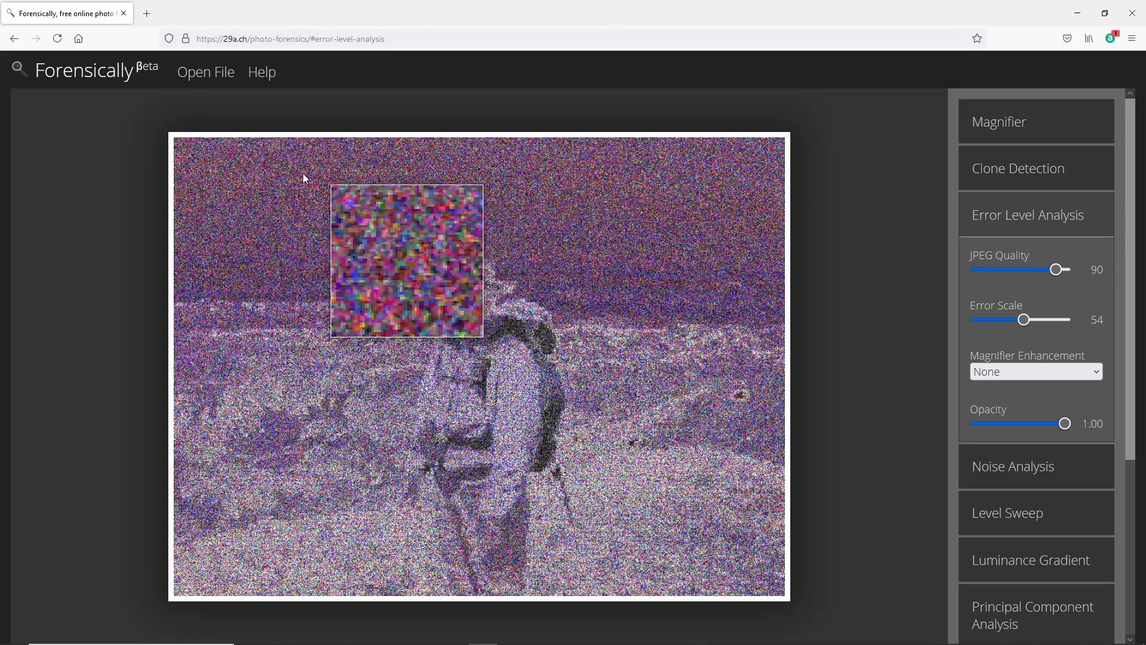
mouse_move(229, 236)
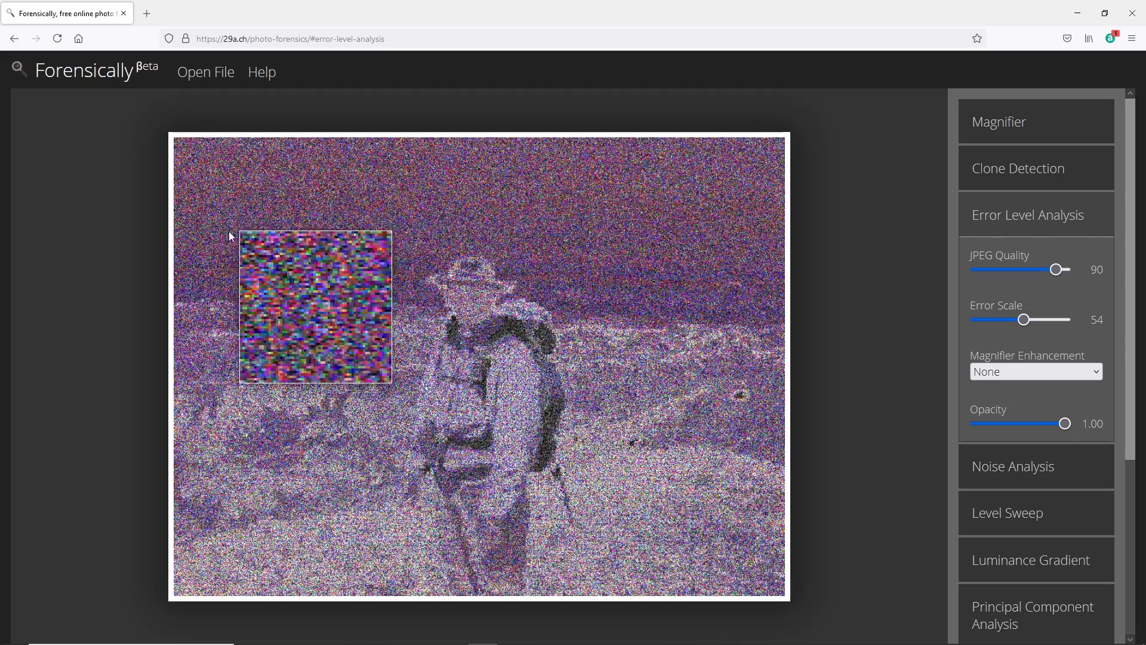
mouse_move(598, 358)
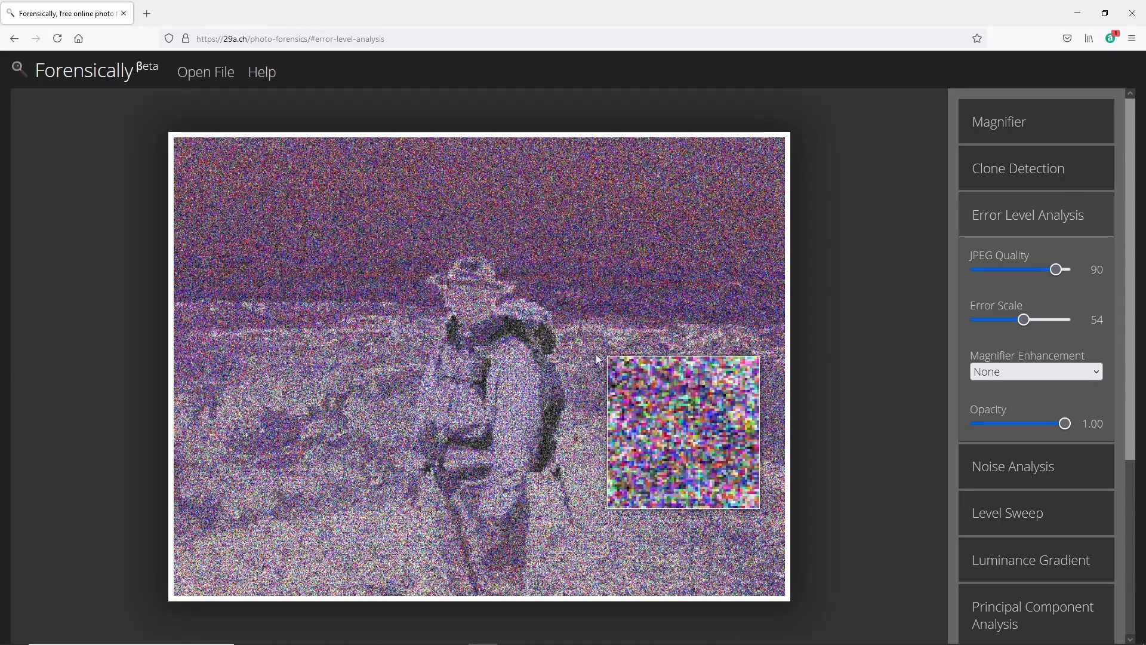
mouse_move(559, 388)
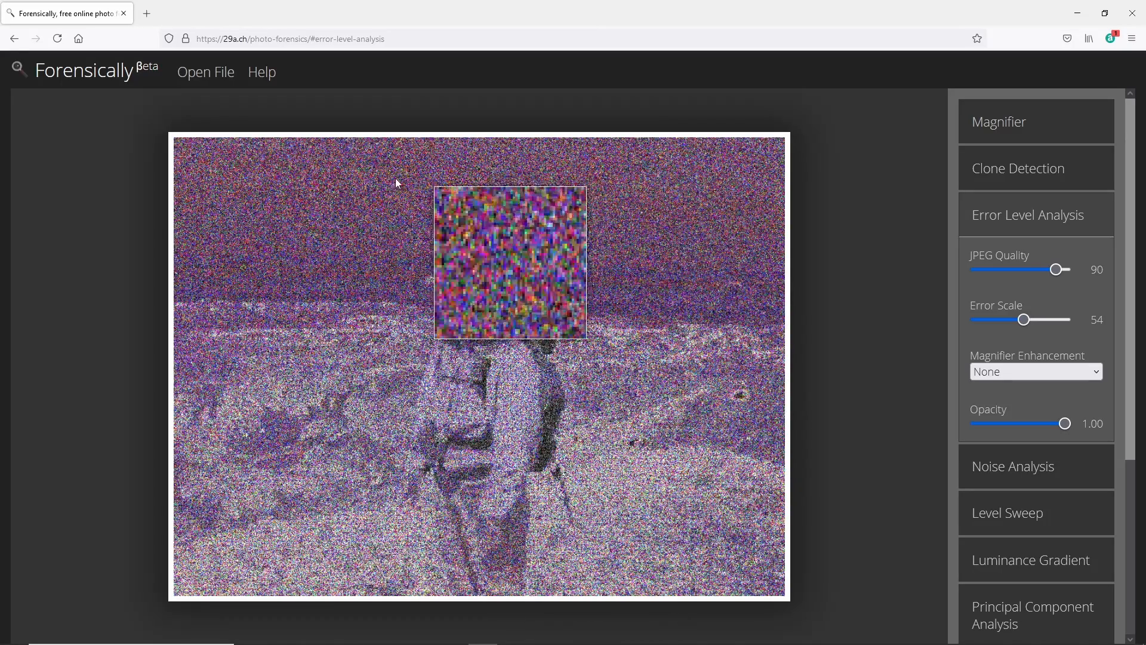
mouse_move(252, 444)
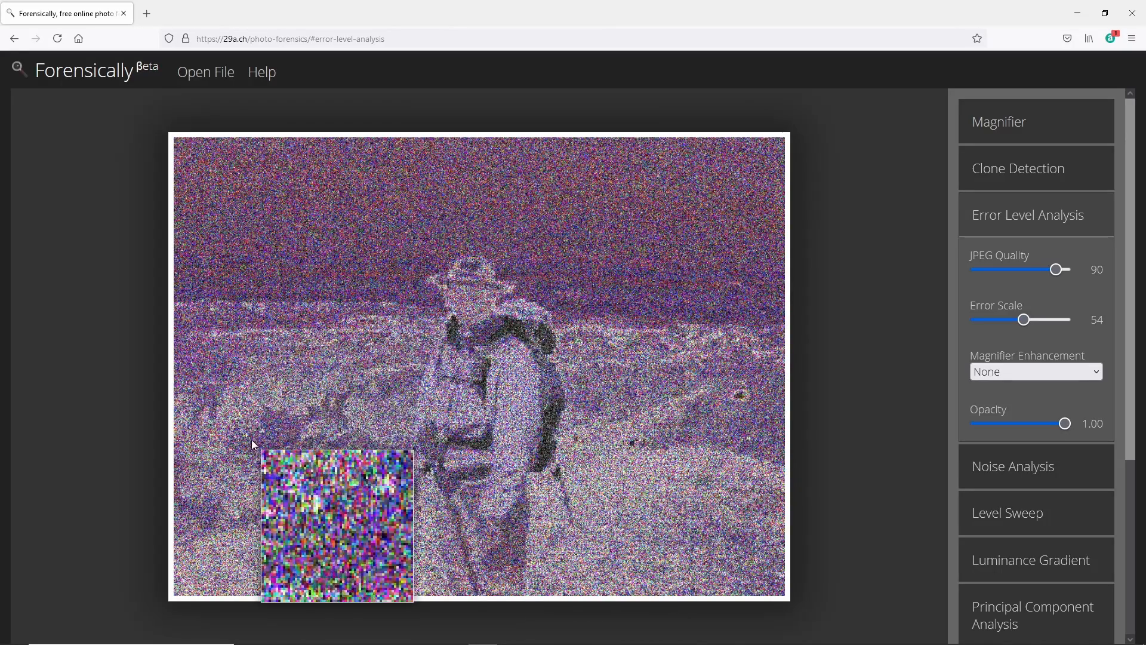
mouse_move(254, 300)
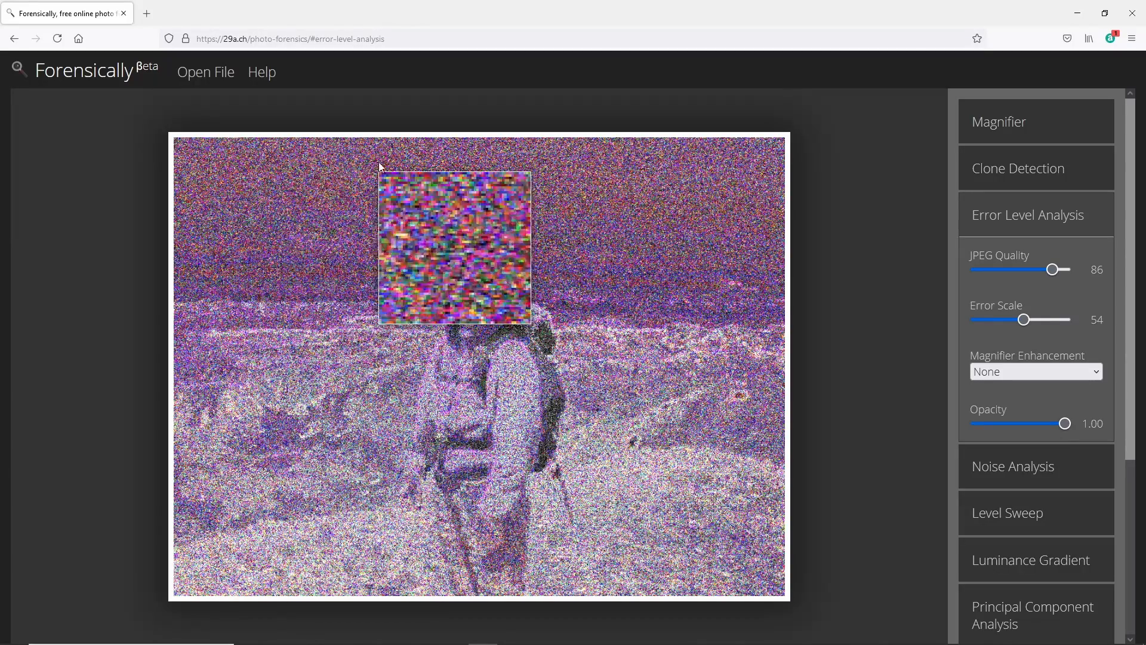
left_click_drag(1053, 269, 1065, 269)
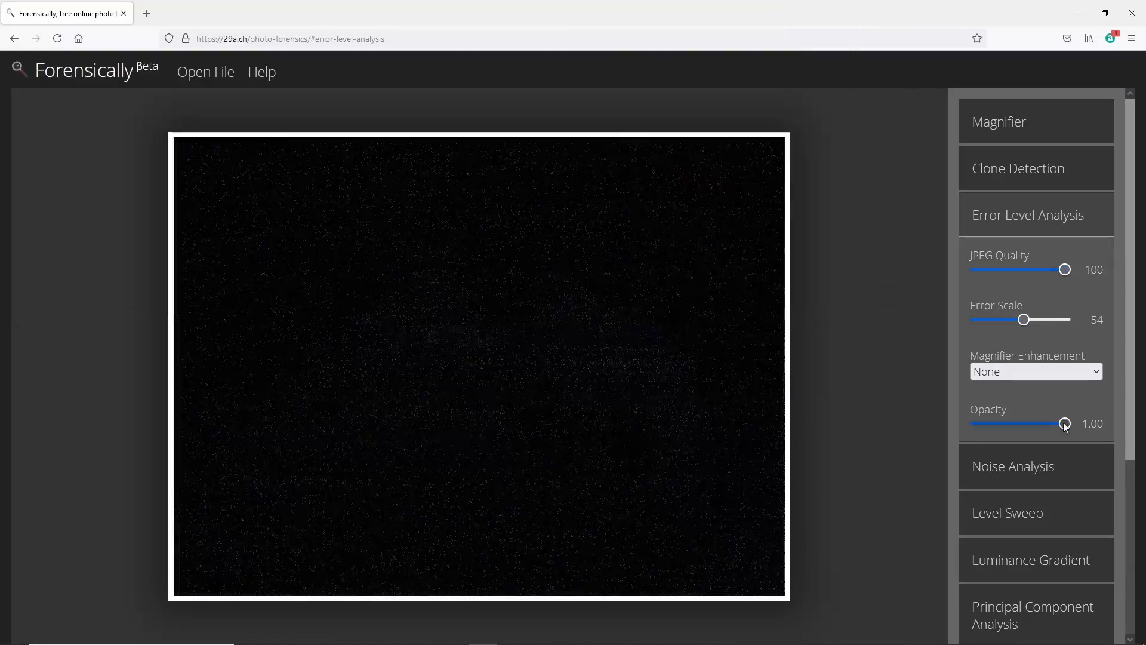
Compare error levels at JPEG qualities 60, 84, 80 and 94
left_click_drag(1065, 269, 1028, 269)
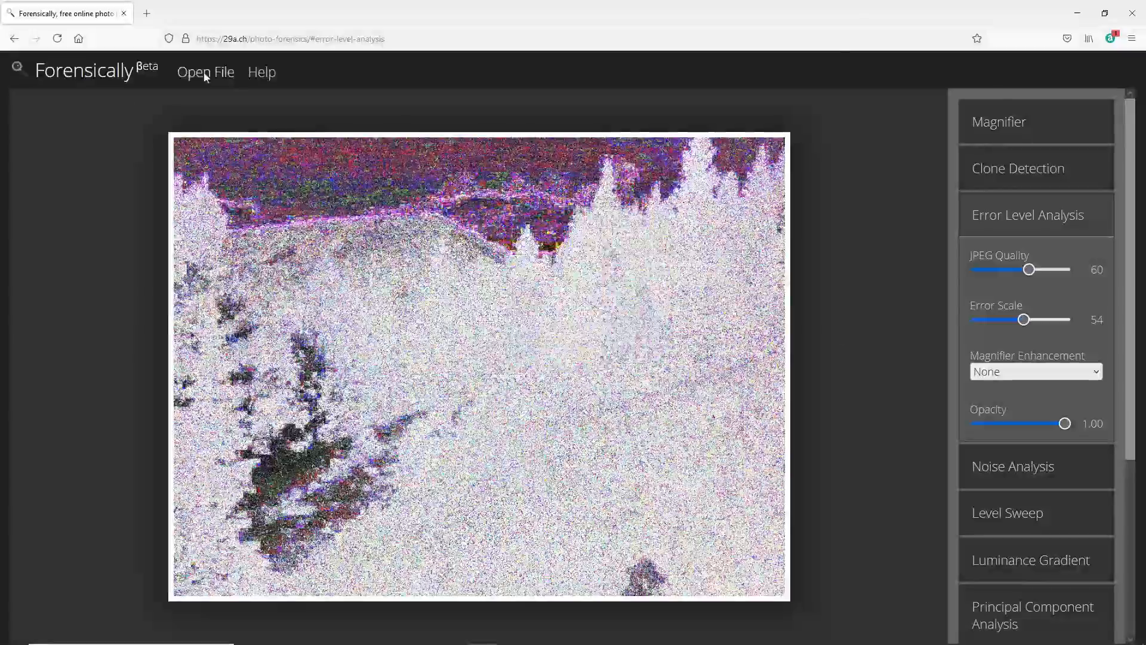
left_click_drag(1030, 269, 1059, 269)
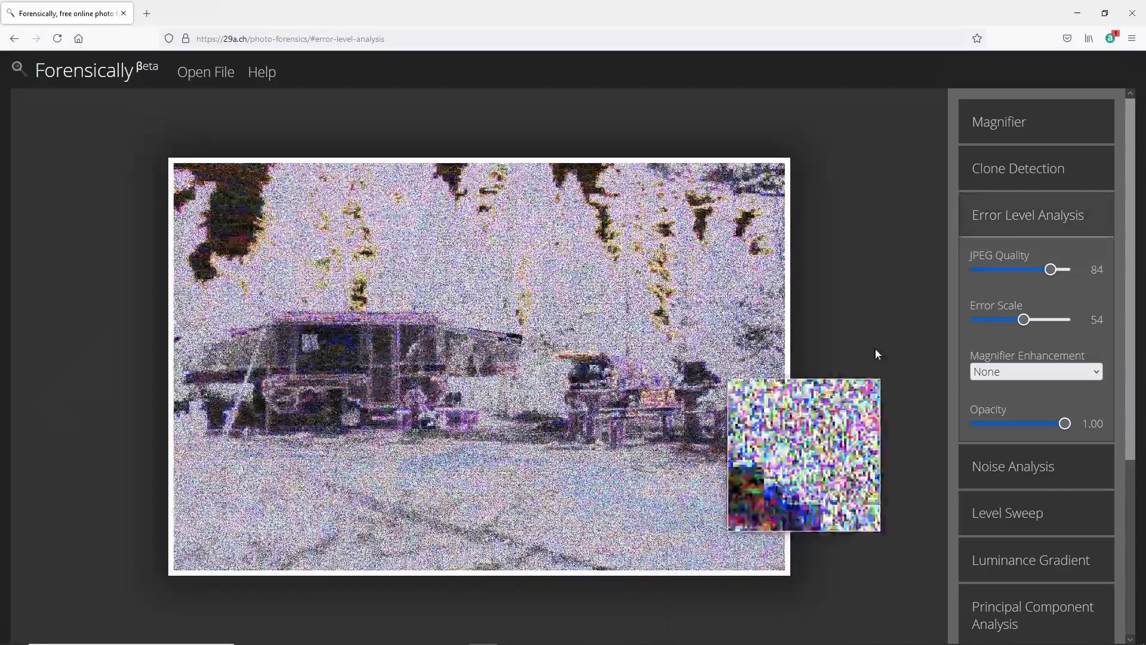
left_click_drag(1048, 269, 1027, 269)
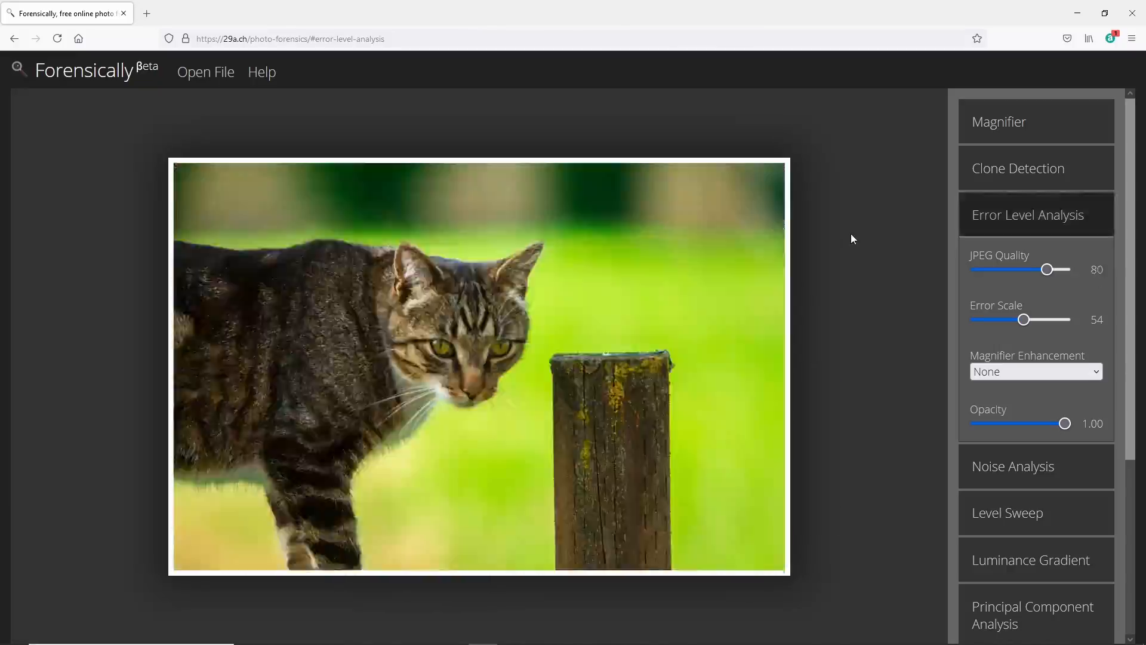
left_click_drag(1048, 269, 1061, 269)
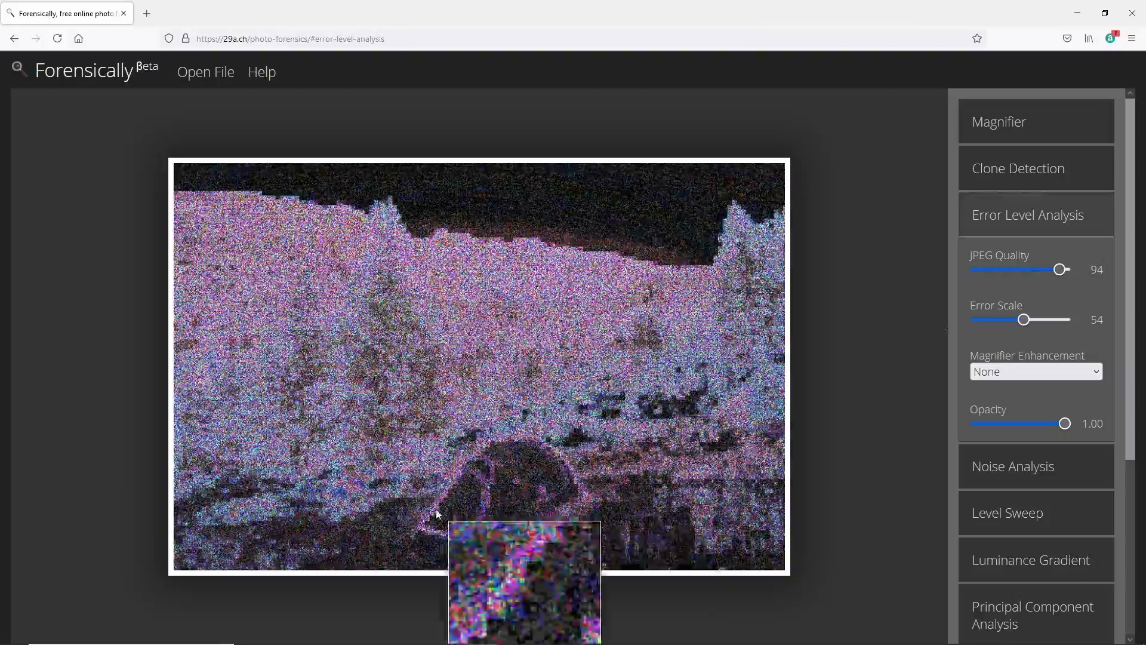
Fade the overlay to view the photo and restore it, trying qualities 75 and 100
left_click_drag(1064, 423, 976, 423)
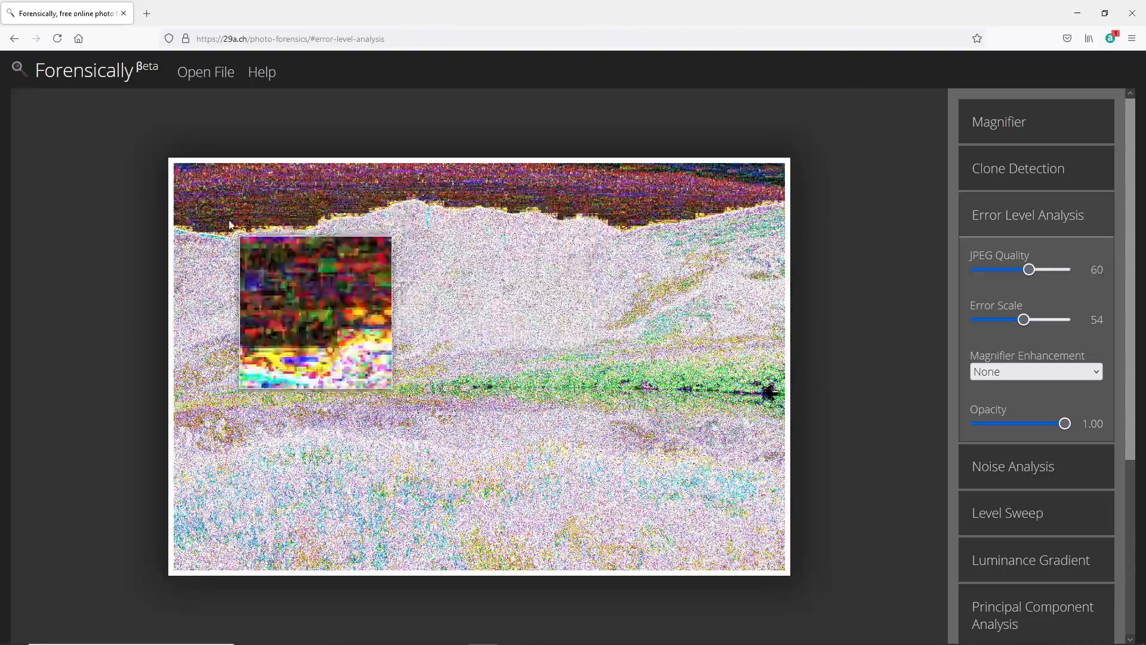
left_click_drag(1029, 269, 1058, 269)
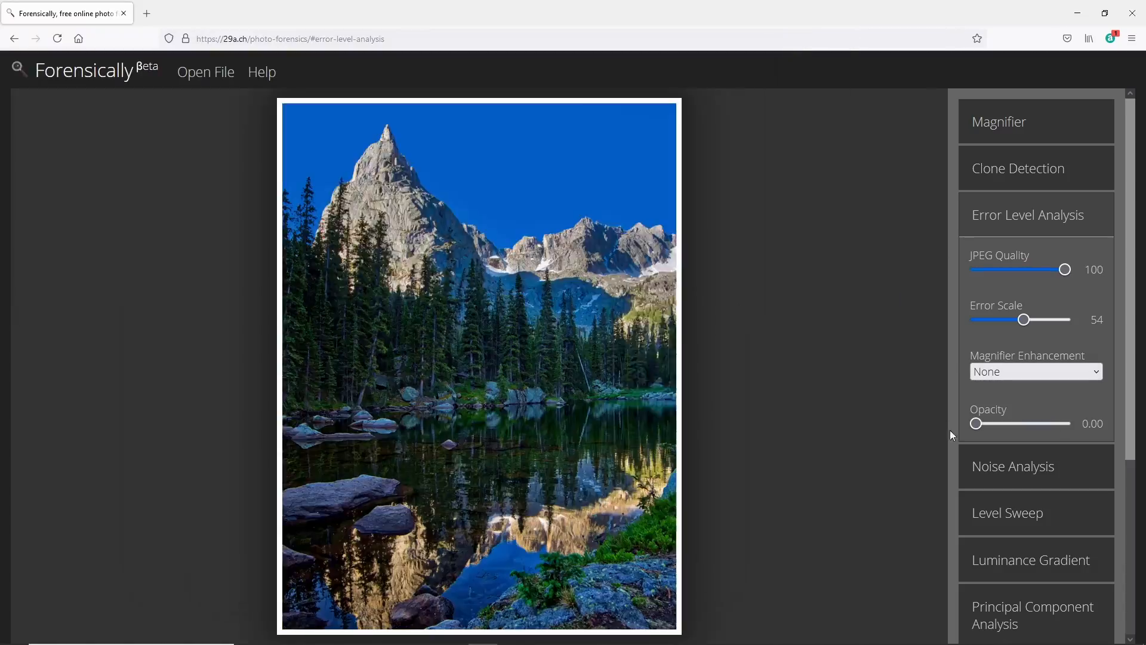
left_click_drag(975, 422, 1065, 423)
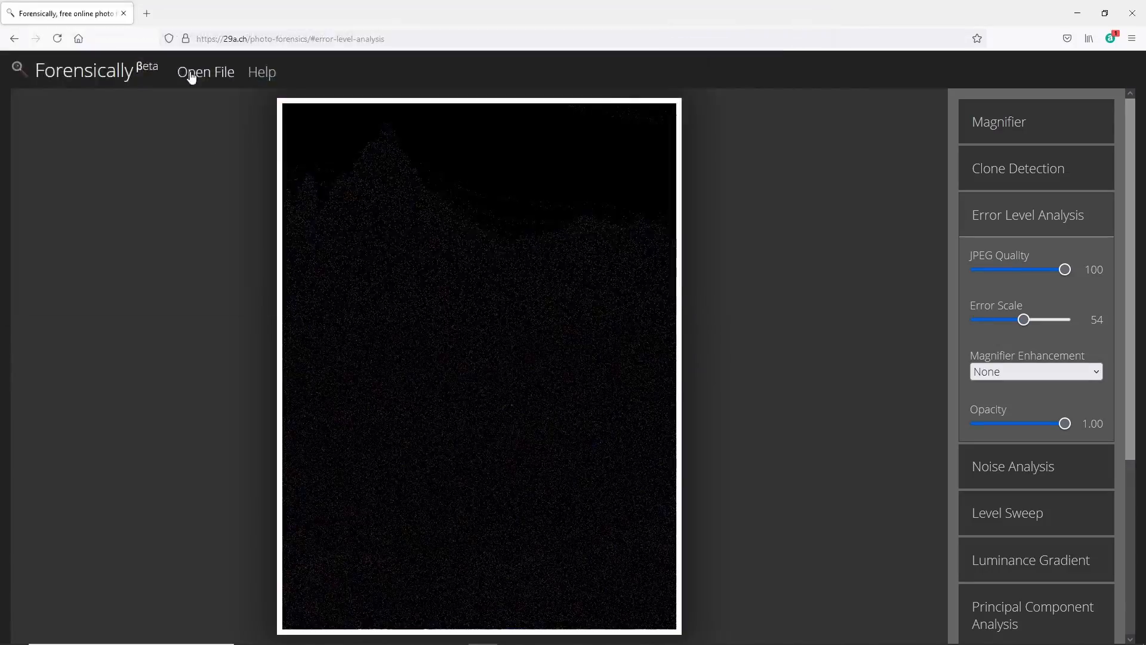
left_click_drag(1065, 269, 1042, 269)
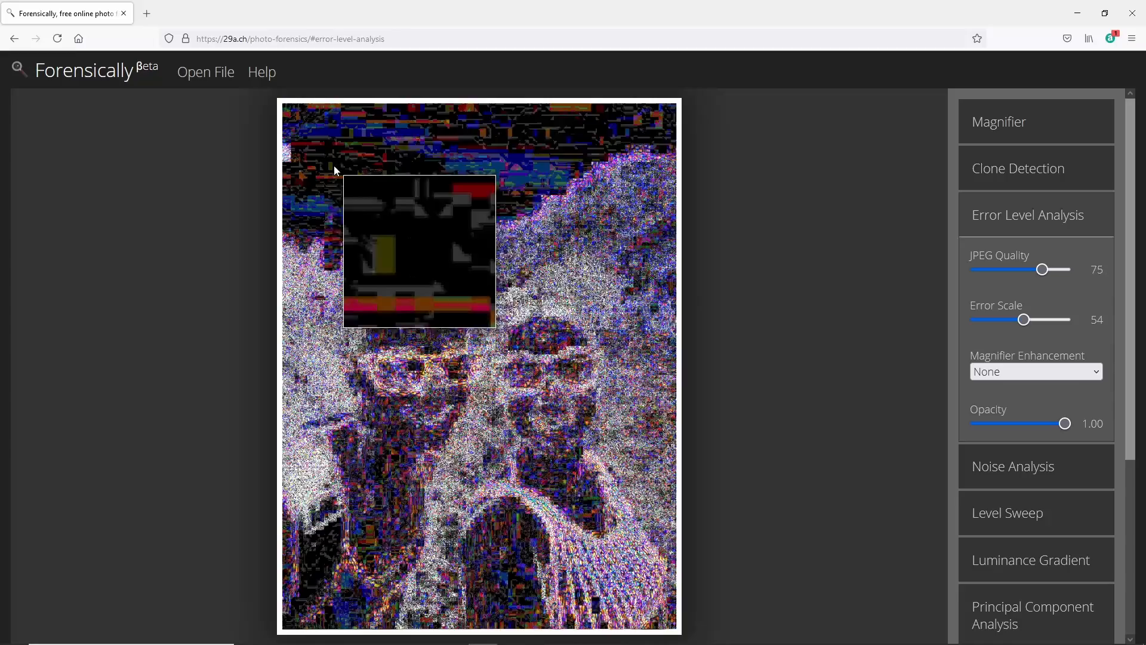
left_click_drag(1043, 269, 1069, 269)
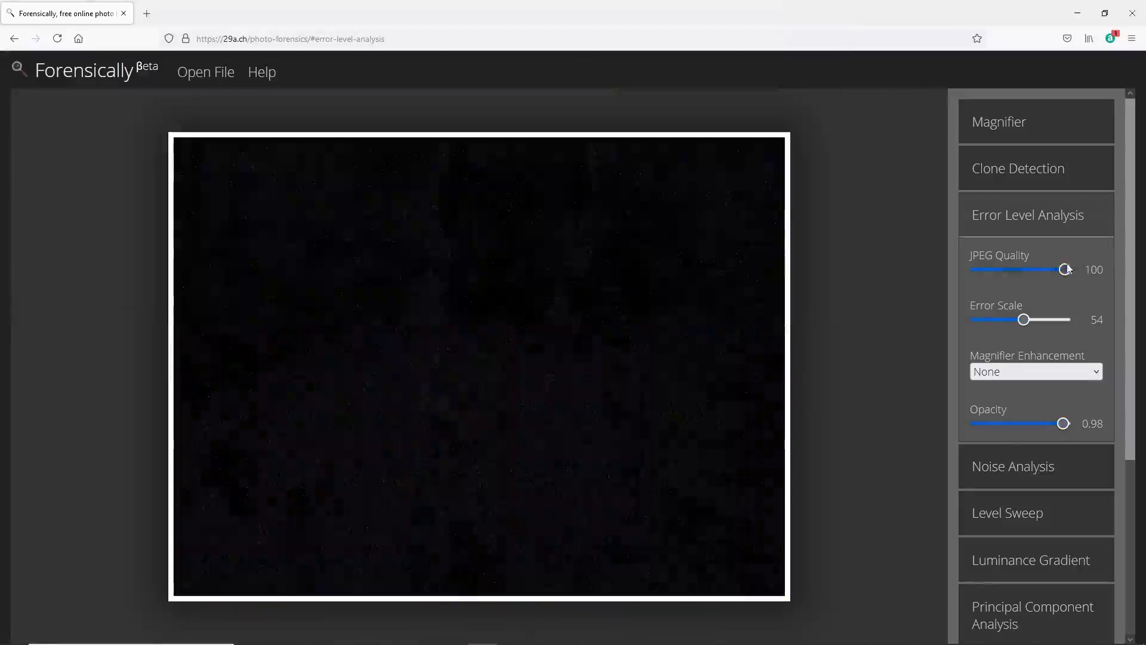
Sweep JPEG quality through 79, 95, 60, 100, 80 and 70, then open the file picker
left_click_drag(1067, 269, 1038, 270)
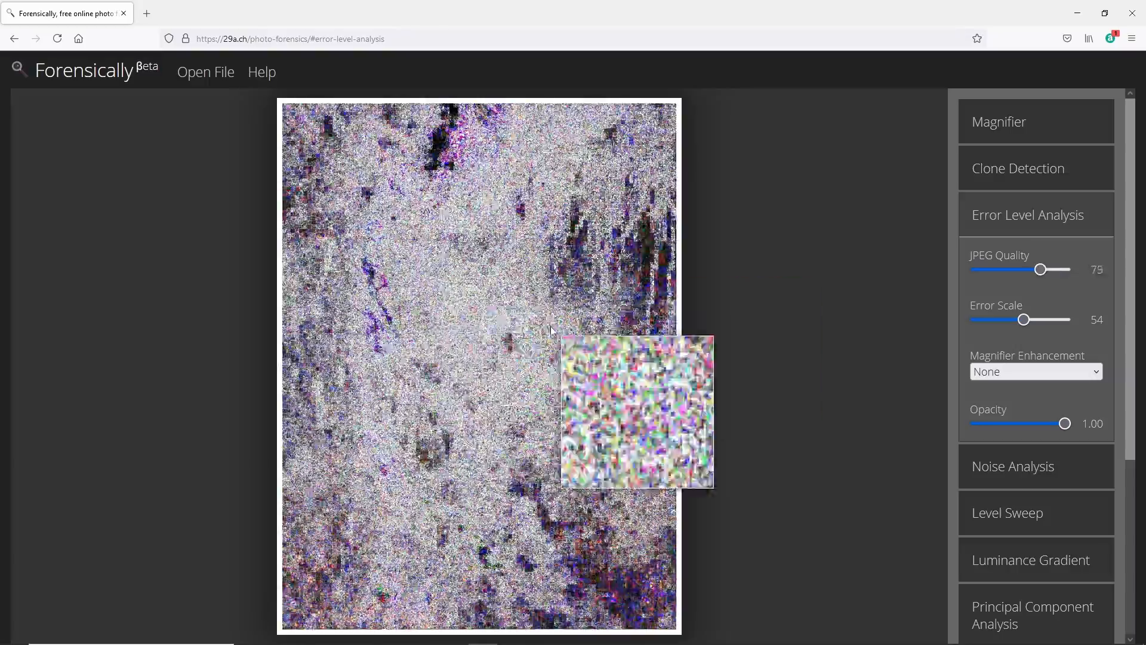
left_click_drag(1038, 270, 1061, 269)
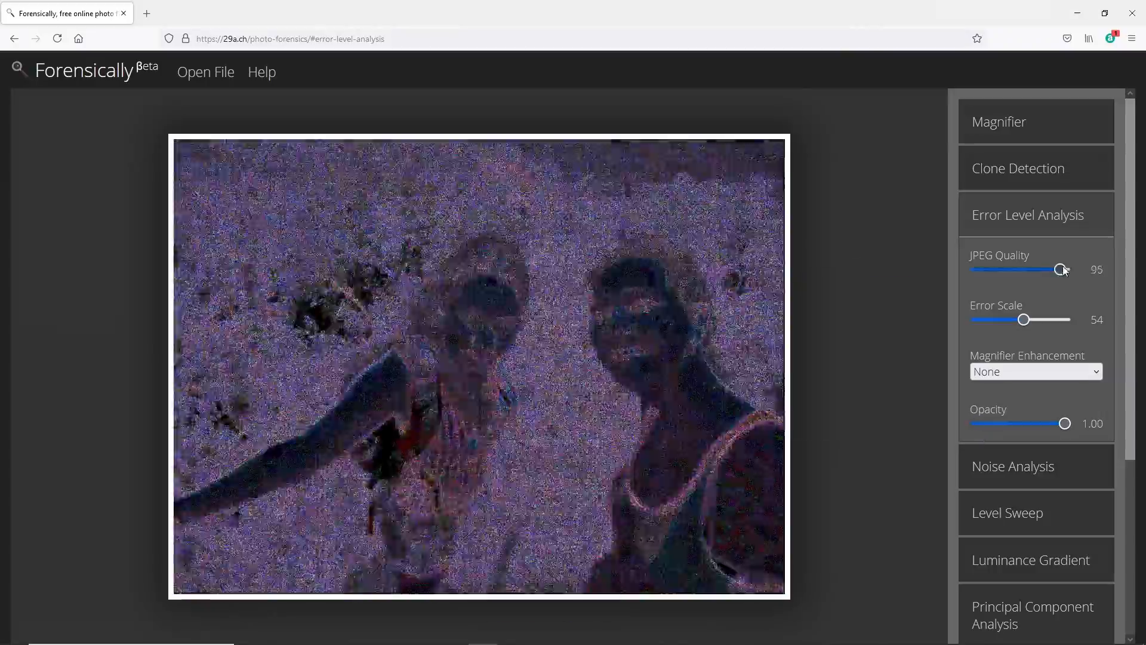
left_click_drag(1062, 269, 1027, 269)
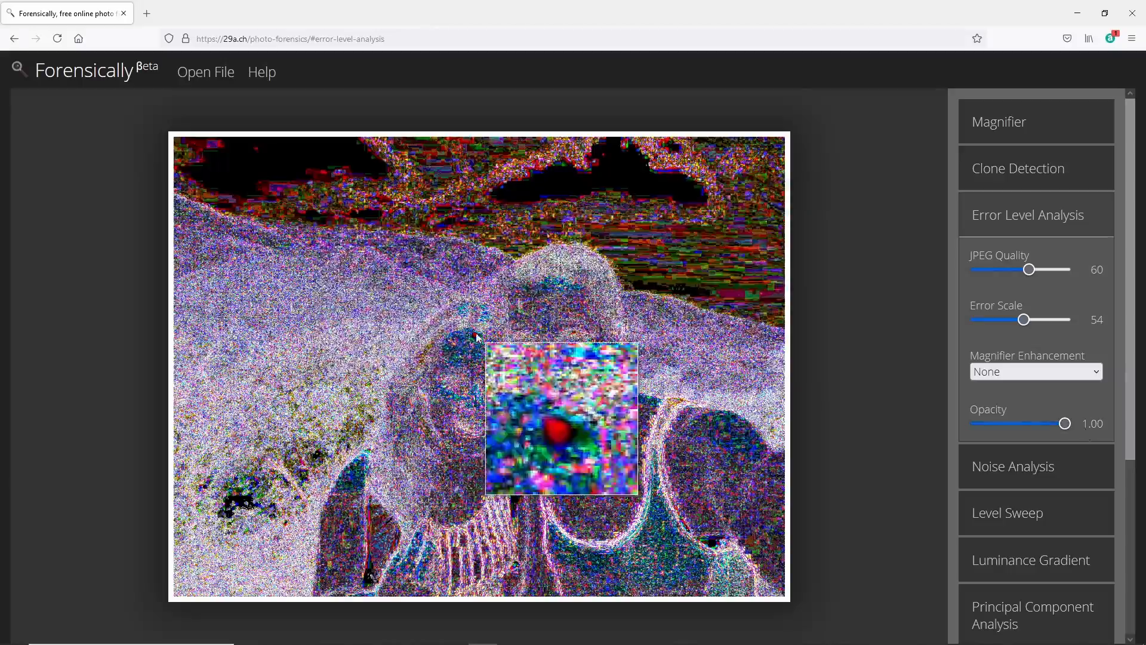
left_click_drag(1028, 269, 1065, 269)
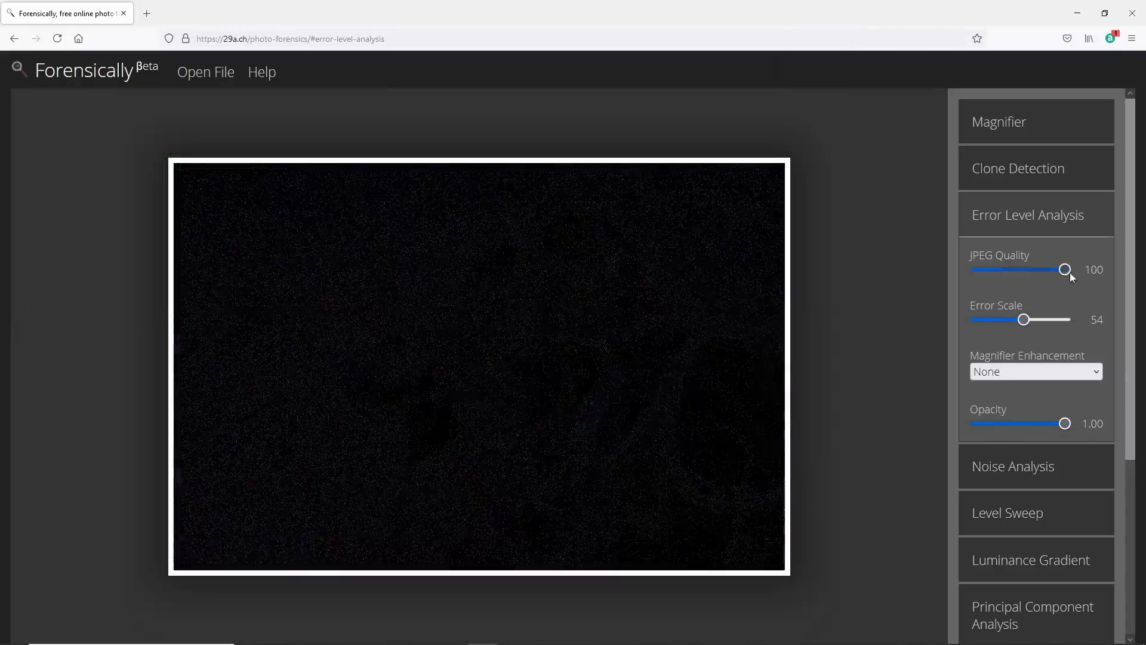
left_click_drag(1065, 269, 1046, 269)
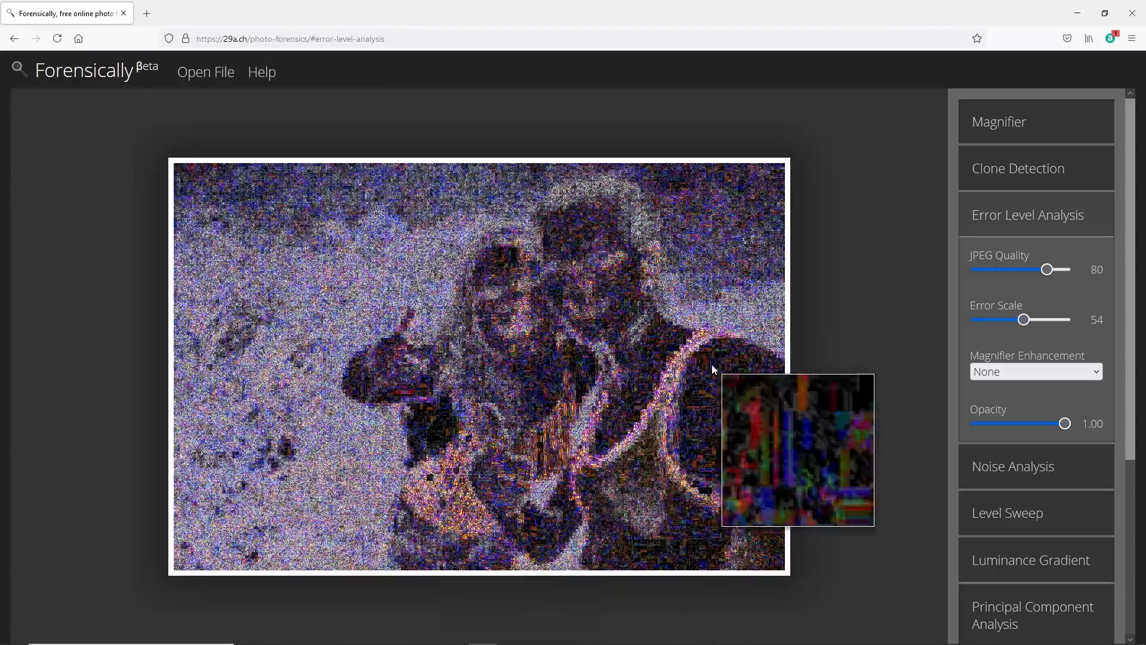
left_click_drag(1048, 269, 1036, 269)
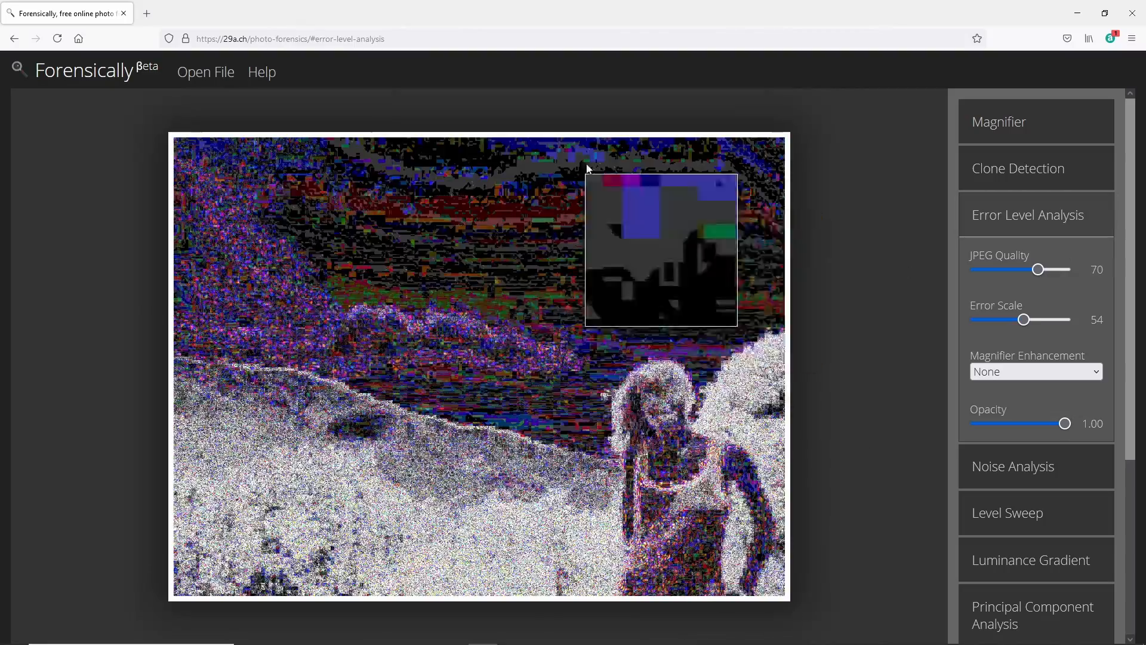
left_click(205, 72)
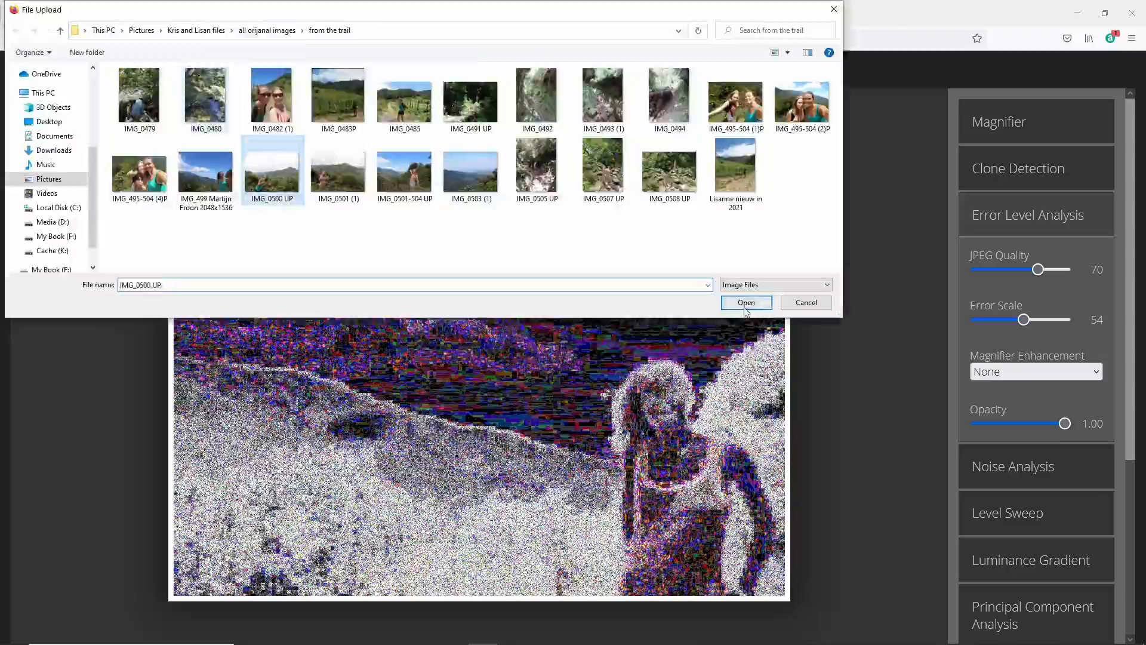
Load the IMG_0500 UP trail photo, adjust JPEG quality and overlay opacity, then load another image
left_click(745, 303)
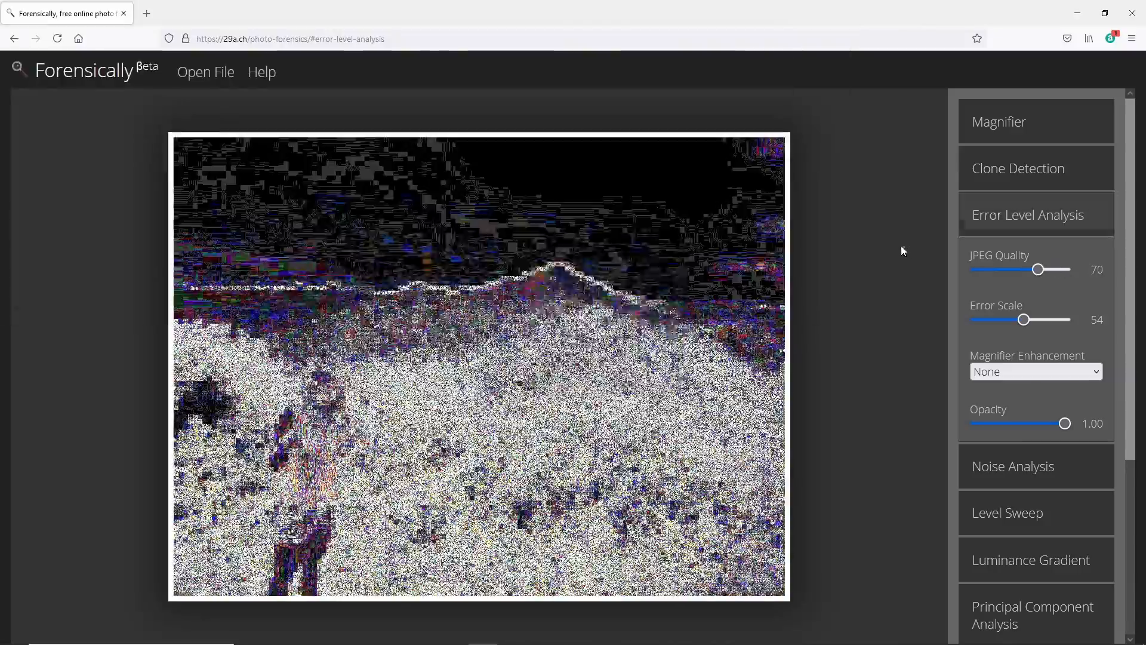
left_click_drag(1036, 269, 1060, 269)
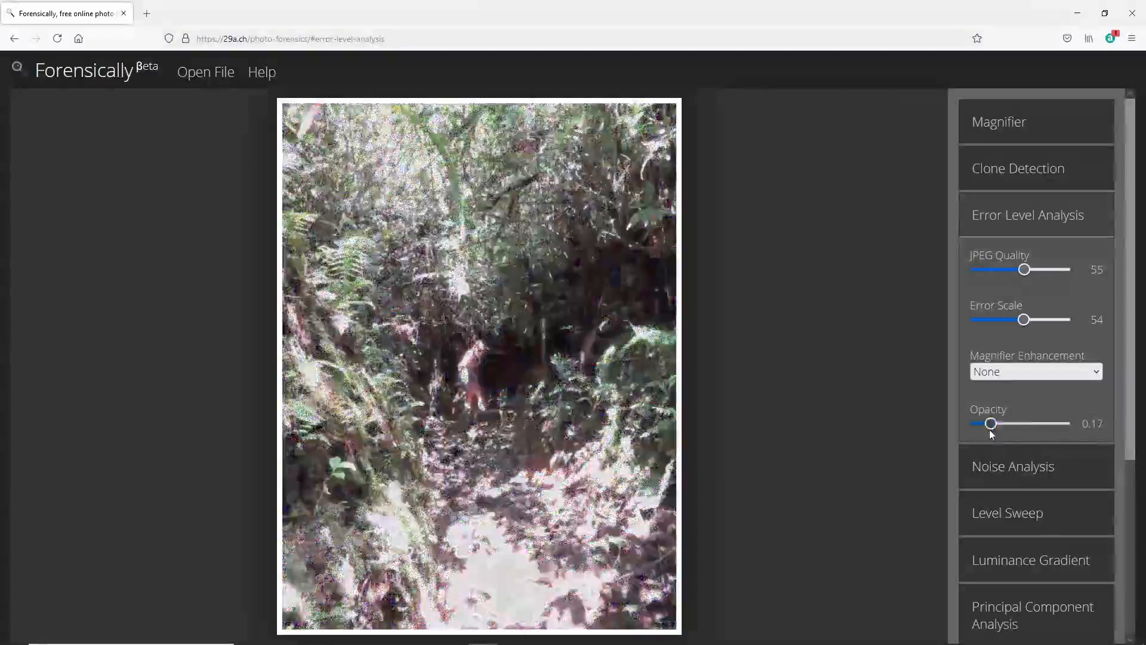
left_click_drag(990, 423, 1065, 423)
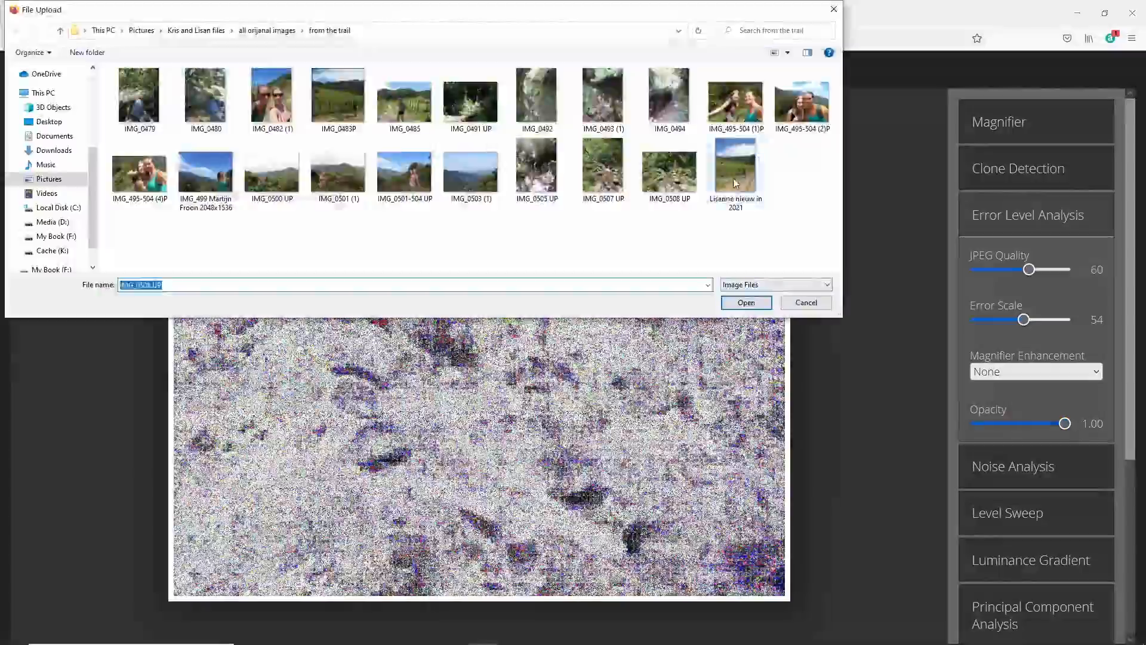
left_click(745, 303)
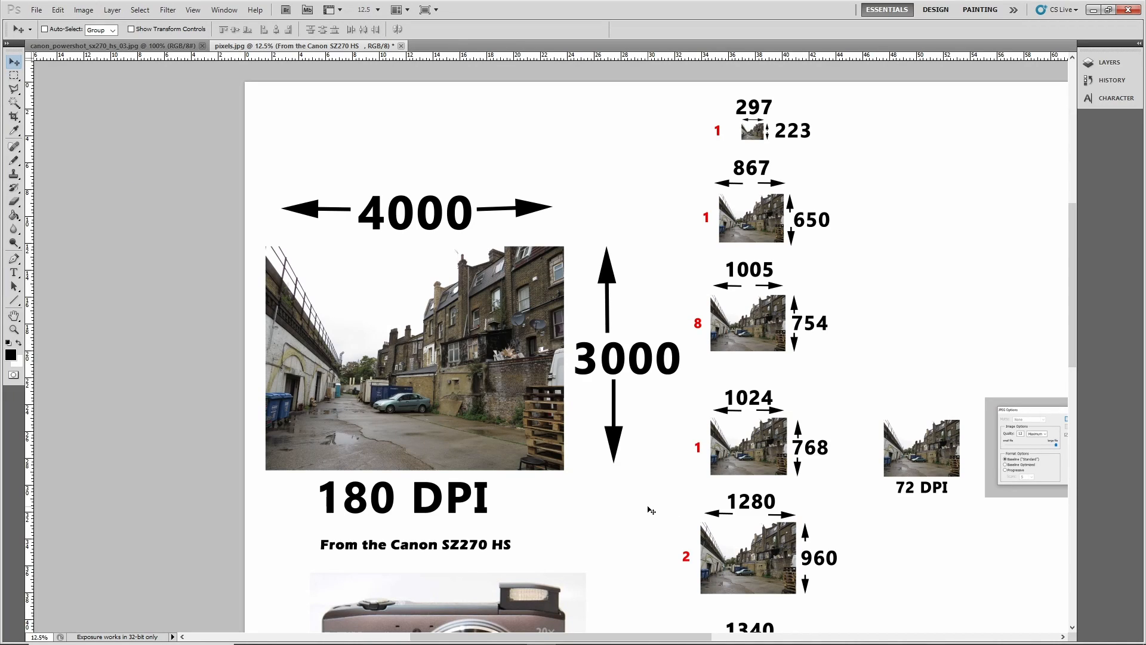
mouse_move(589, 521)
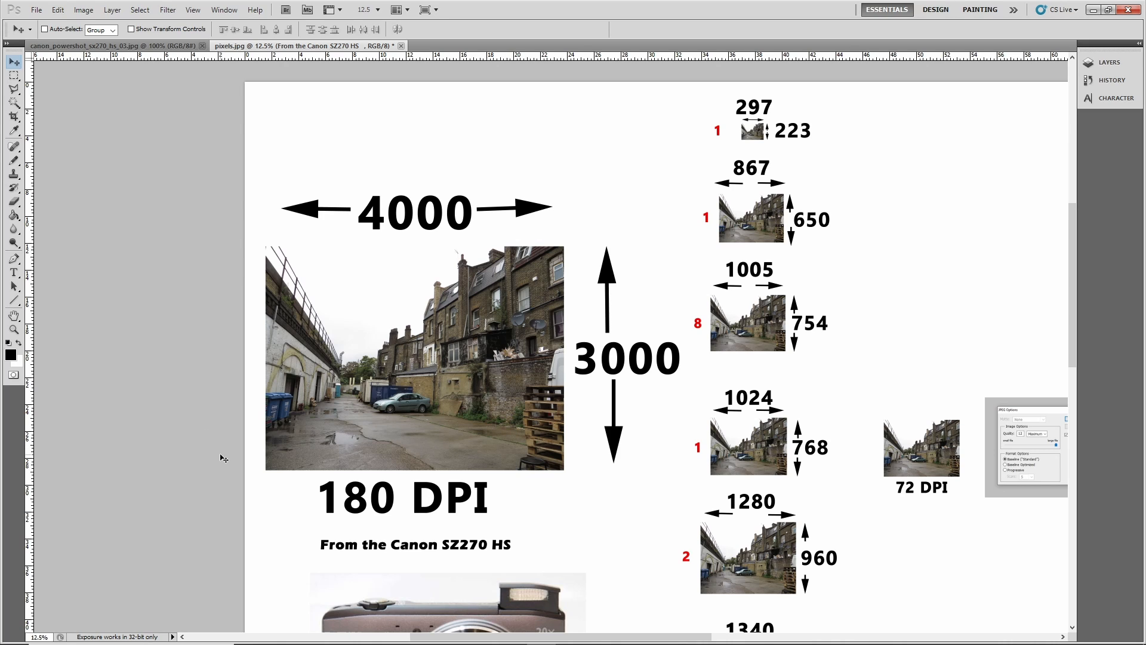
mouse_move(231, 397)
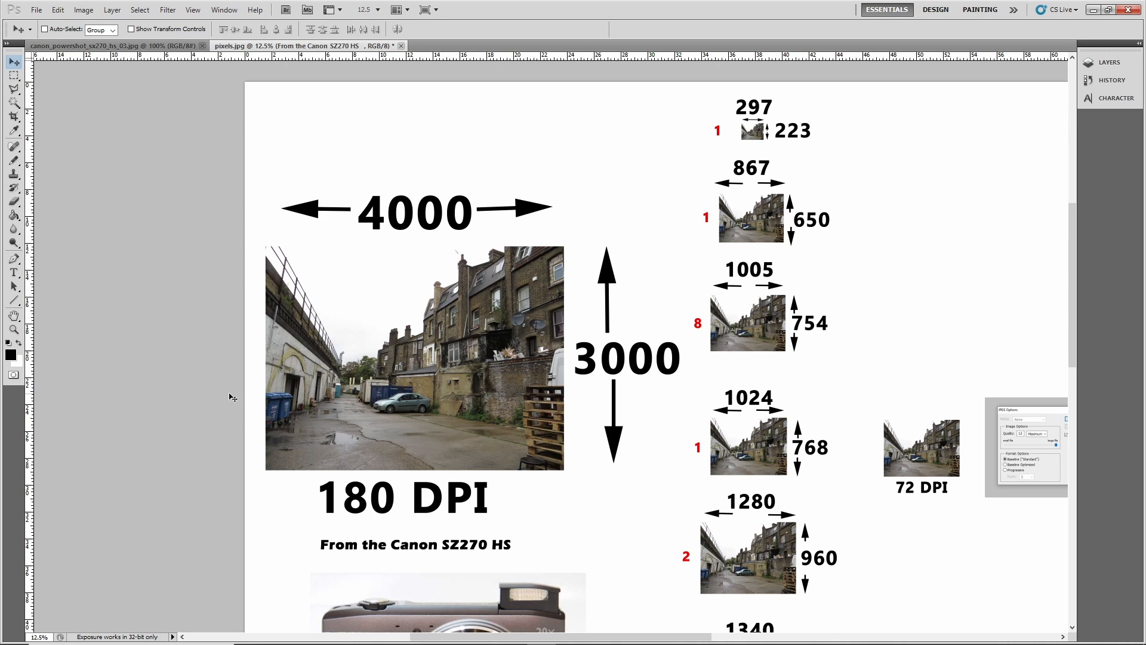
mouse_move(431, 286)
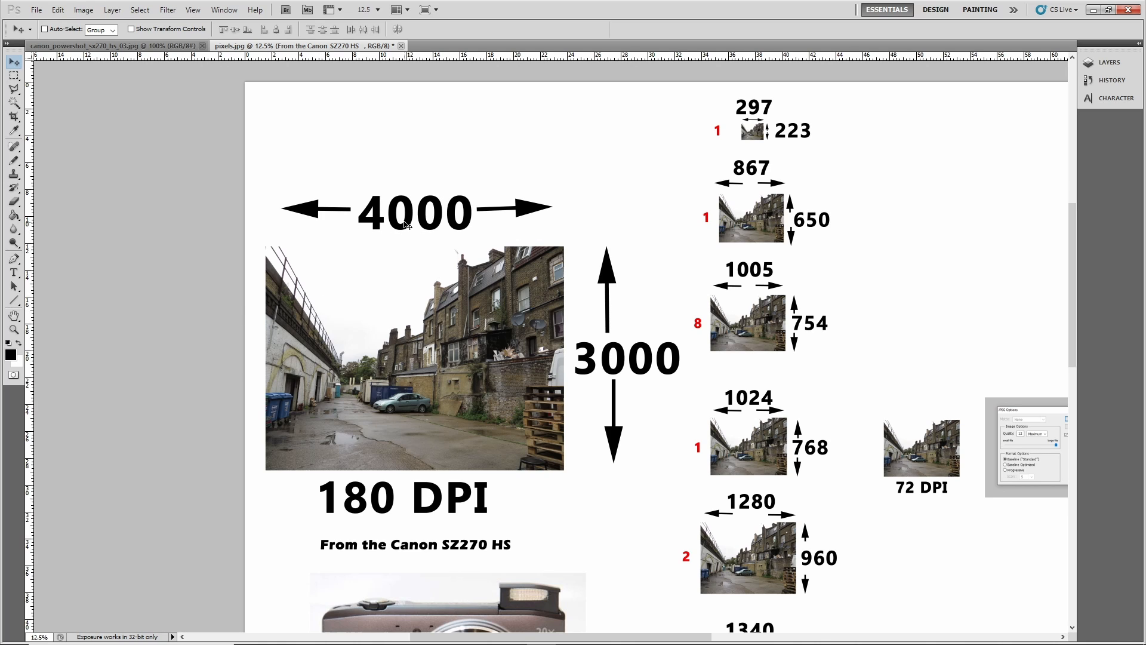
mouse_move(430, 393)
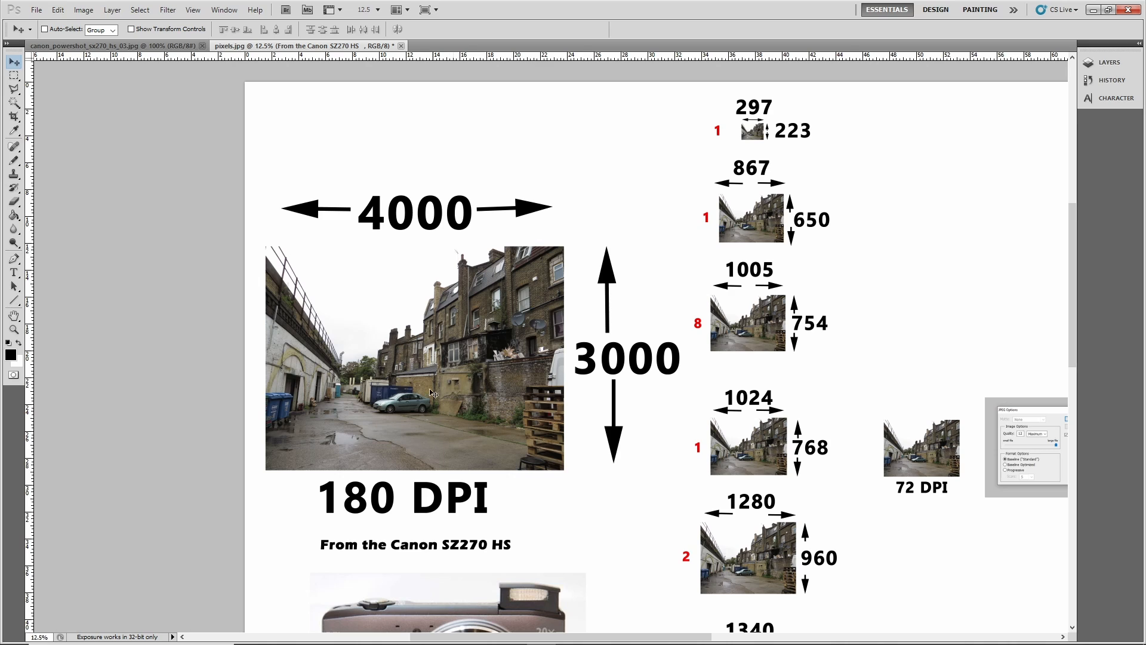
mouse_move(478, 220)
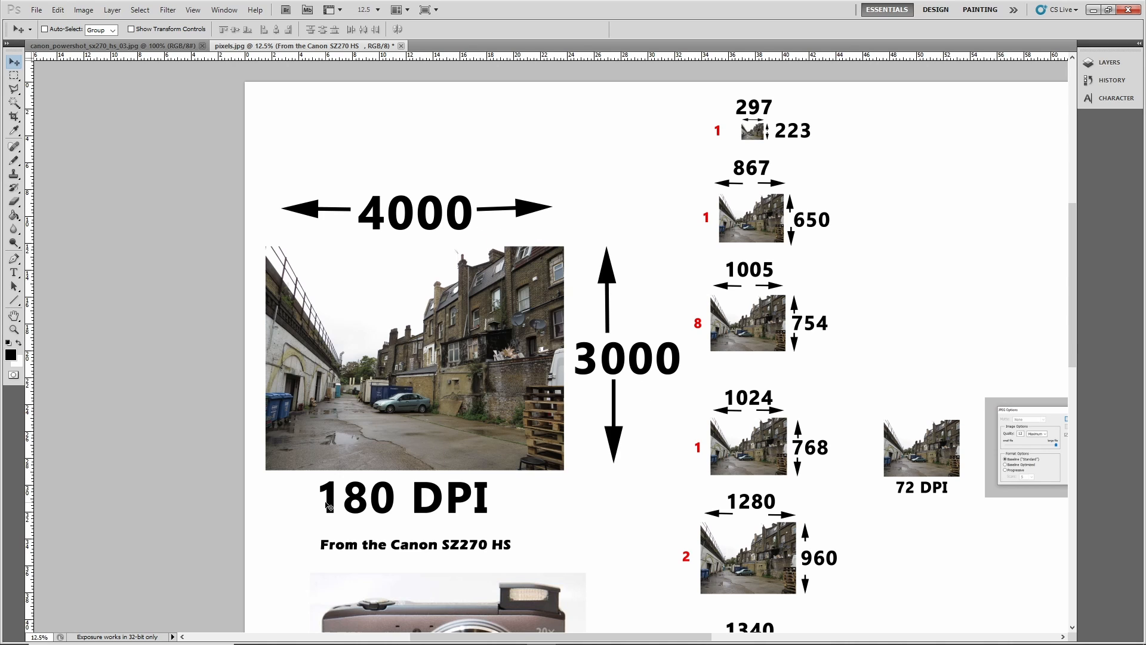
mouse_move(406, 504)
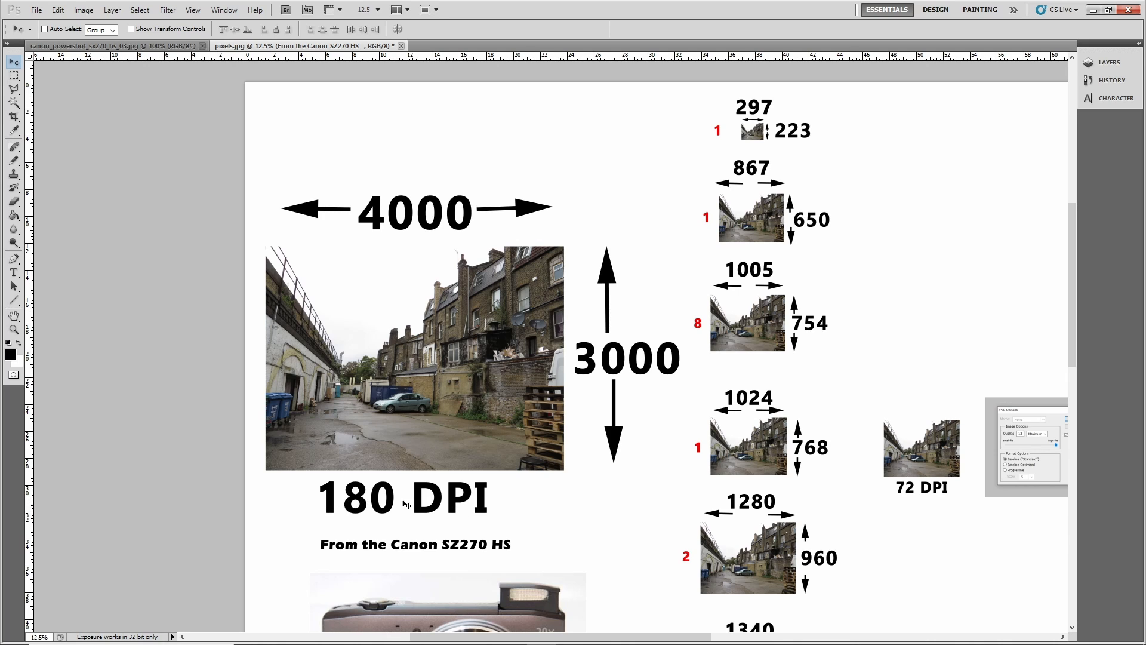
mouse_move(489, 433)
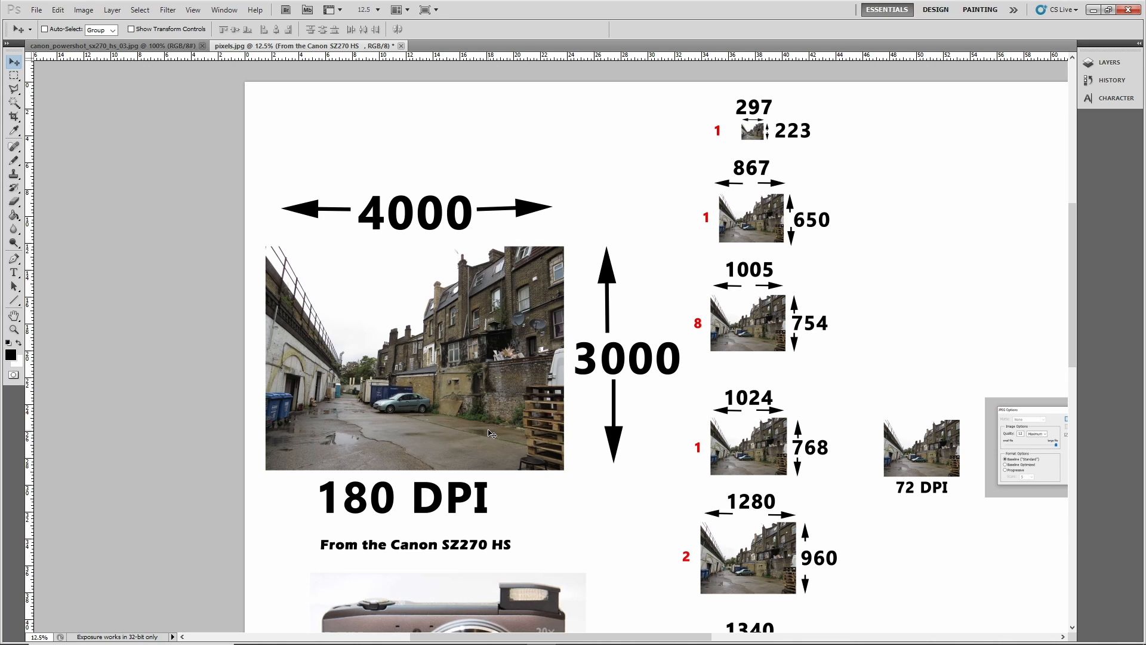
mouse_move(483, 335)
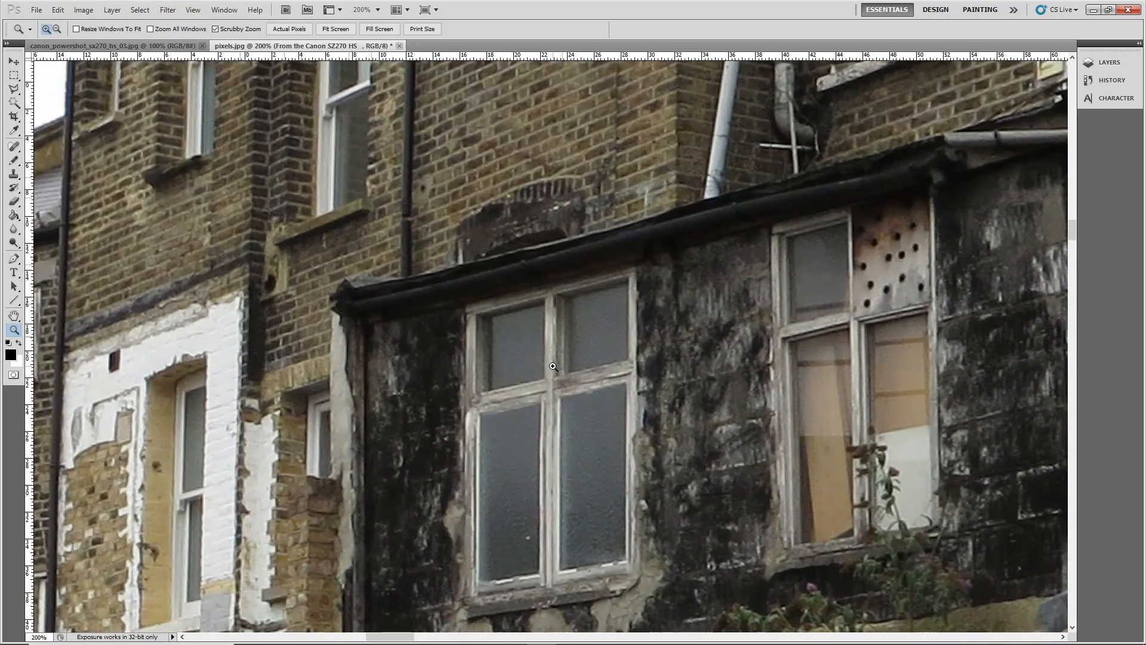
Zoom in to 600% on the window to see individual pixels in the frame and wall
left_click(553, 366)
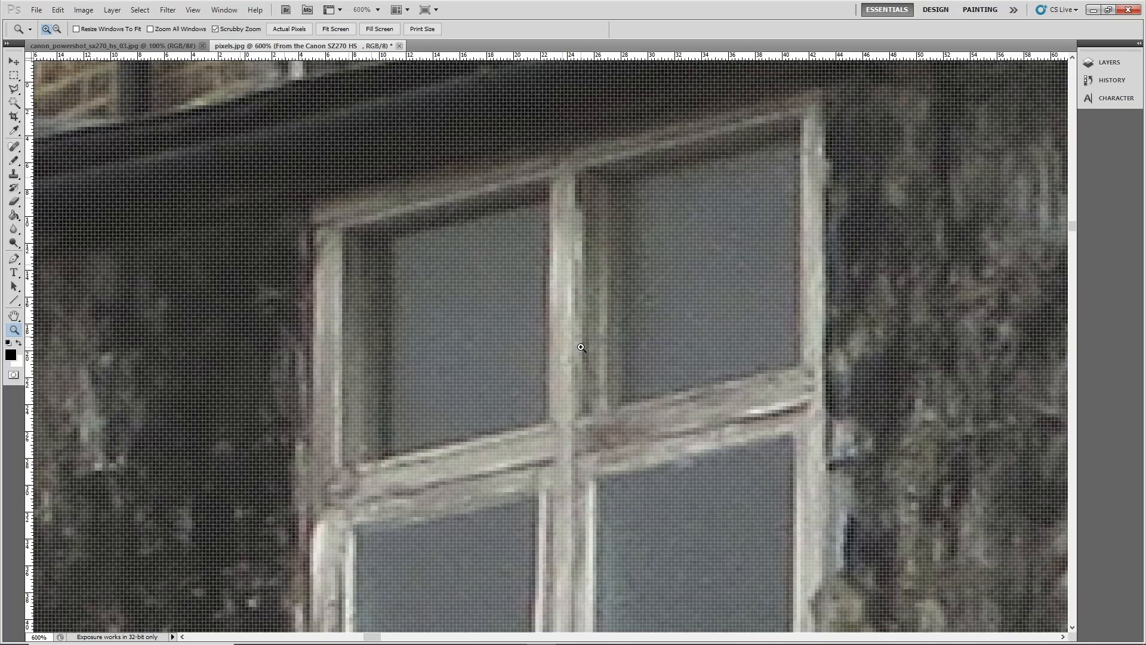
mouse_move(580, 348)
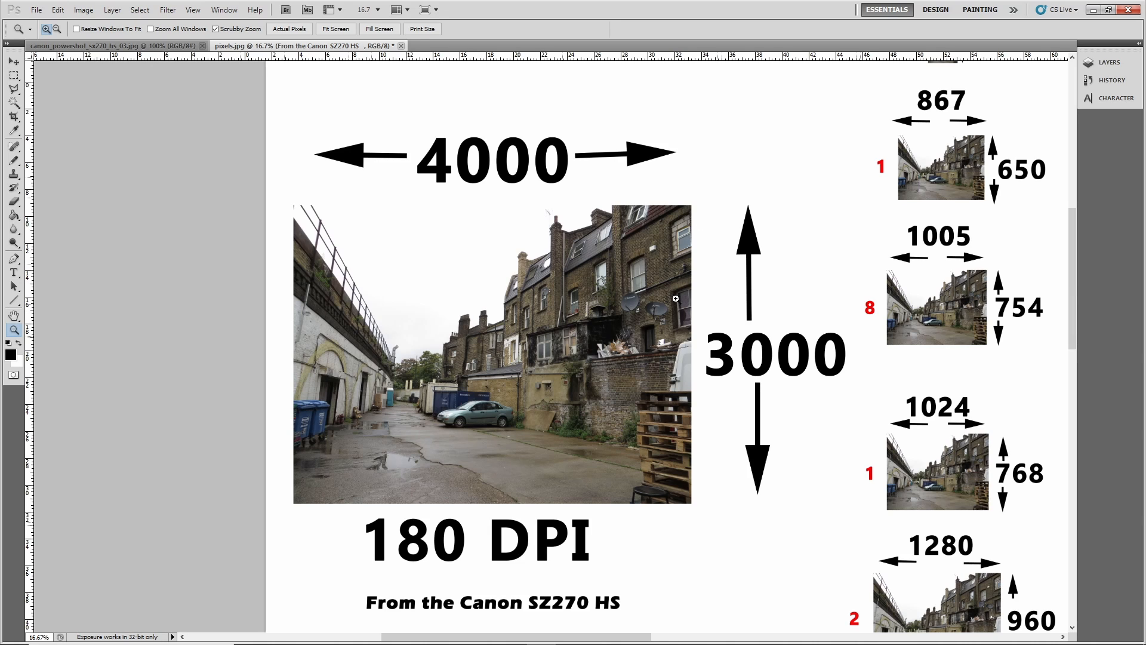
mouse_move(589, 599)
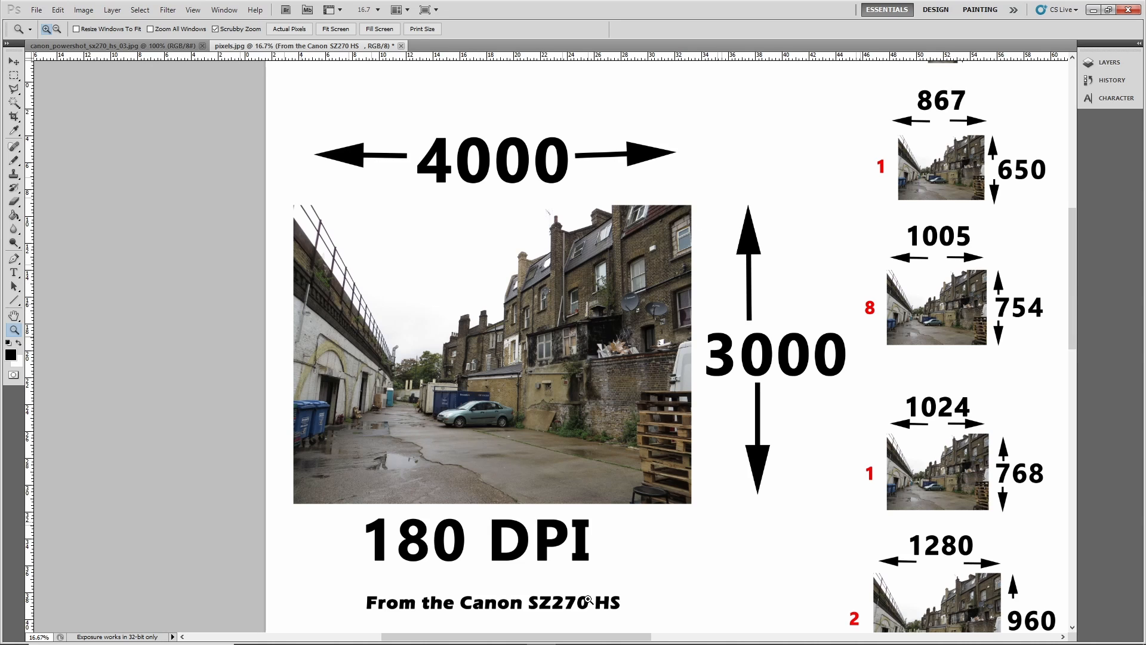
mouse_move(602, 586)
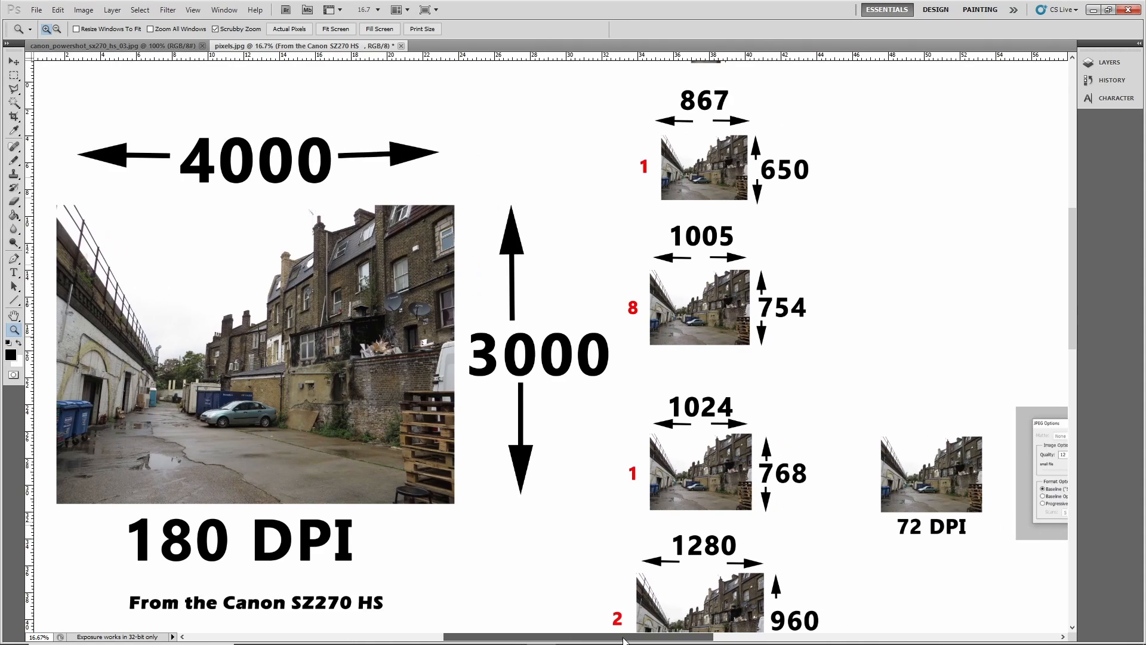
scroll("down", 3)
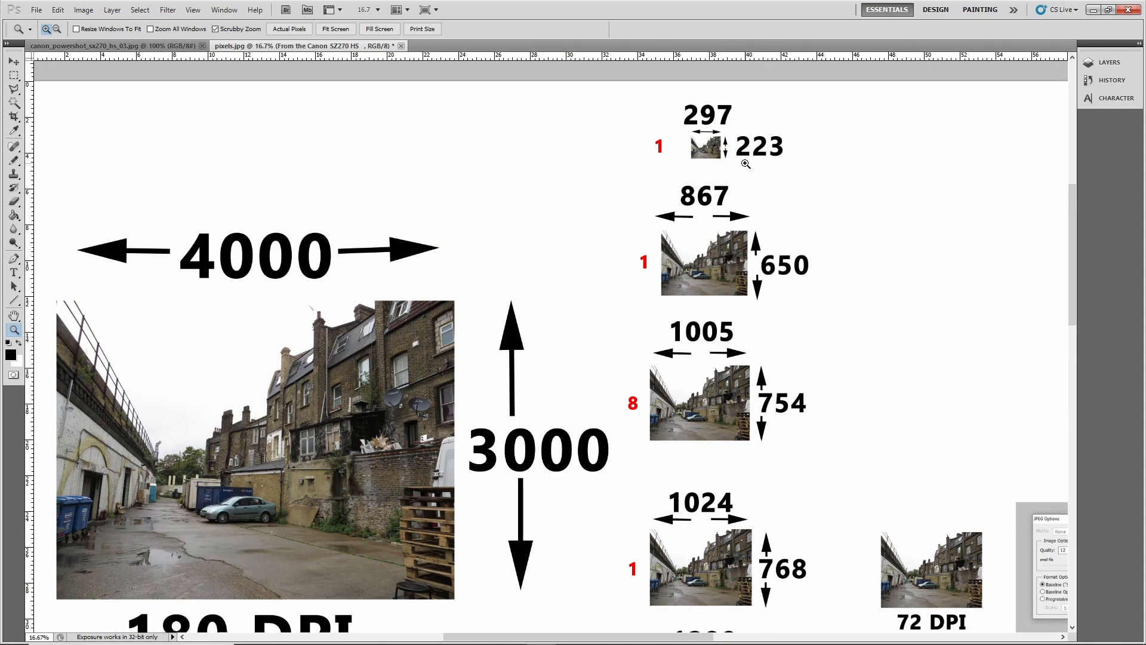
mouse_move(779, 178)
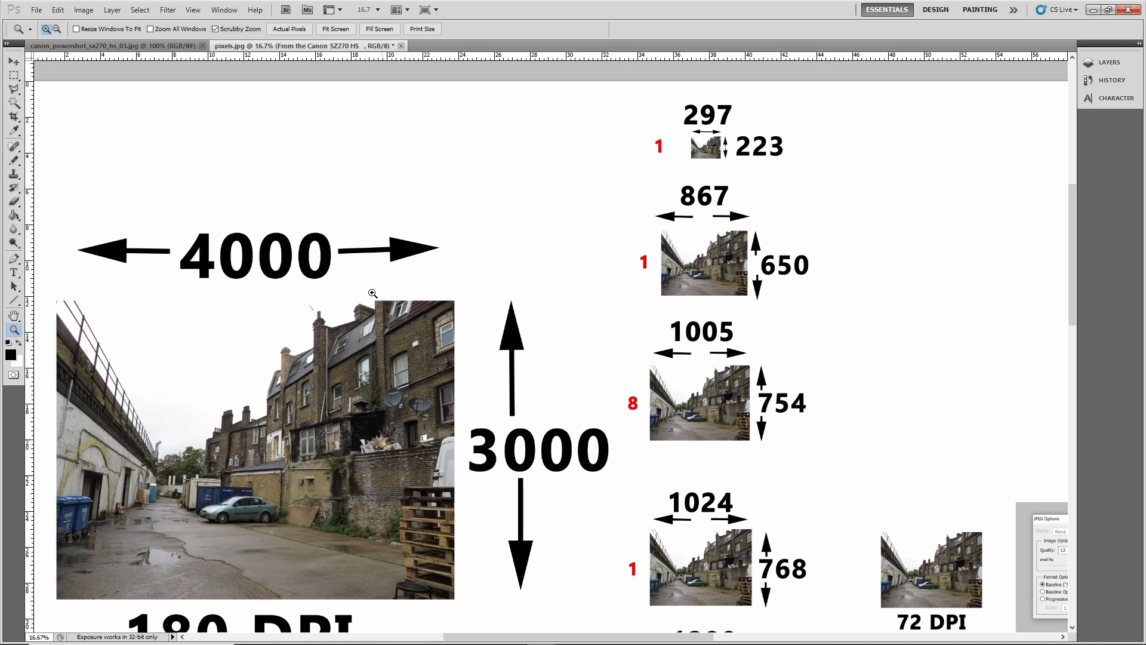
mouse_move(577, 464)
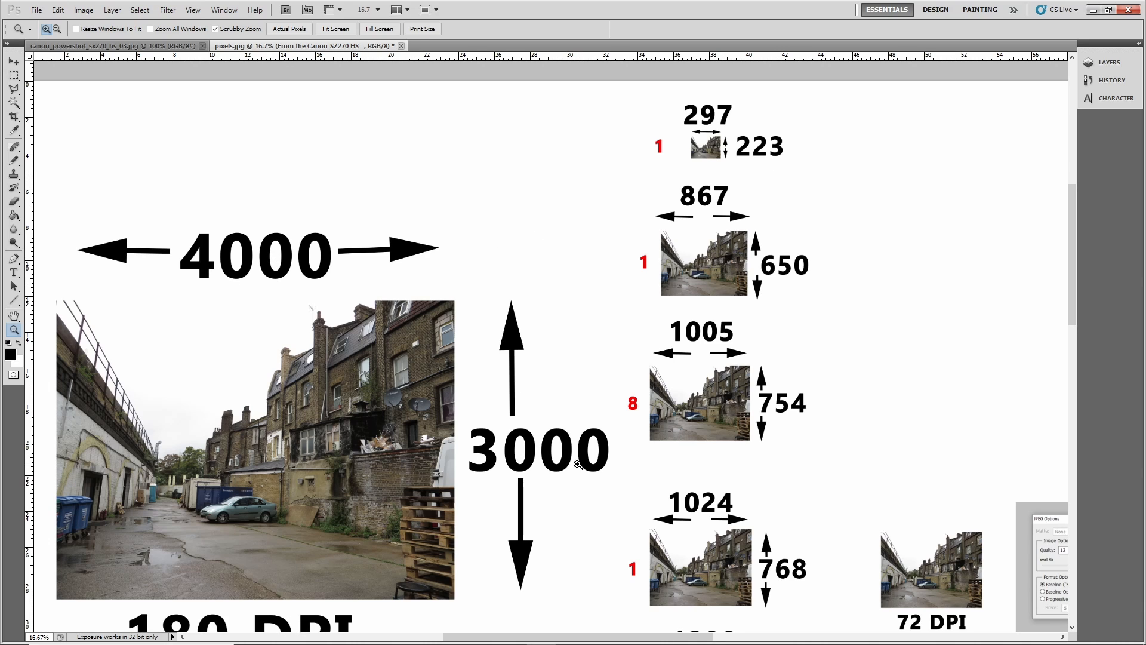
mouse_move(686, 128)
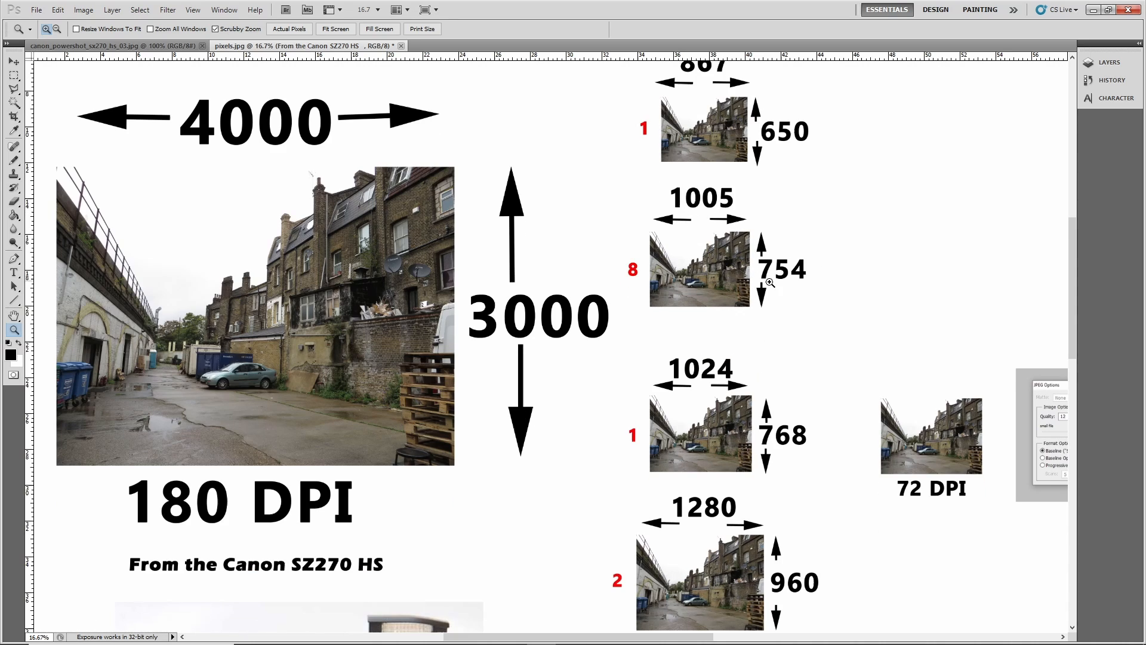
scroll("down", 3)
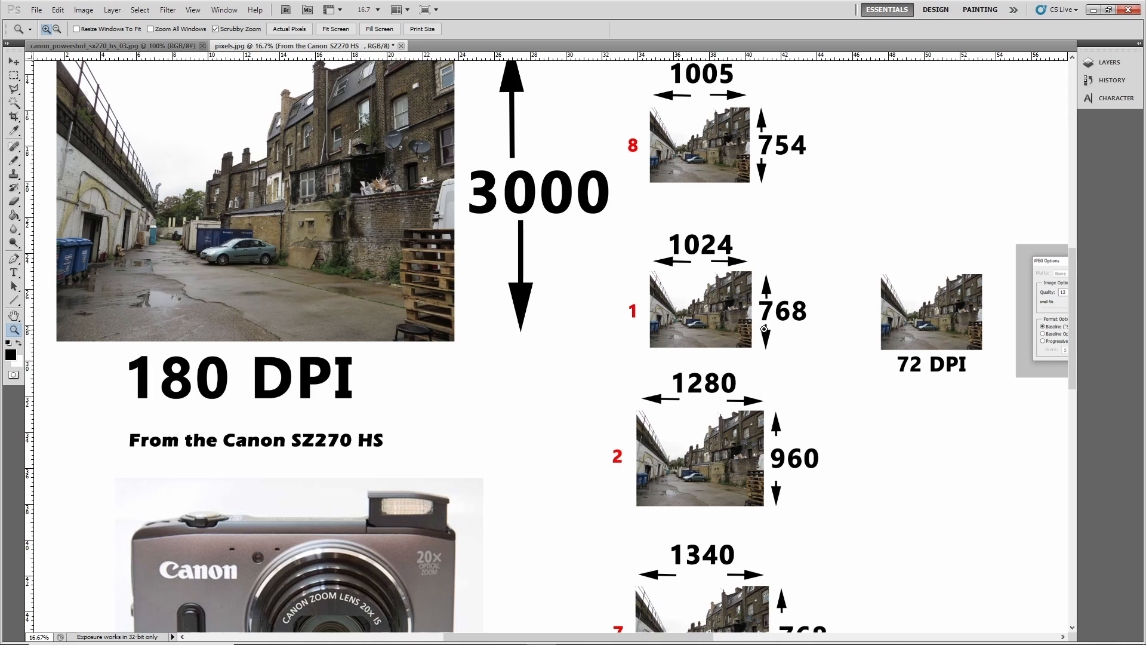
mouse_move(811, 319)
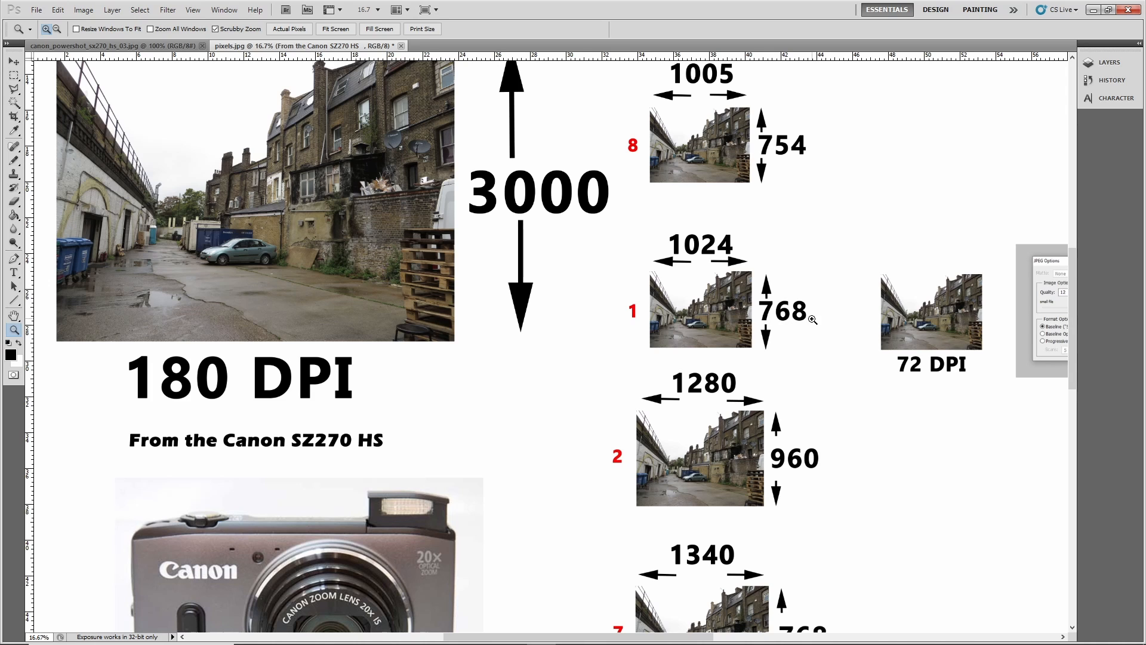
scroll("down", 3)
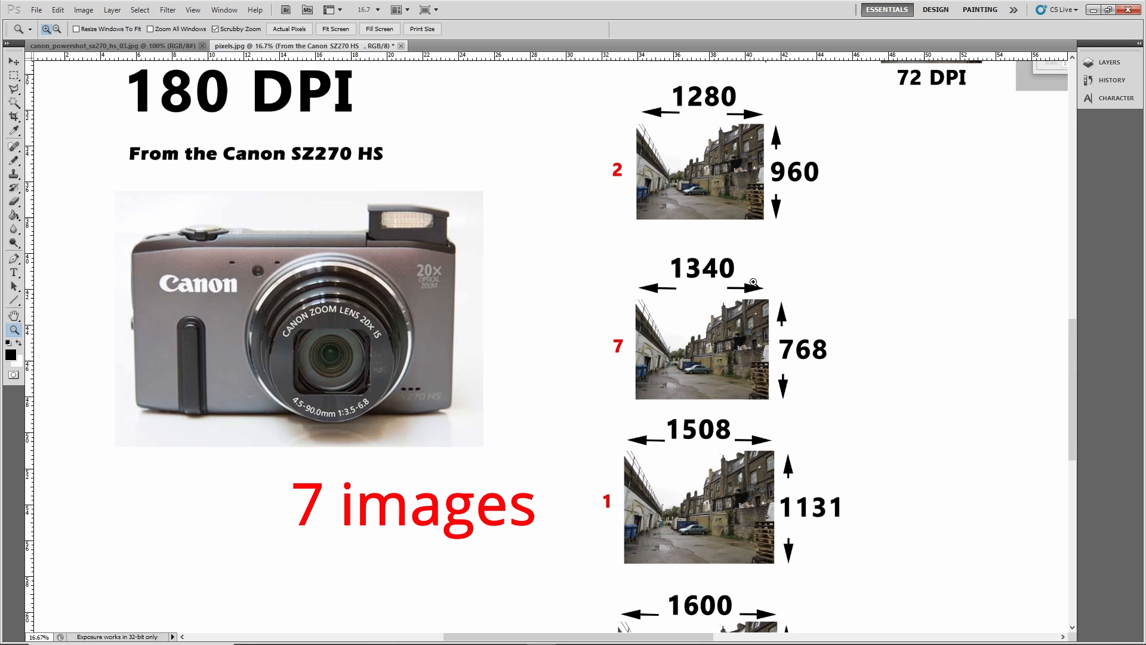
mouse_move(833, 359)
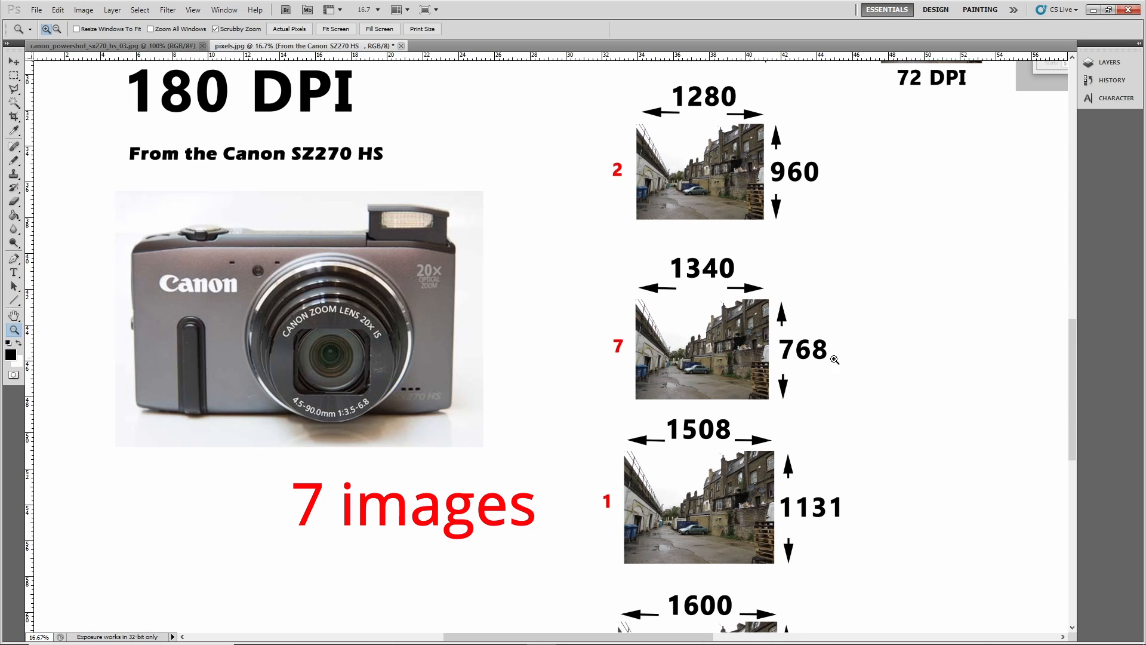
scroll("down", 3)
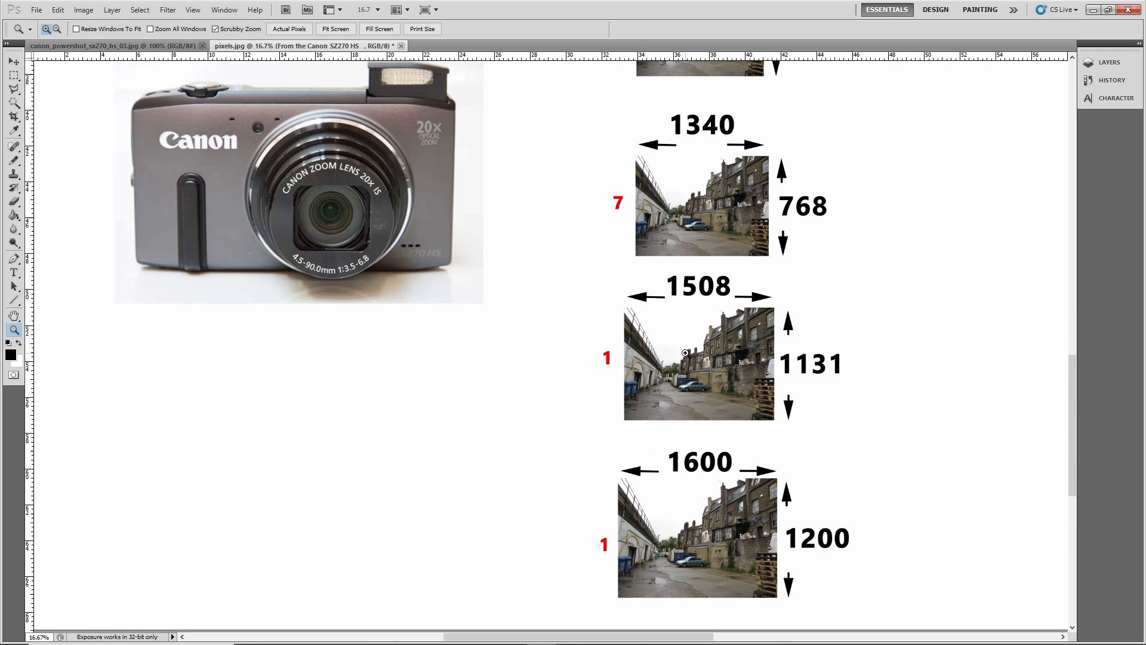
mouse_move(694, 323)
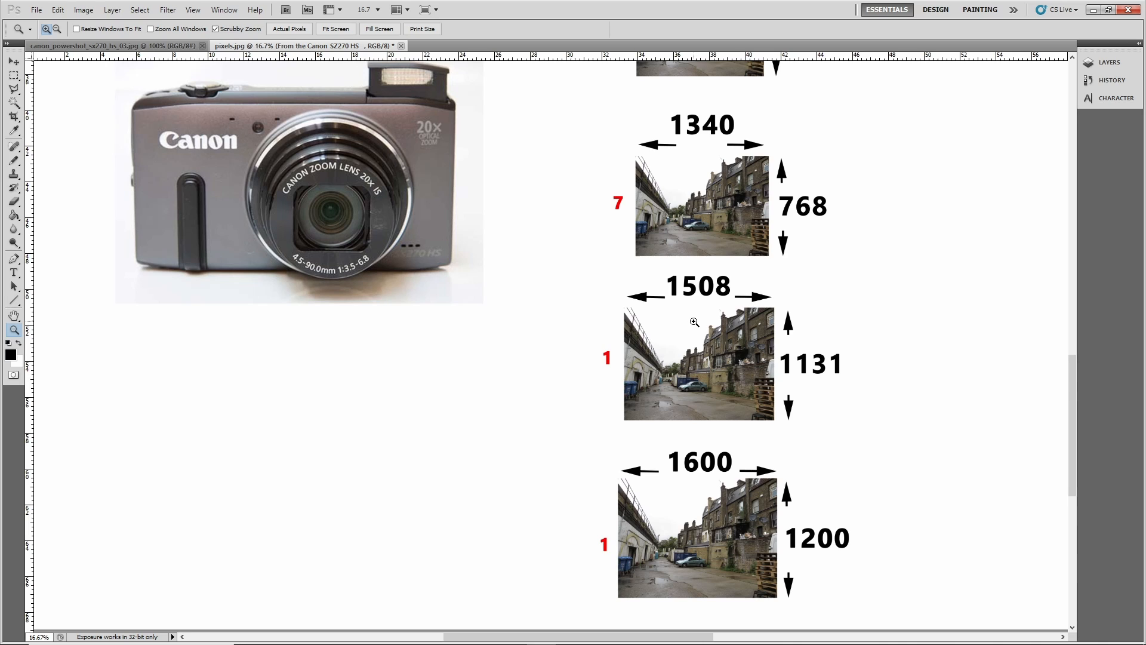
mouse_move(707, 299)
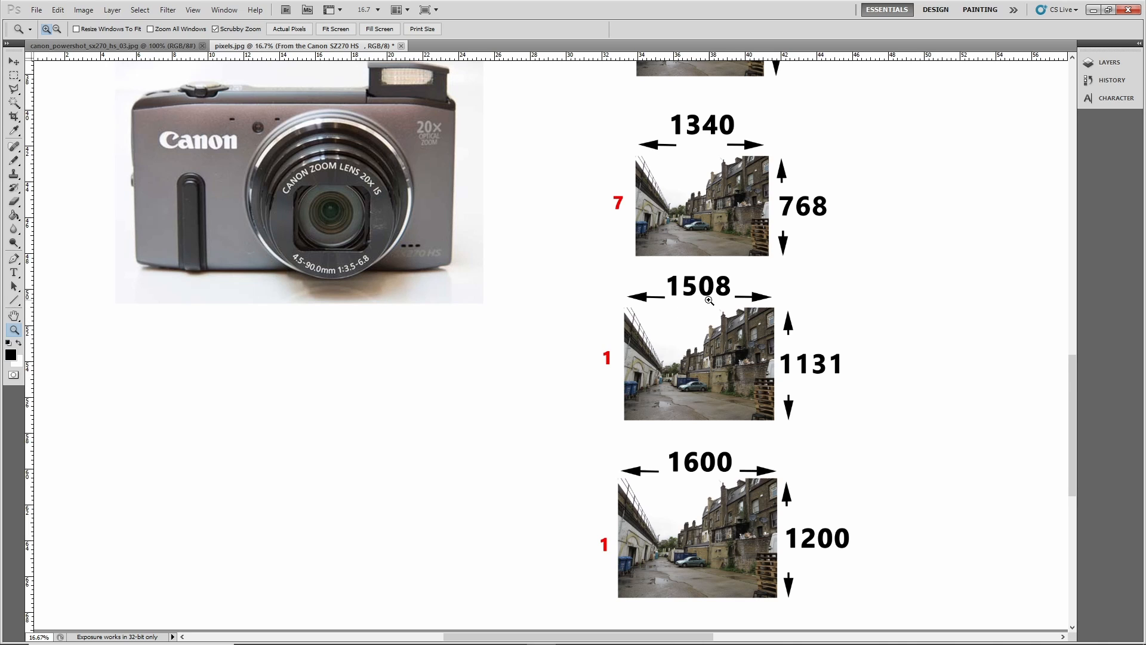
mouse_move(789, 381)
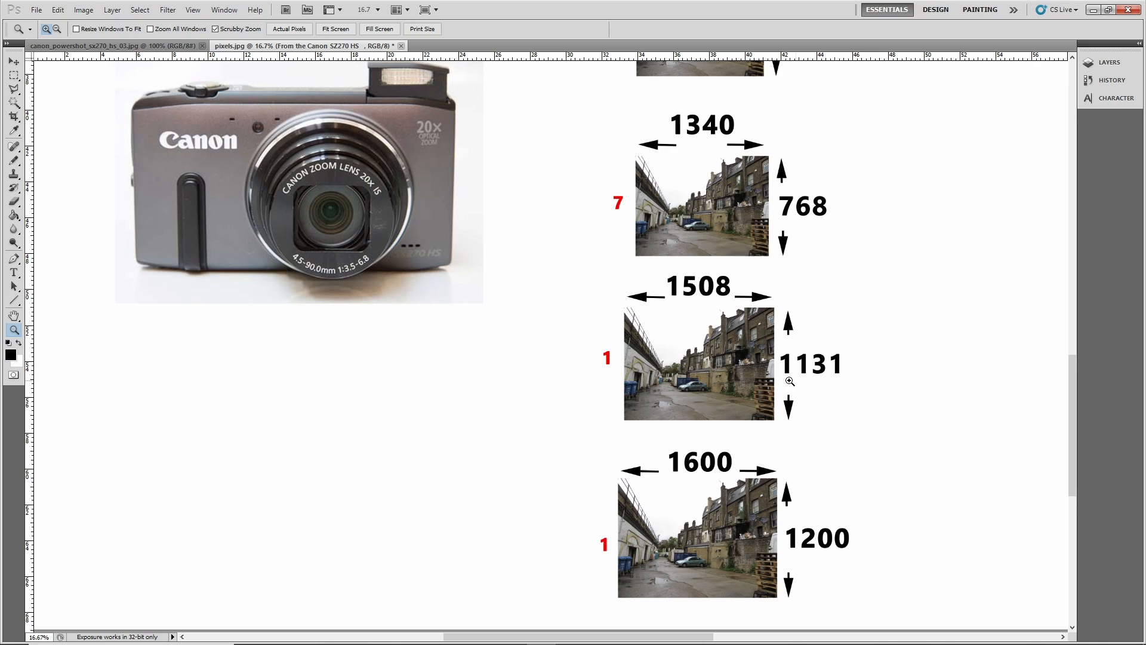
mouse_move(813, 374)
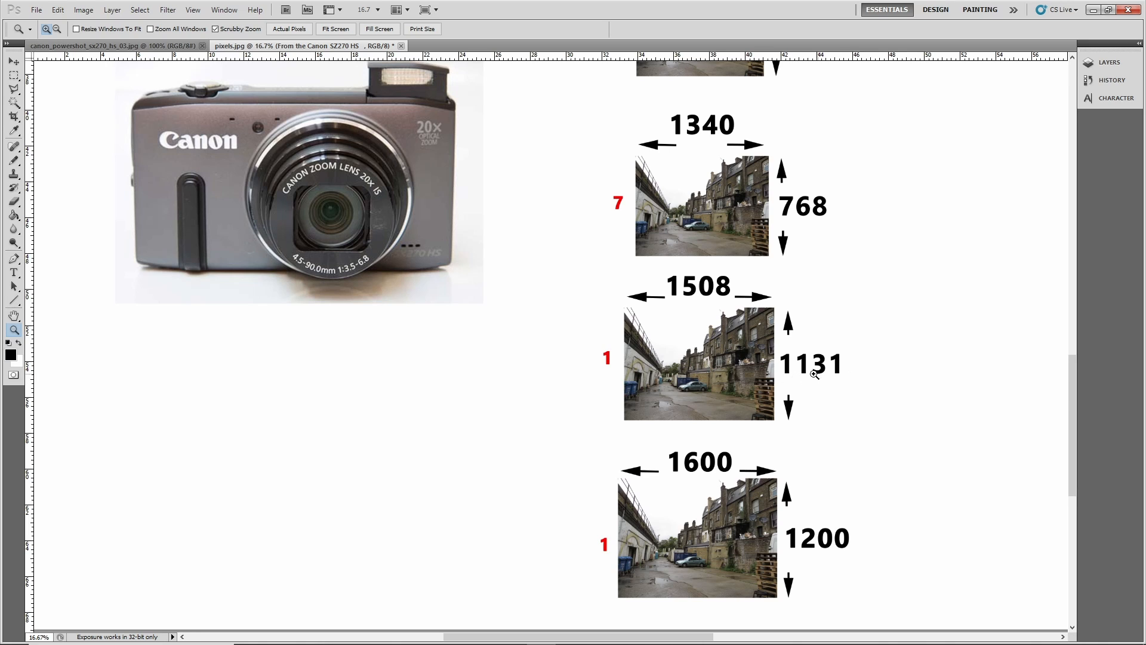
scroll("down", 3)
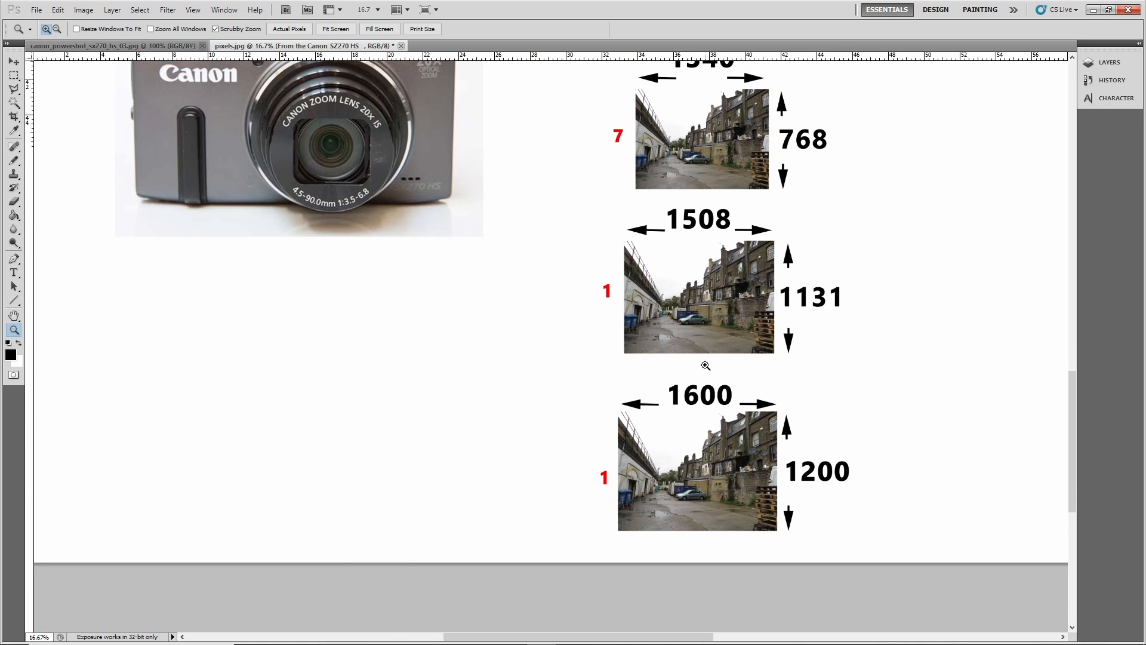
mouse_move(715, 406)
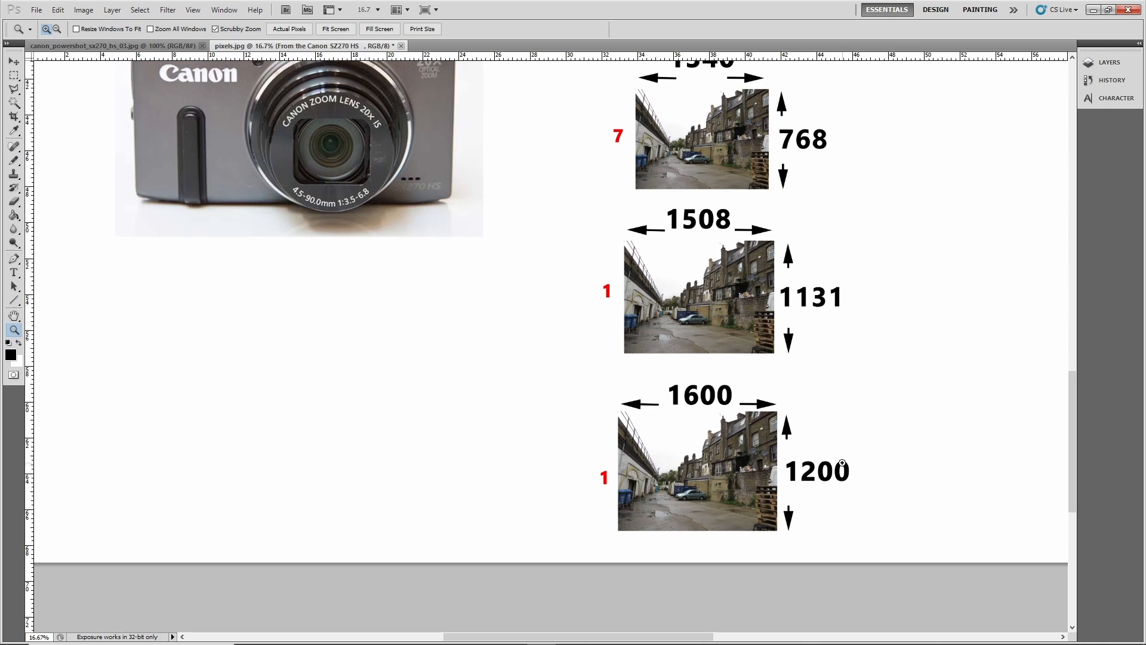
mouse_move(836, 429)
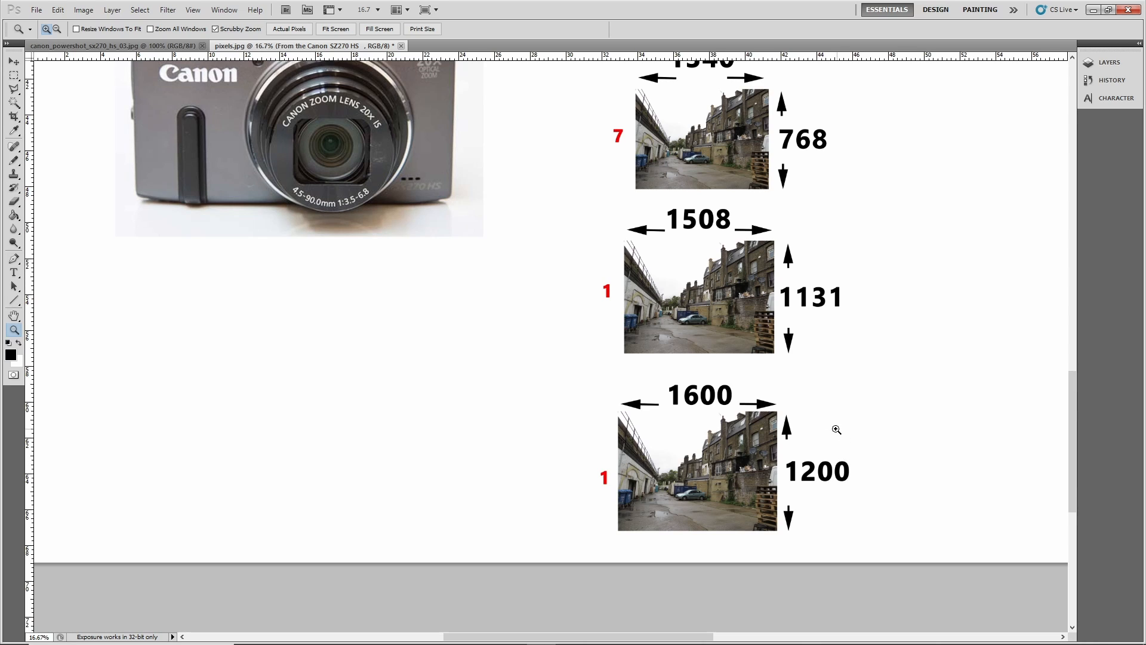
mouse_move(1080, 459)
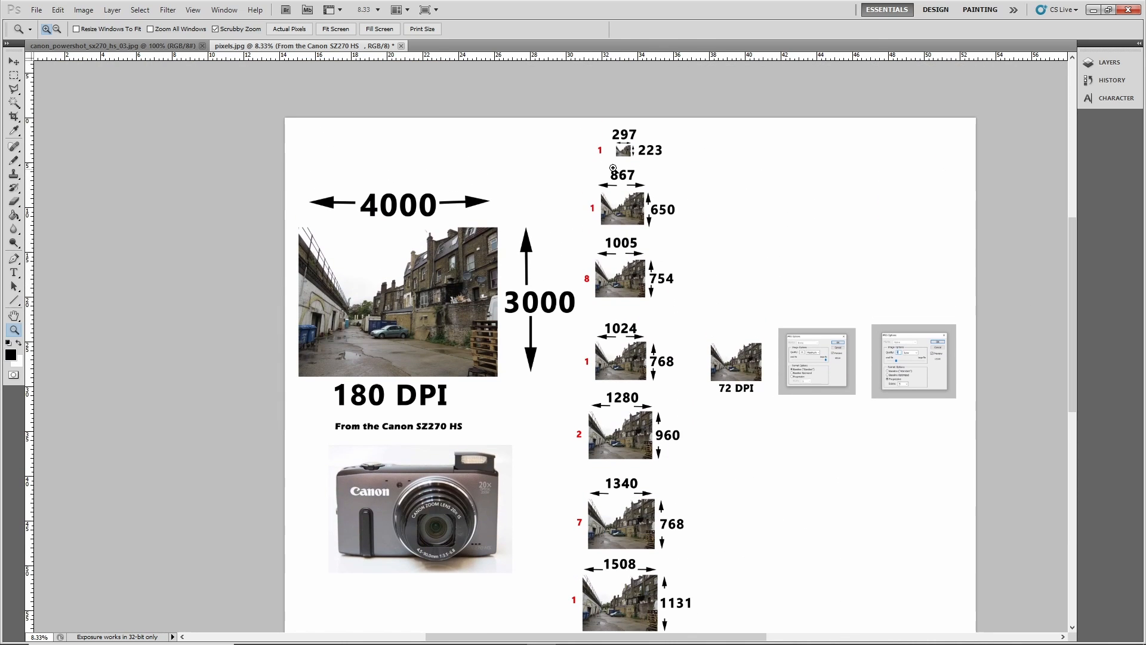
mouse_move(634, 229)
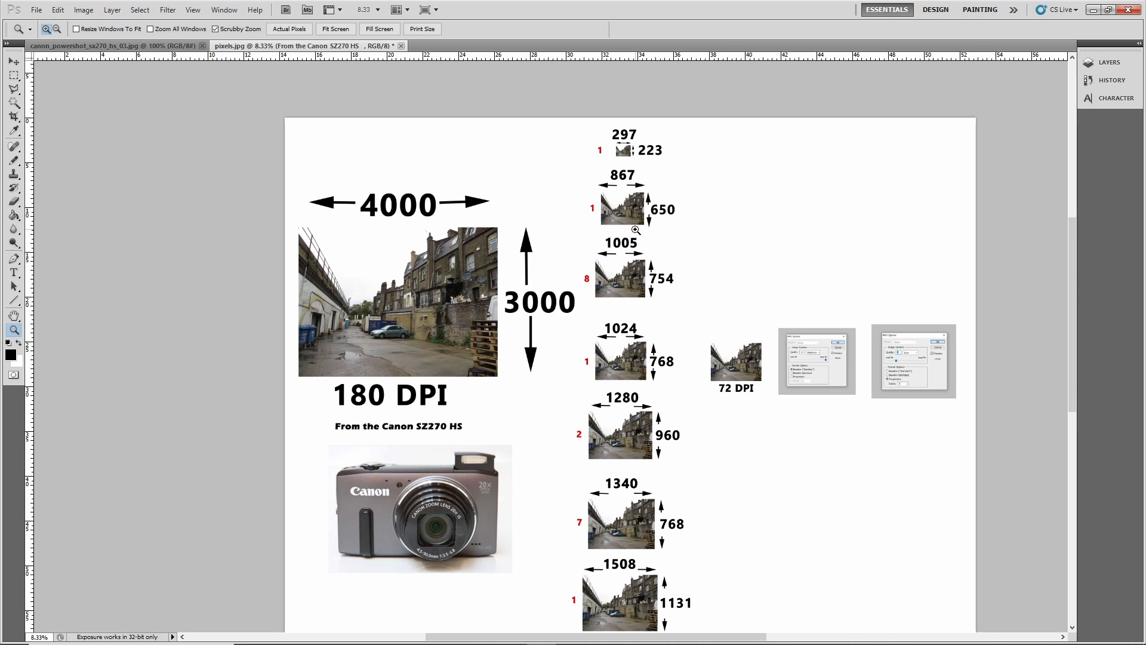
Zoom to 600% on the building photo so brickwork and windows show as pixels
scroll("down", 3)
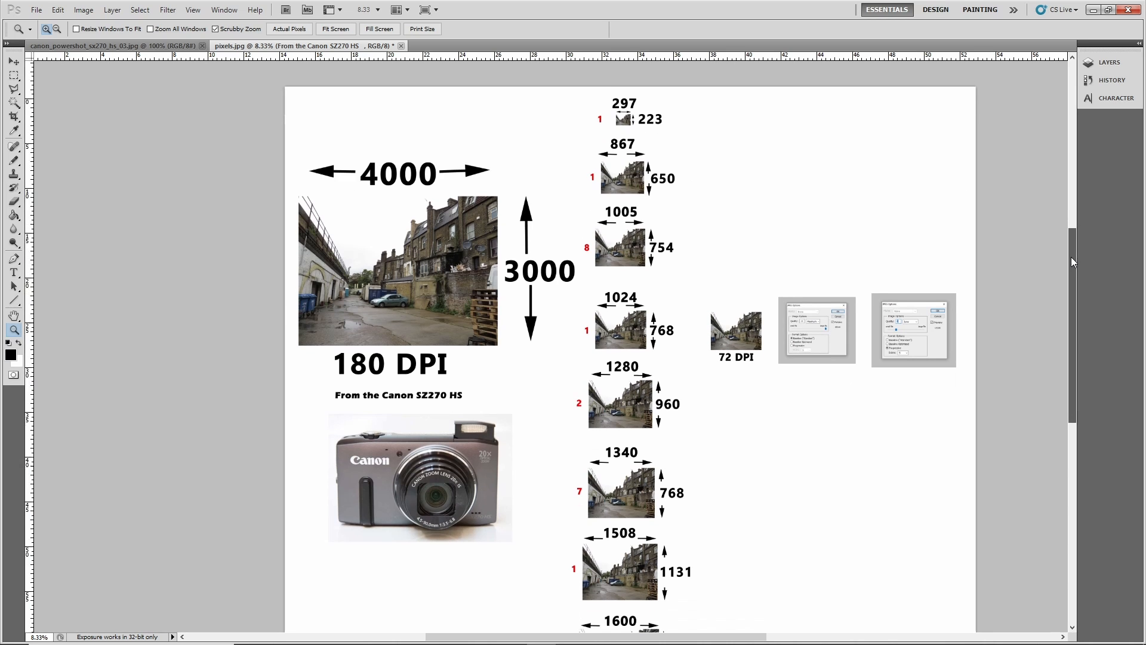
scroll("down", 3)
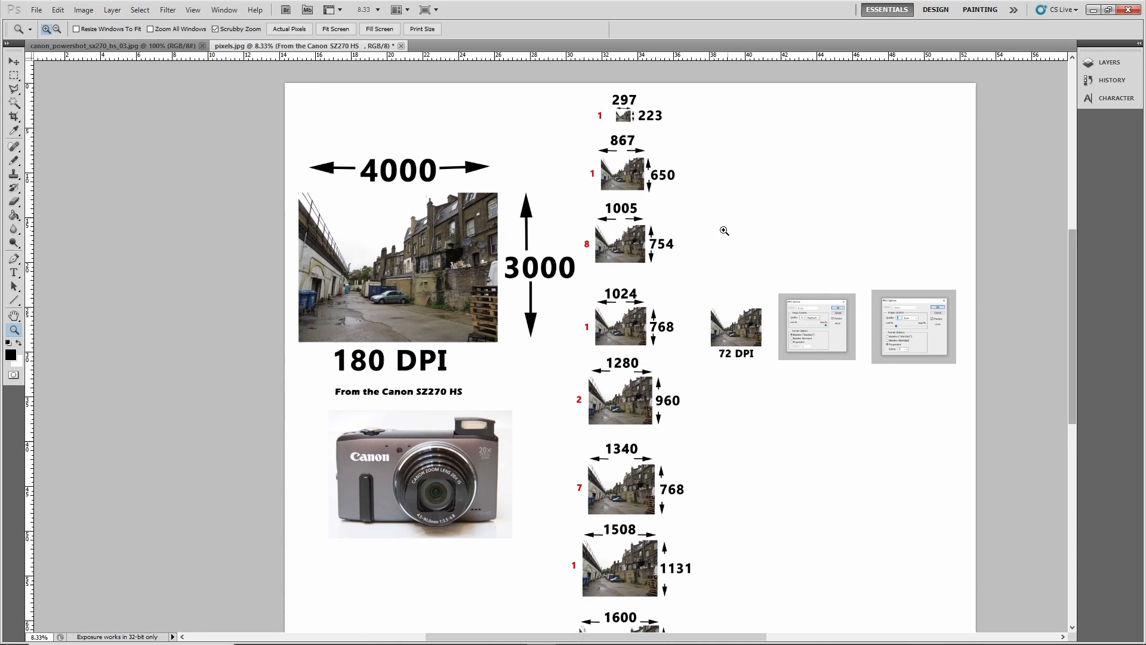
scroll("down", 3)
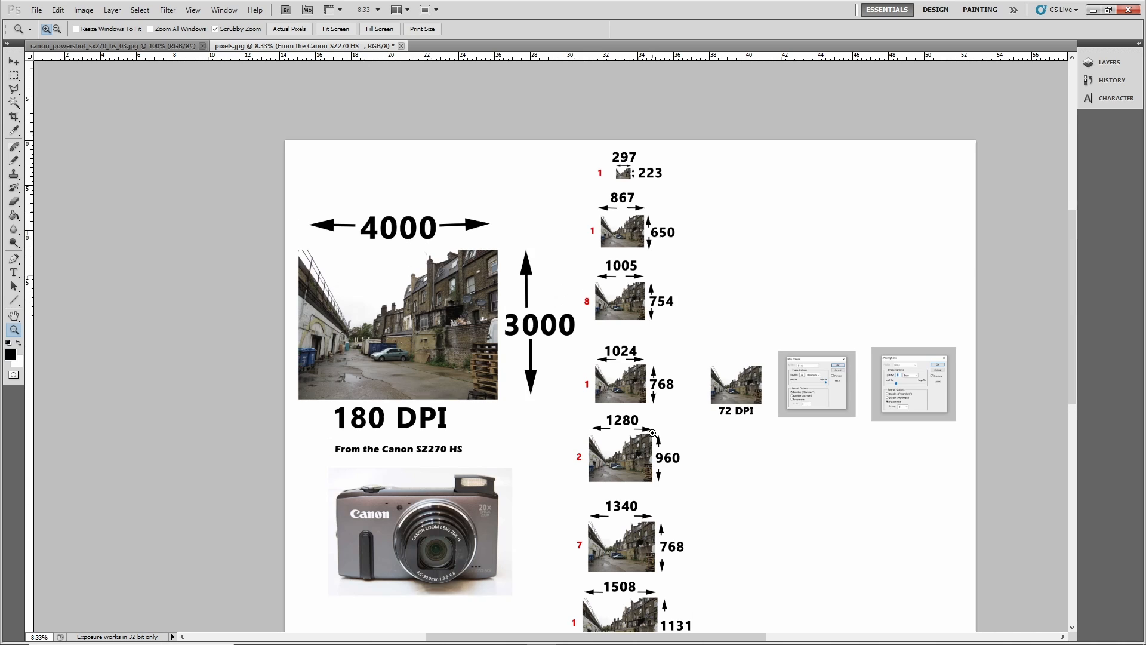
mouse_move(628, 243)
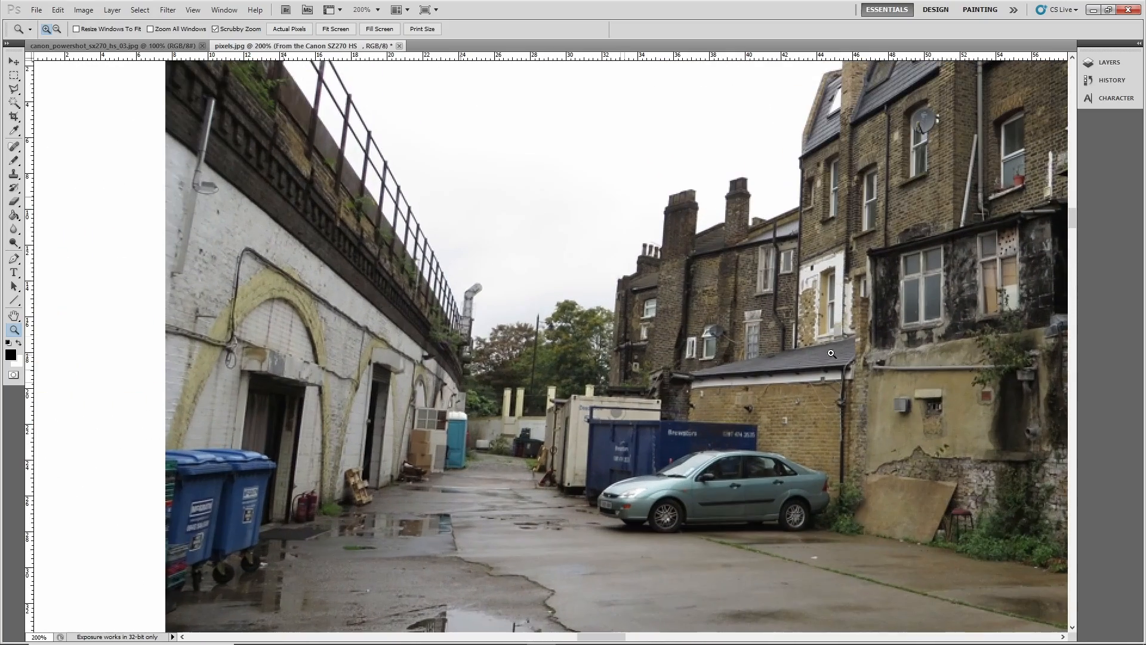
left_click(831, 353)
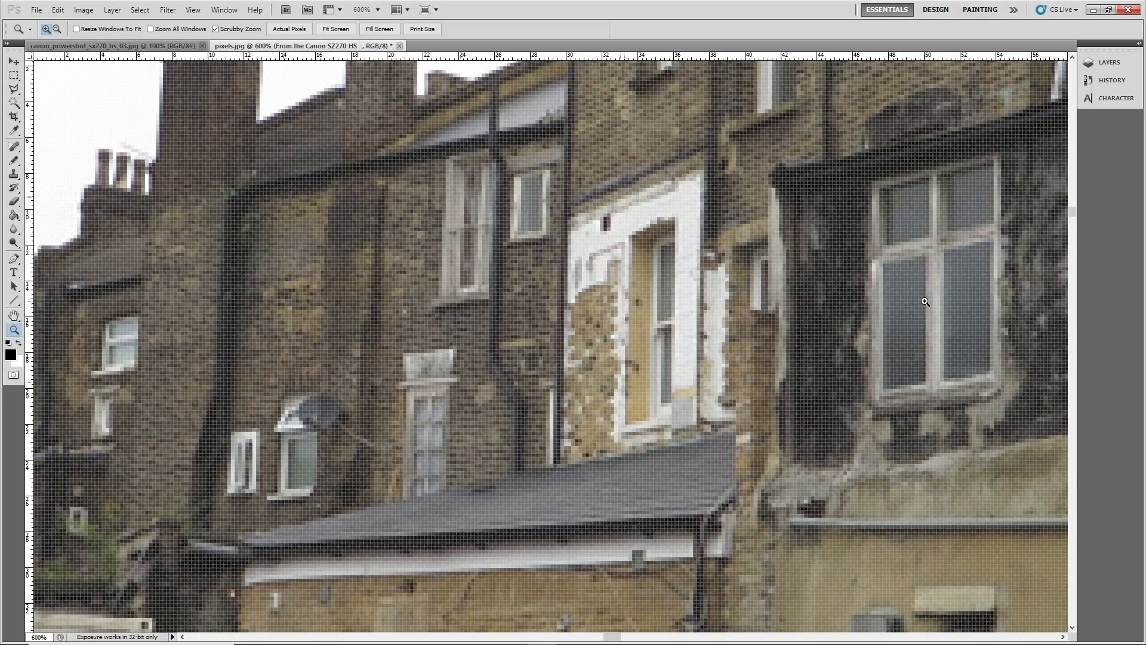
mouse_move(926, 304)
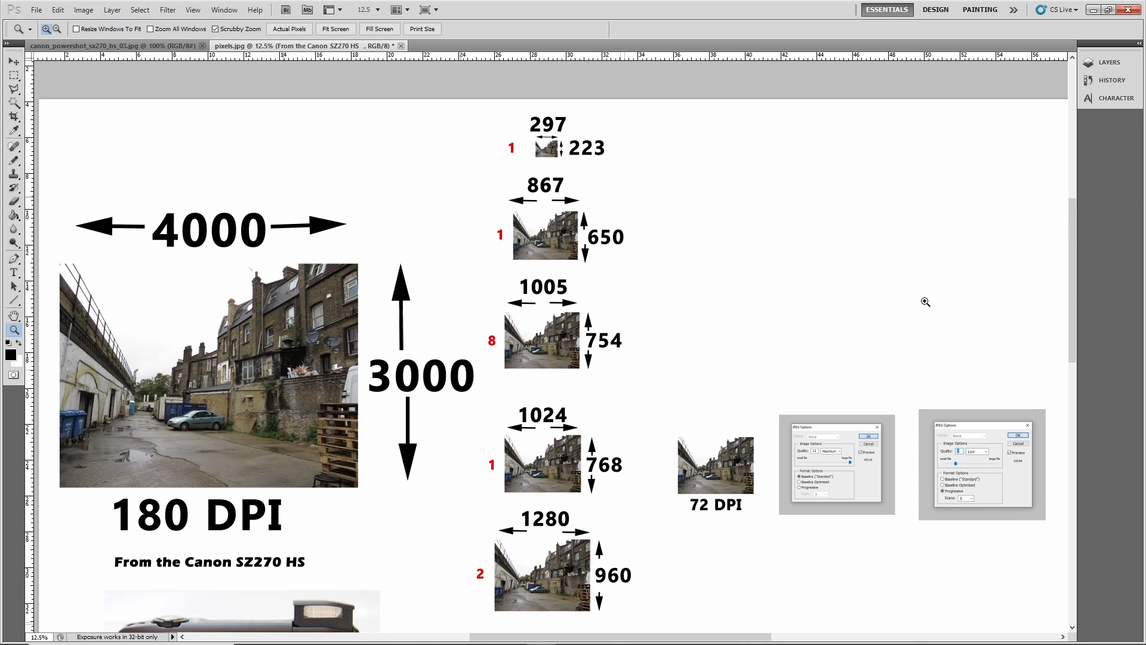
Review the chart's JPEG Options screenshots, then switch to the nocompresion.jpg error-analysis document
scroll("down", 3)
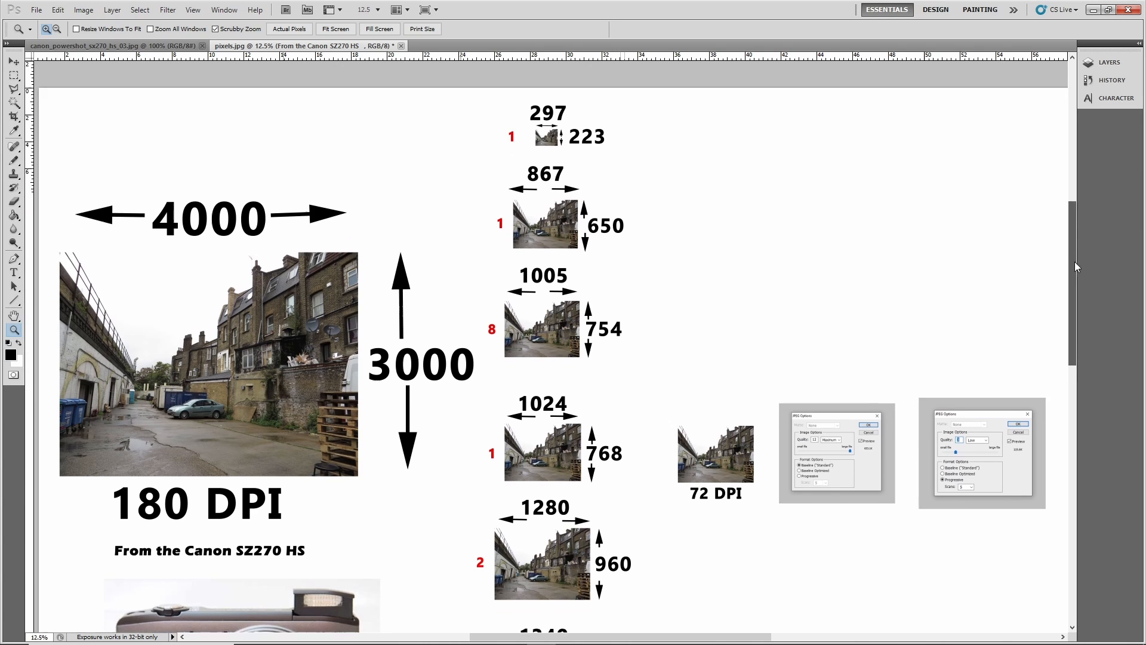
scroll("down", 3)
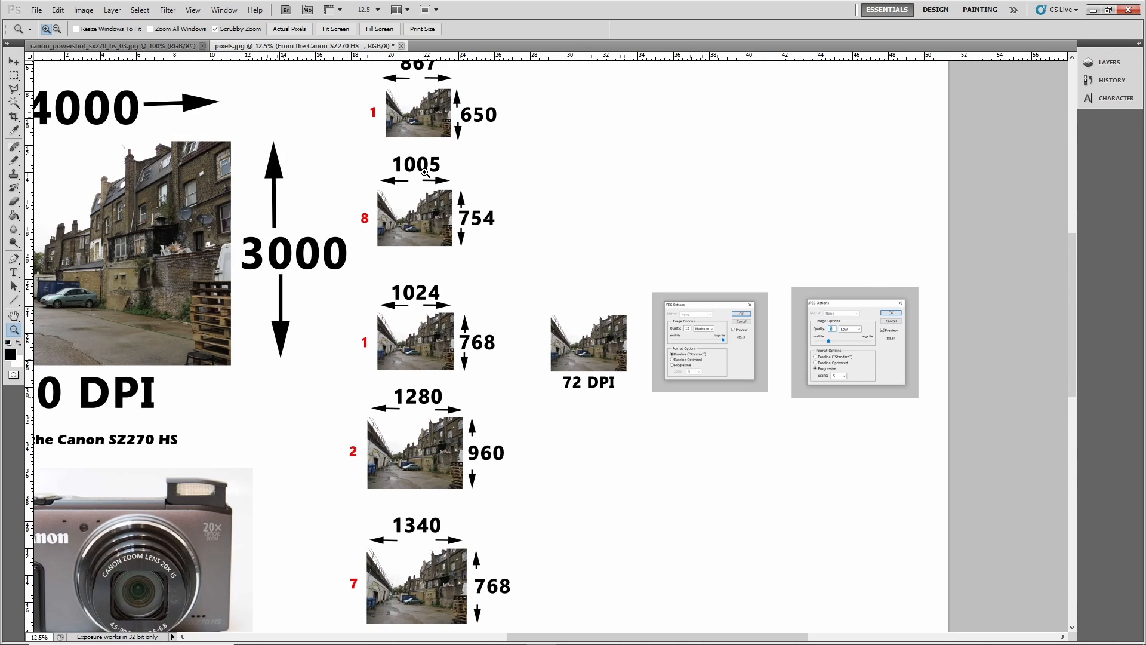
mouse_move(592, 357)
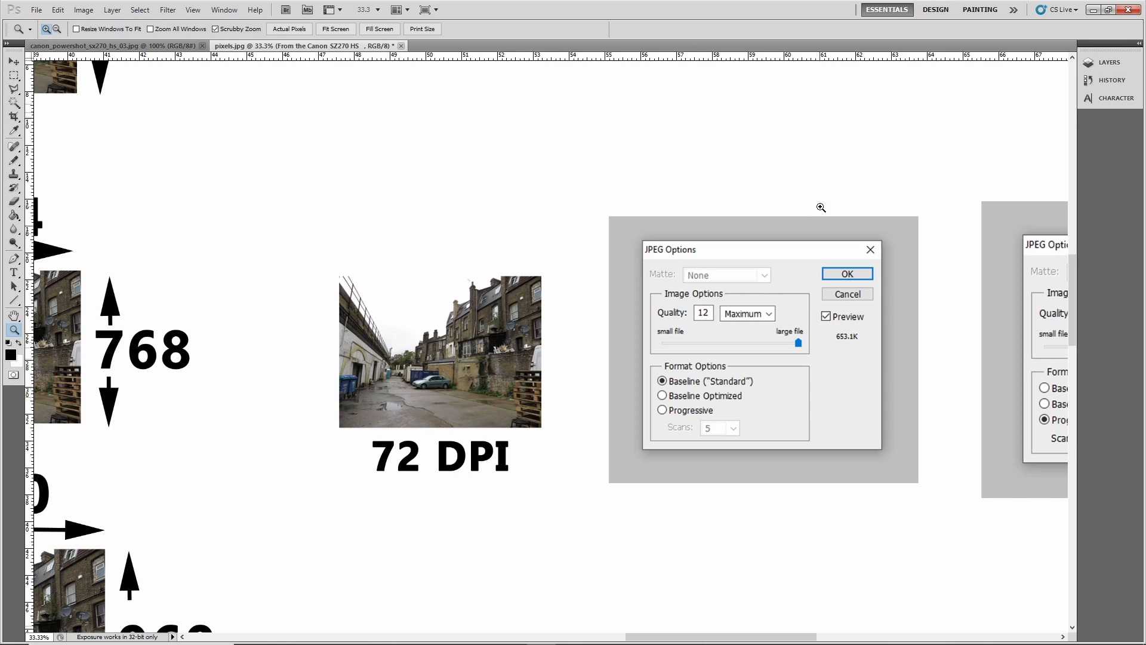
left_click(846, 273)
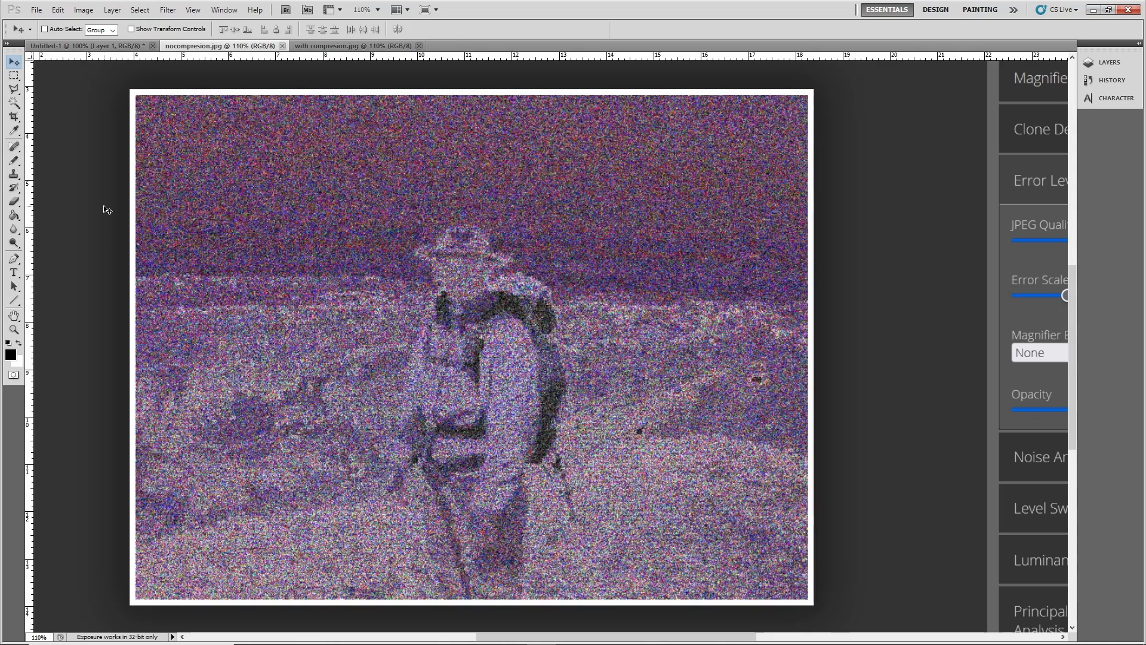
Switch to the with compresion.jpg document showing blocky compression artefacts
left_click(336, 45)
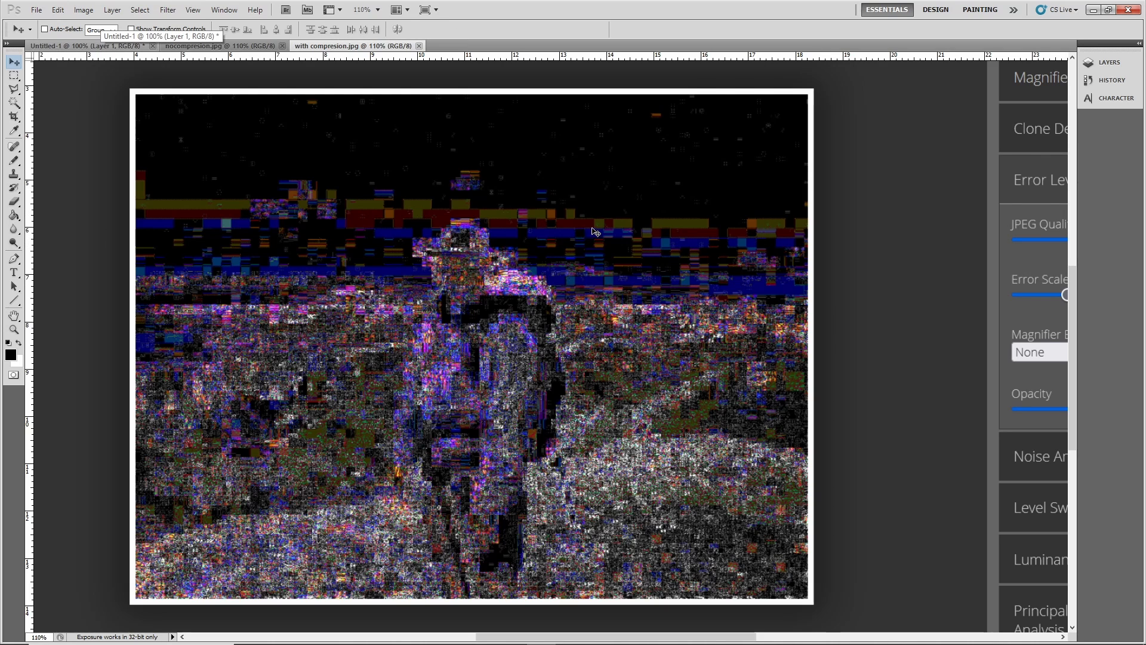
mouse_move(317, 305)
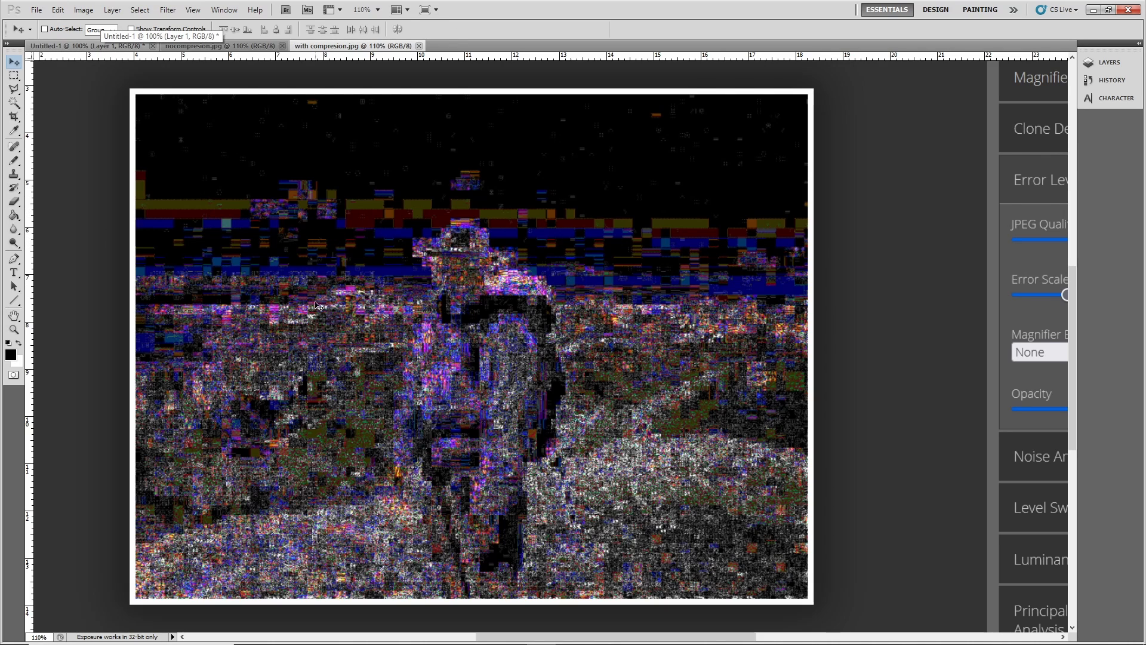
mouse_move(427, 451)
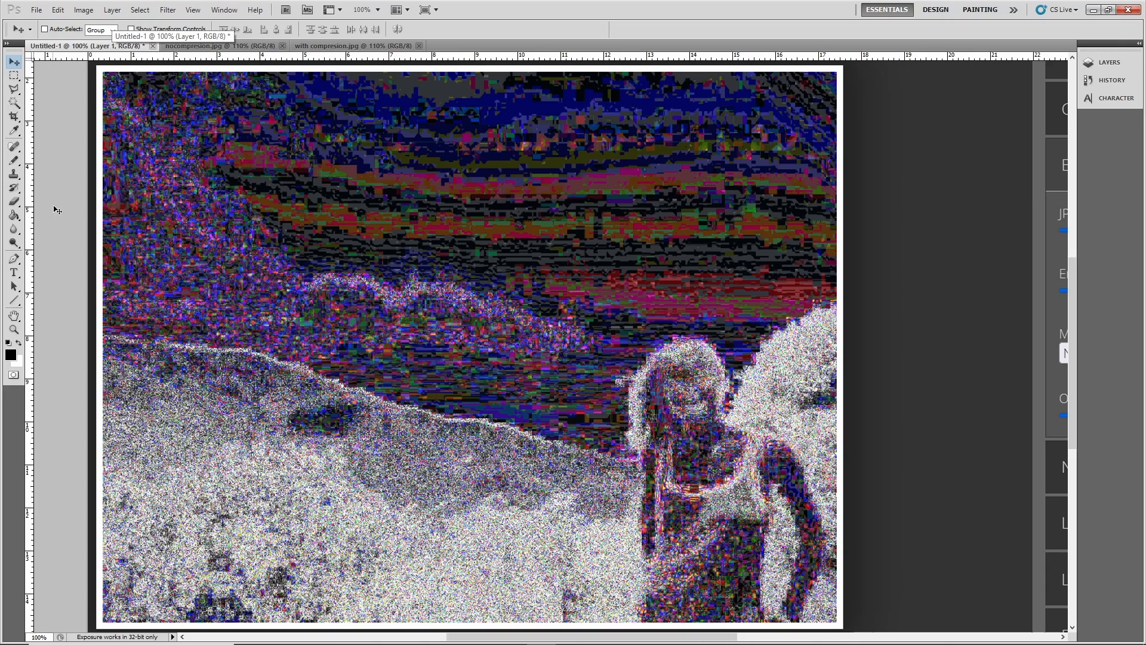
mouse_move(65, 158)
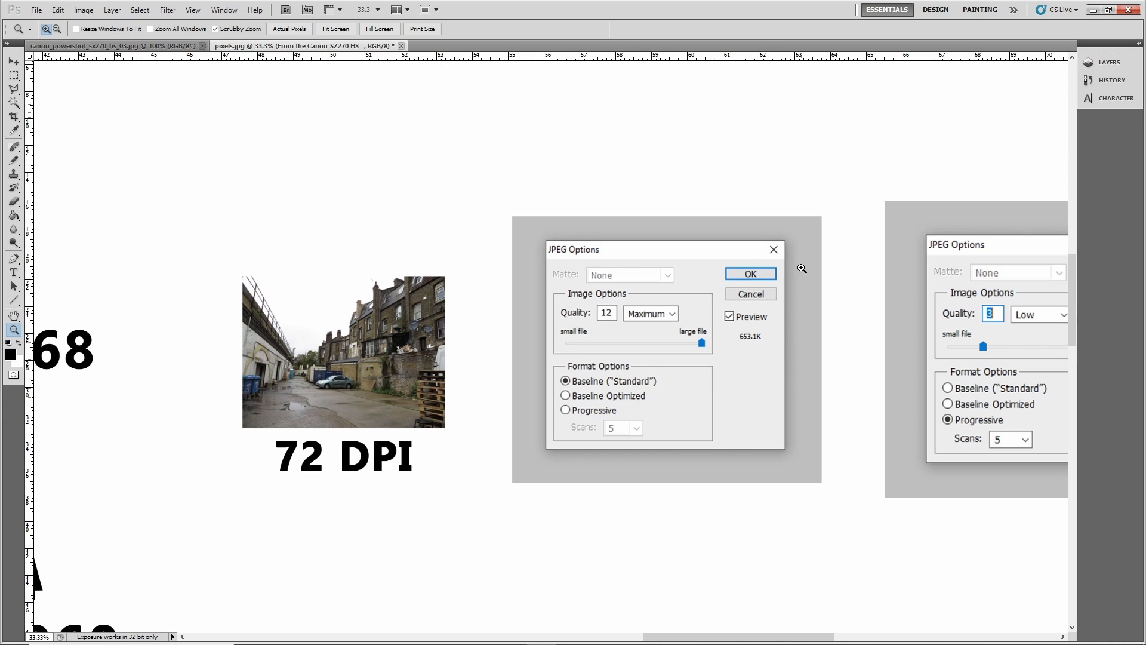
mouse_move(344, 363)
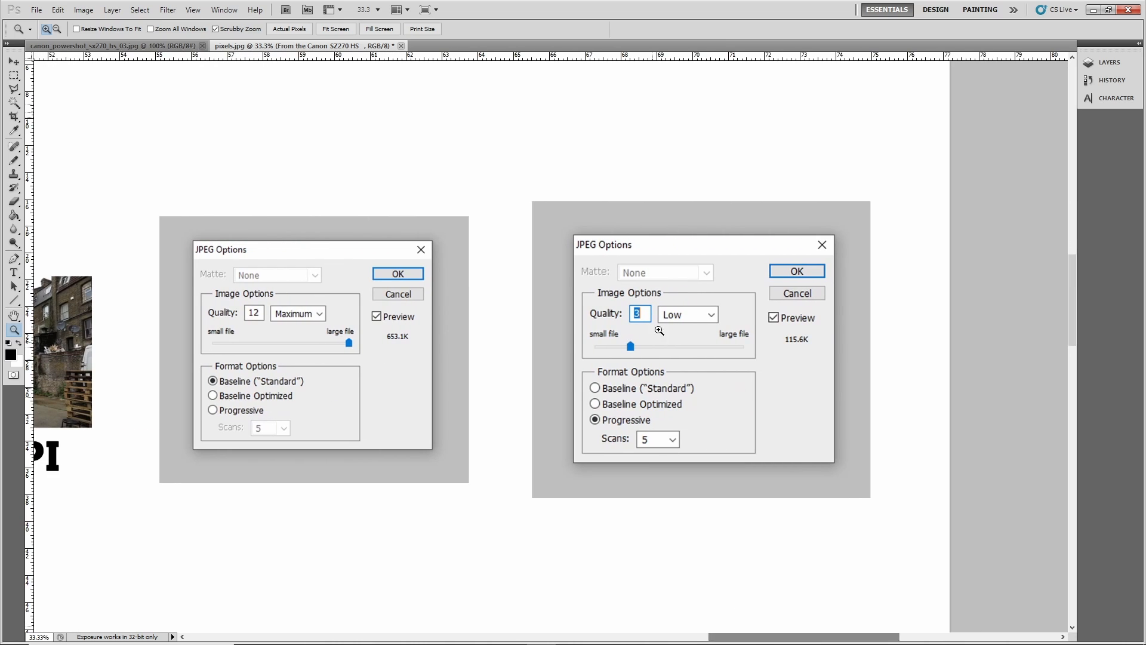
mouse_move(631, 320)
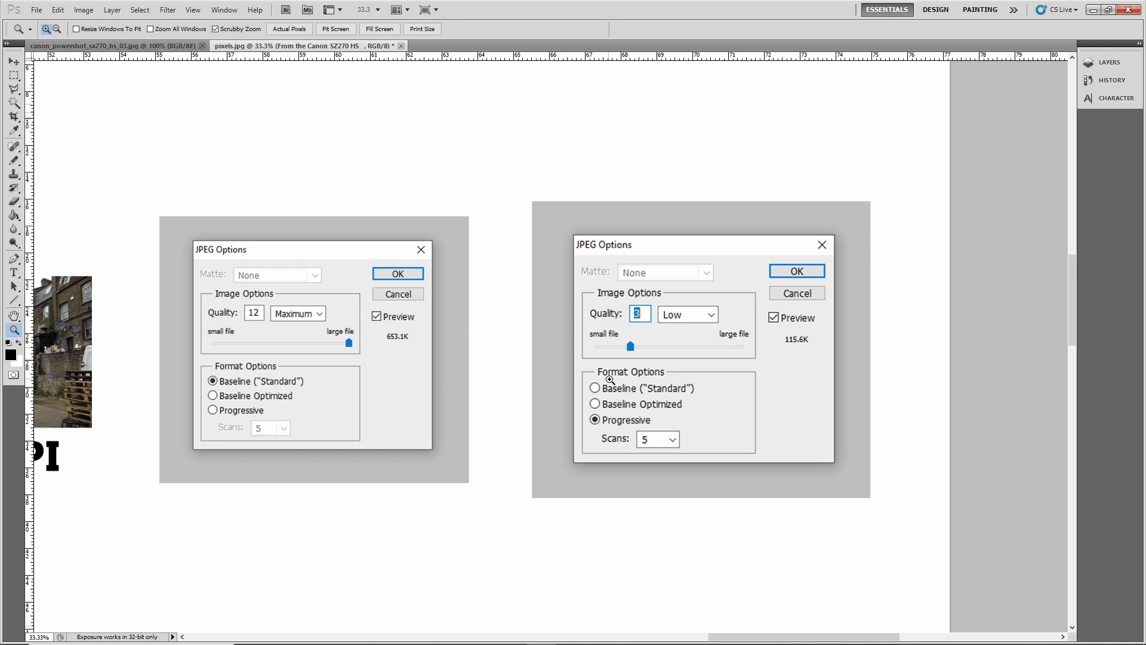
mouse_move(584, 427)
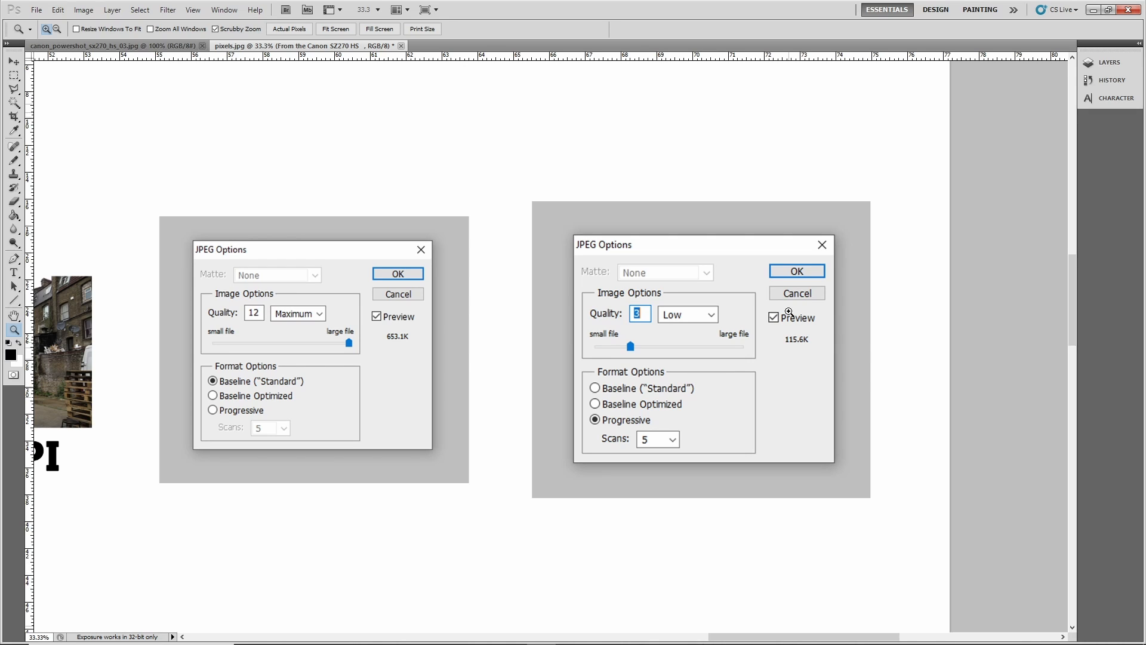
mouse_move(732, 630)
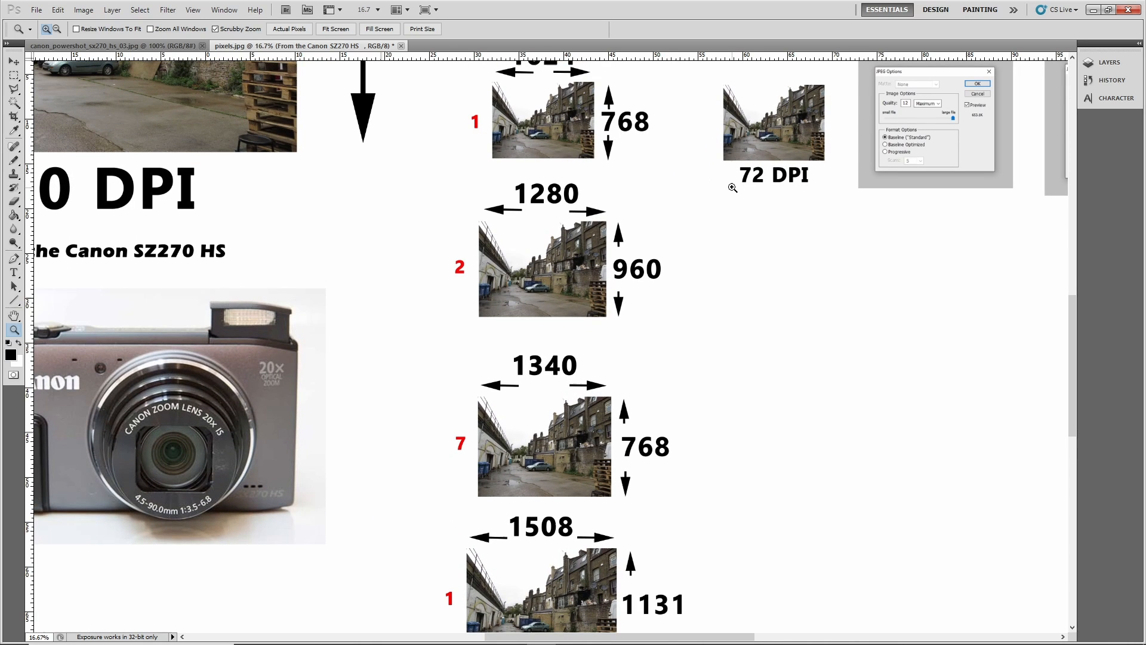
mouse_move(614, 254)
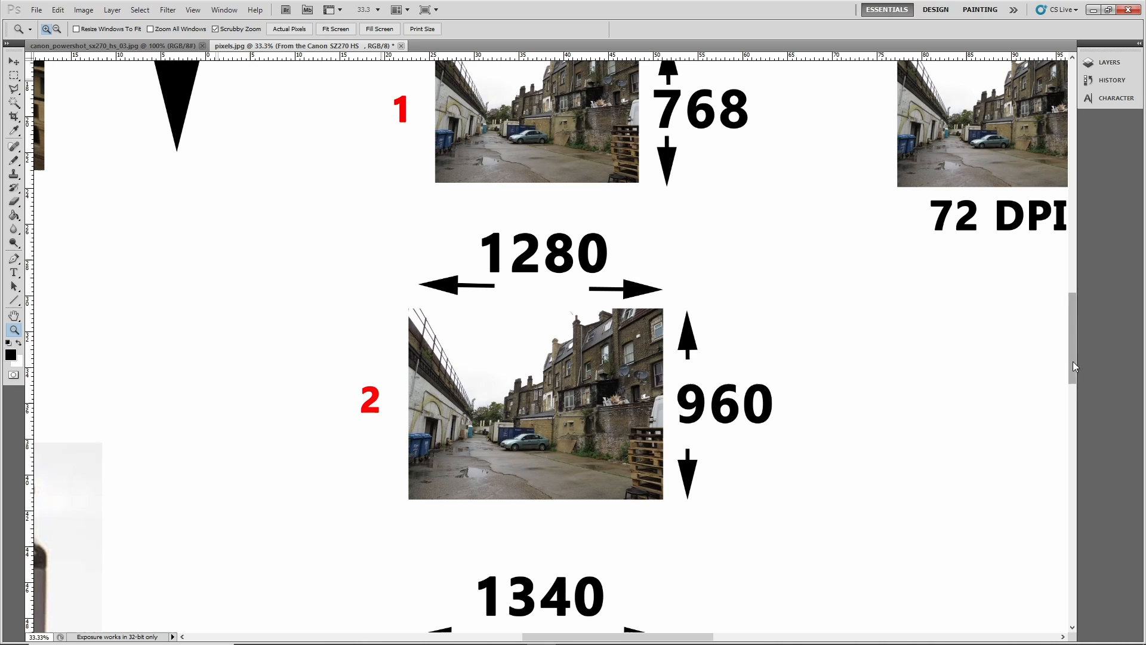
scroll("down", 3)
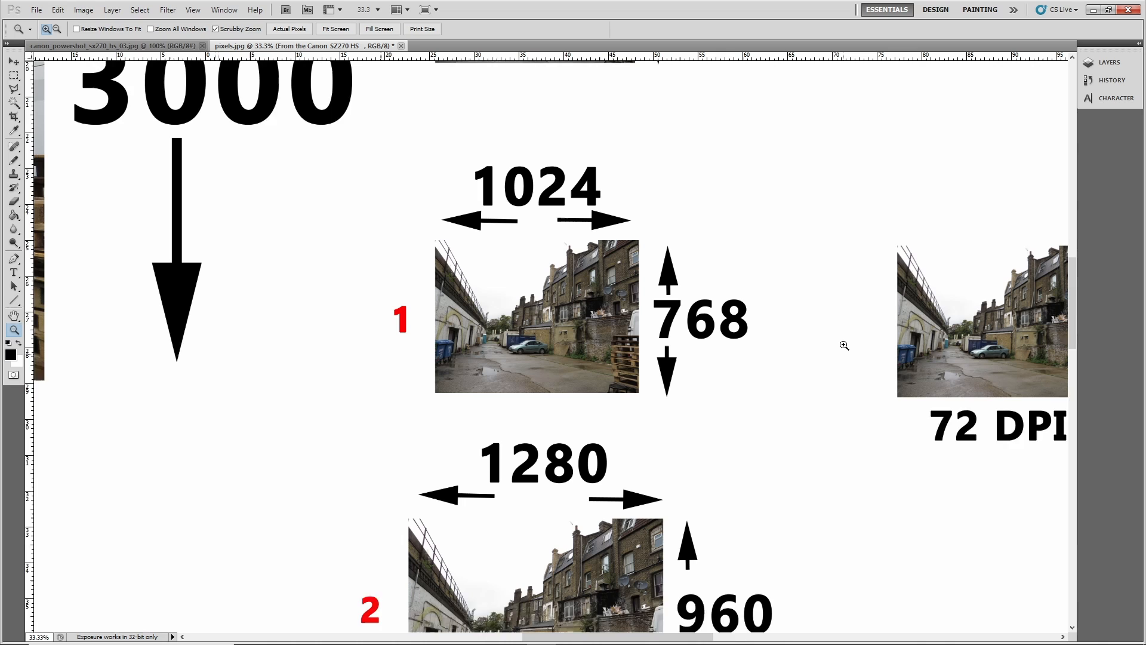
scroll("down", 3)
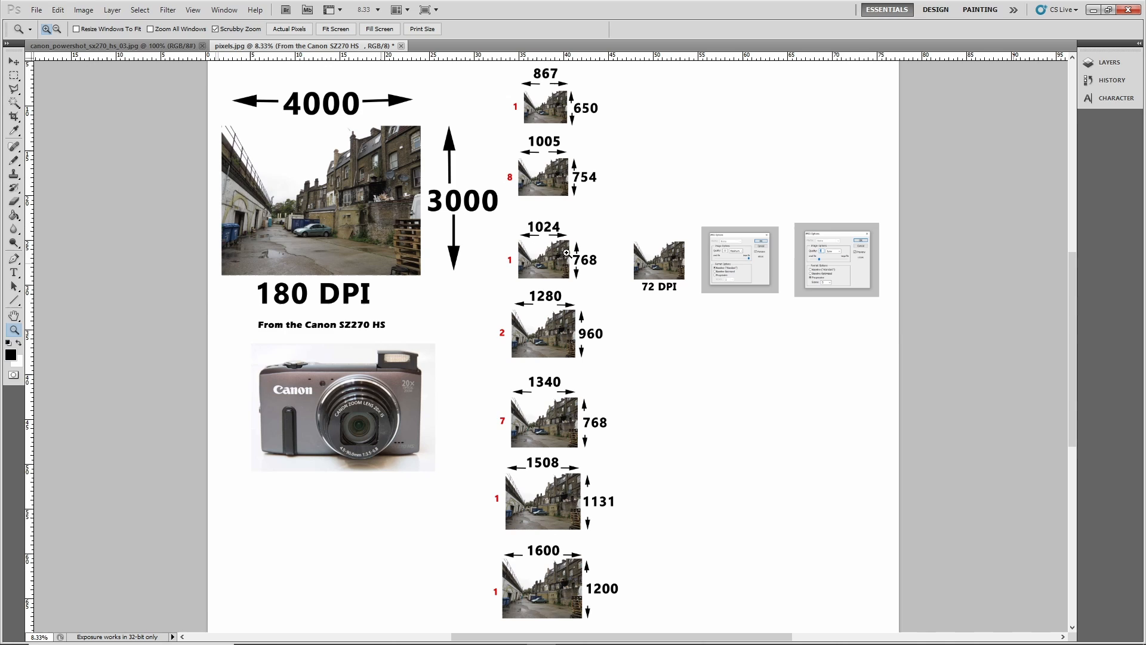
mouse_move(553, 543)
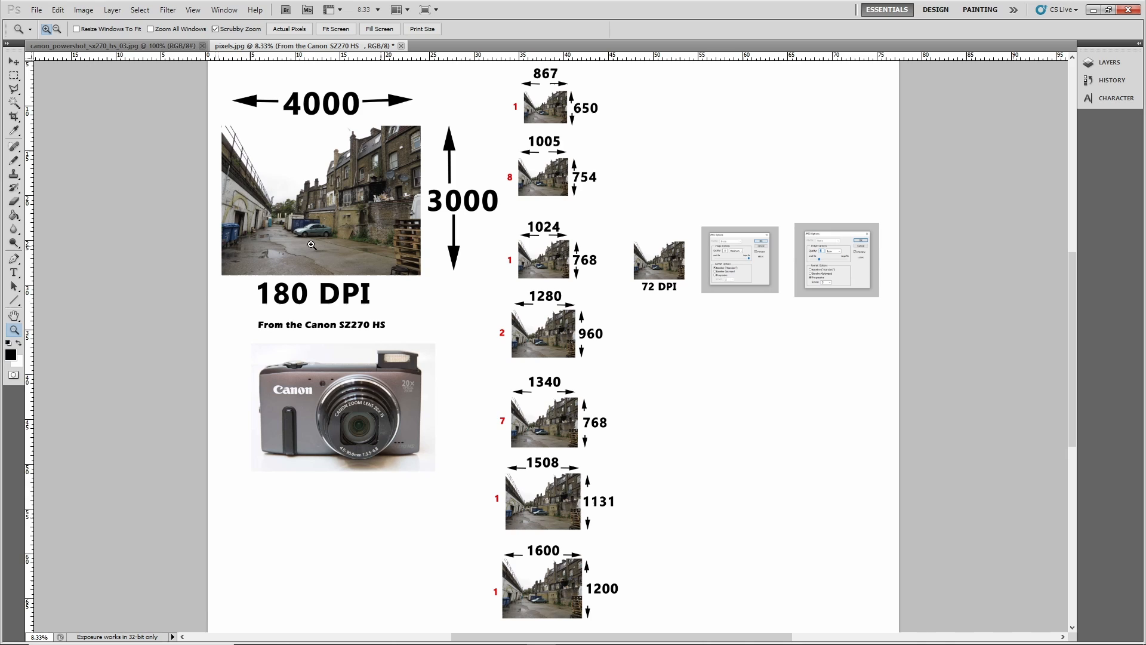
mouse_move(497, 228)
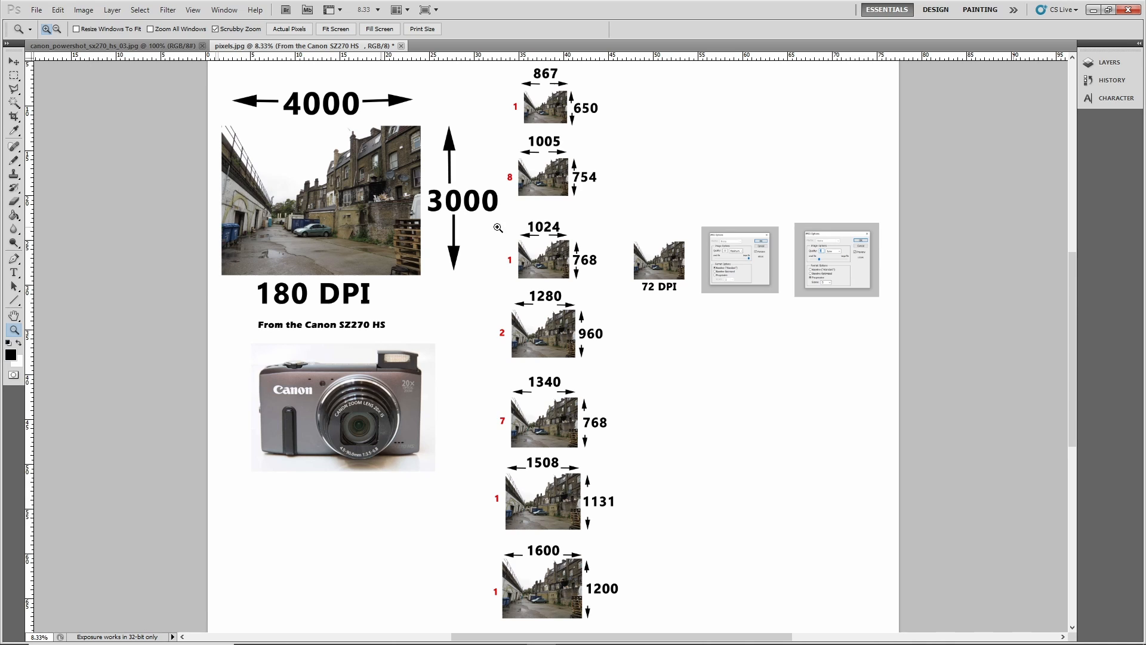
mouse_move(589, 255)
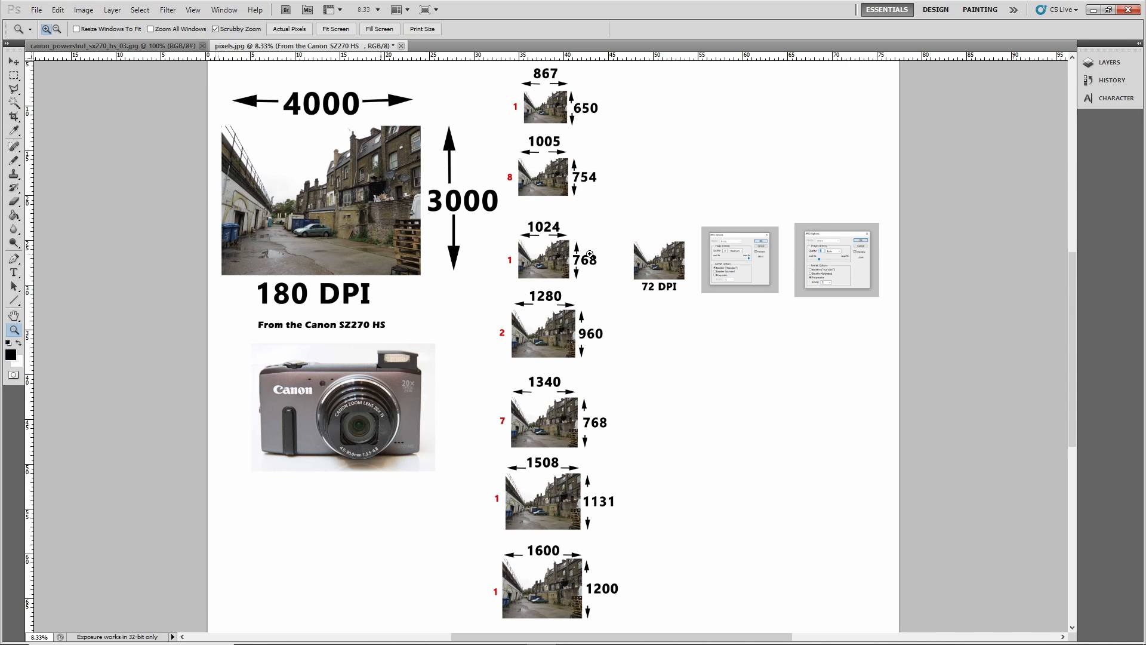
mouse_move(644, 294)
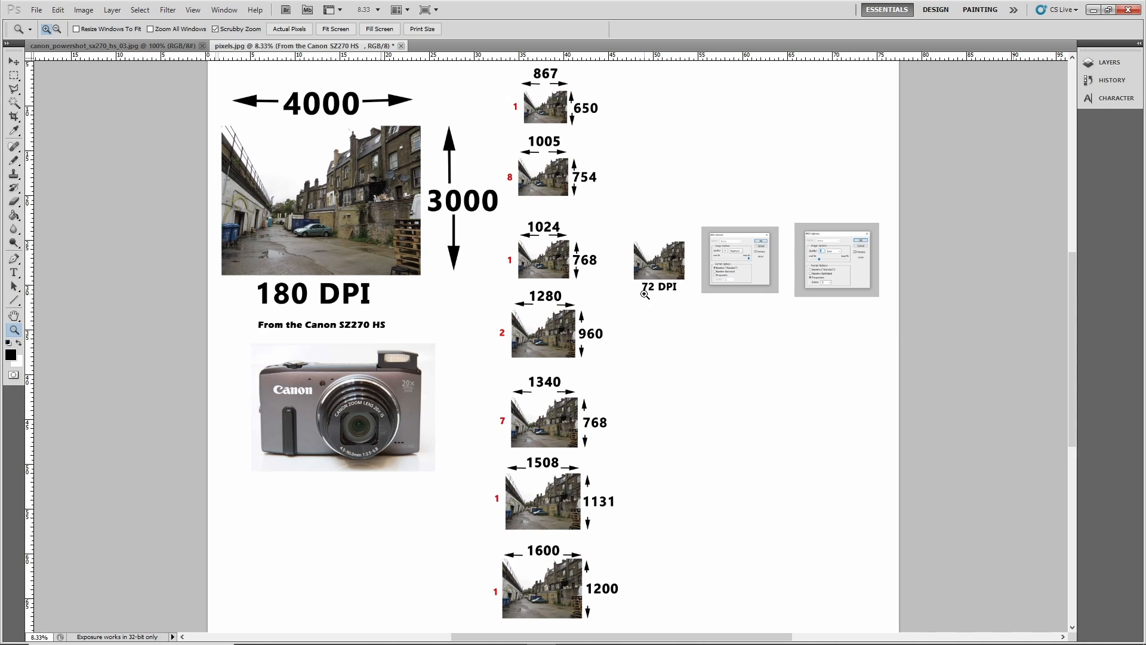
mouse_move(820, 342)
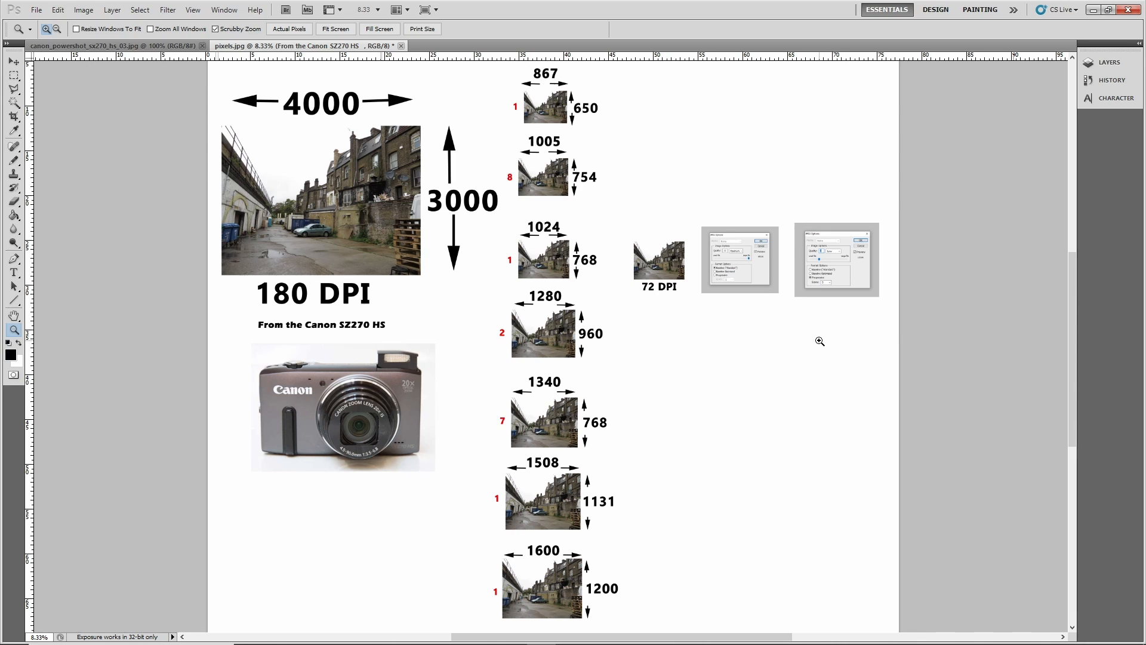
mouse_move(809, 339)
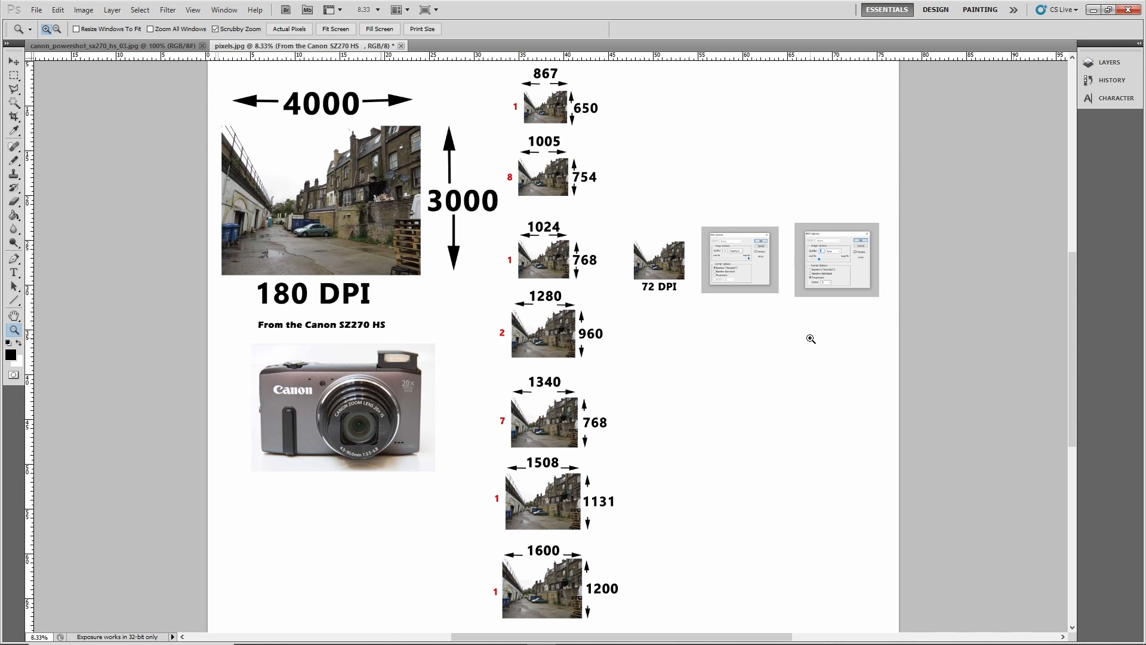
mouse_move(712, 342)
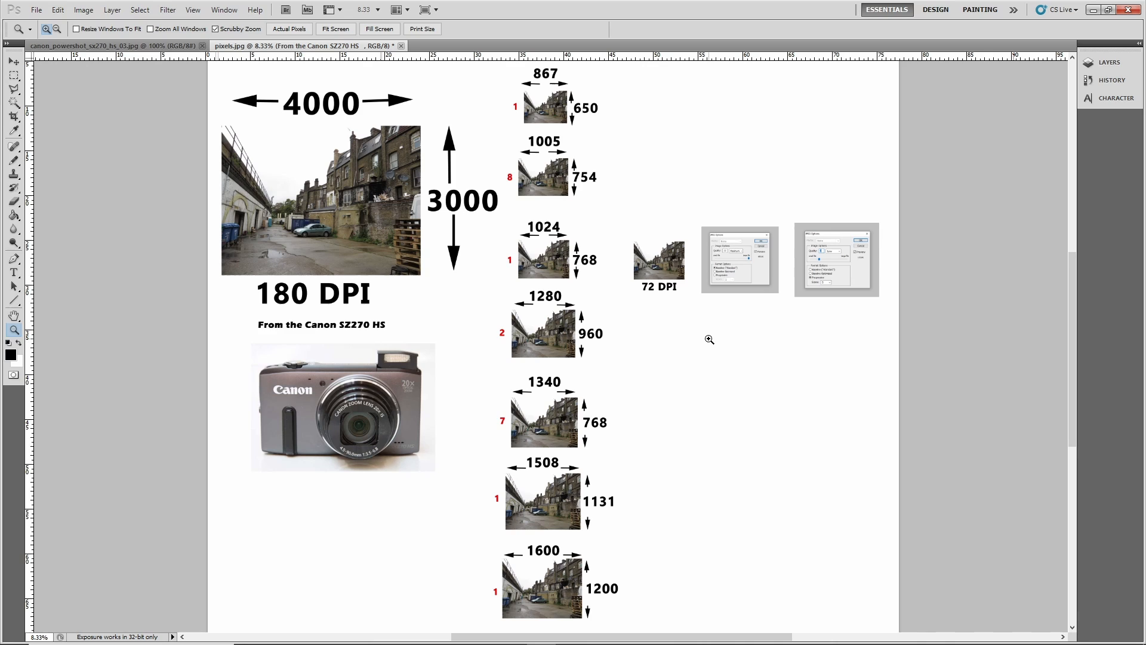
mouse_move(696, 344)
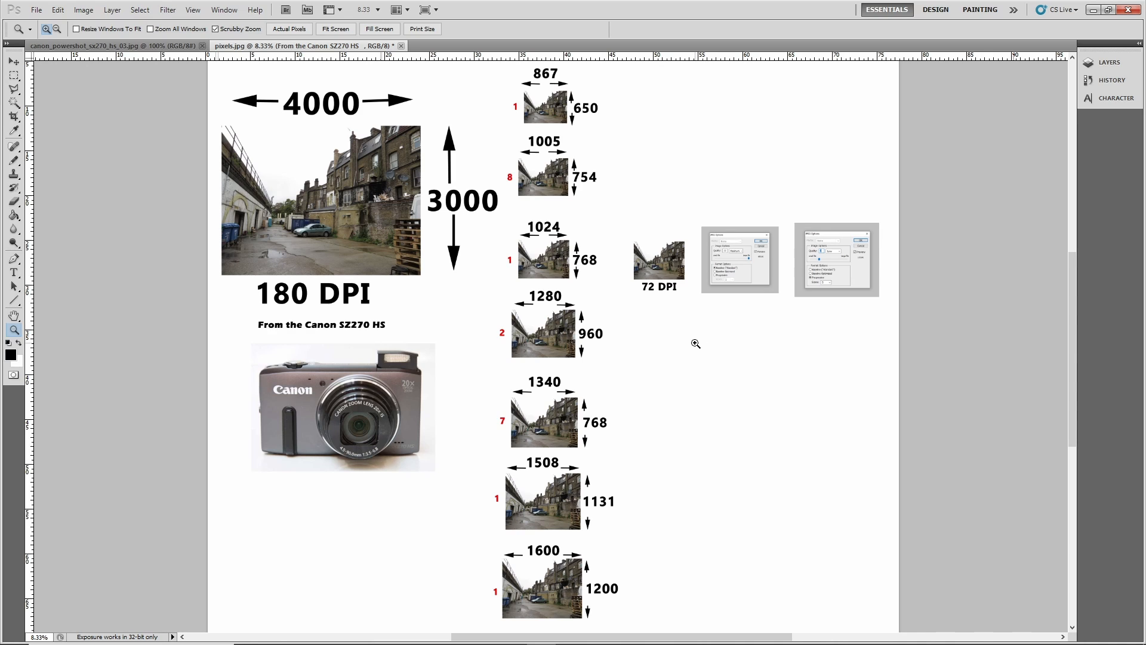